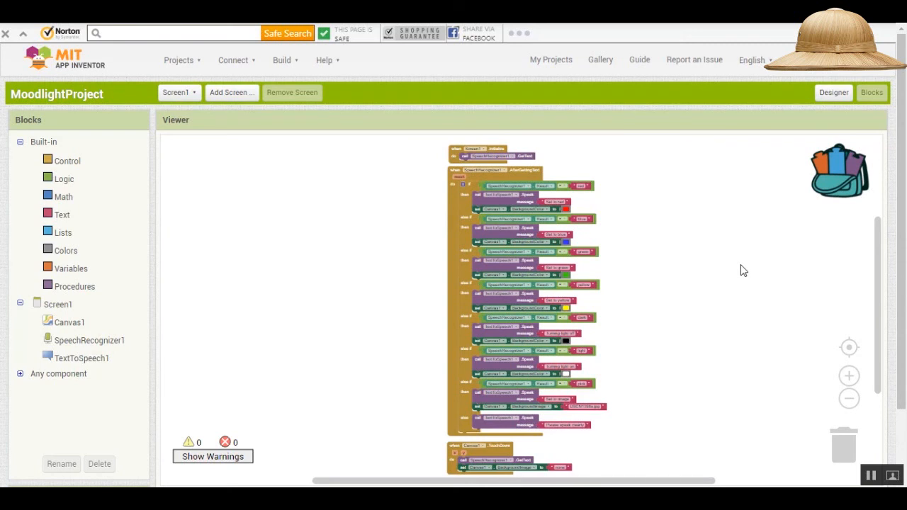
mouse_move(725, 226)
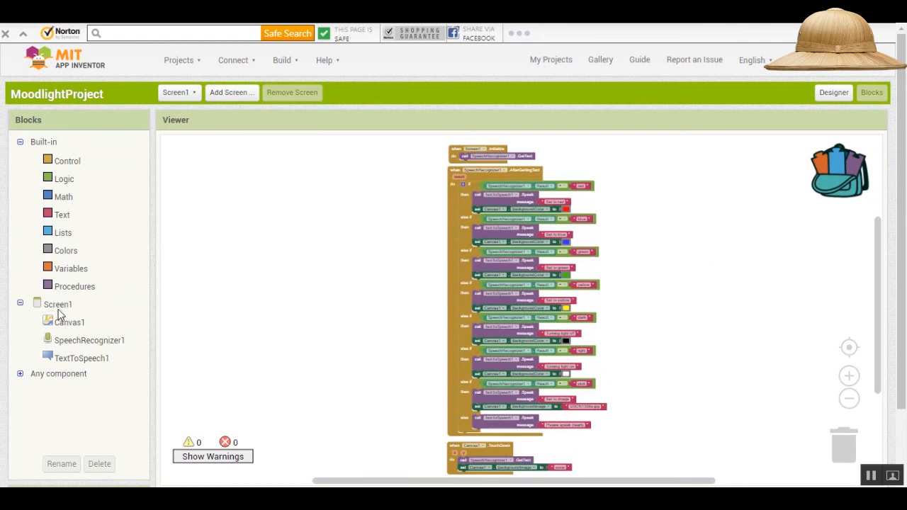
mouse_move(80, 346)
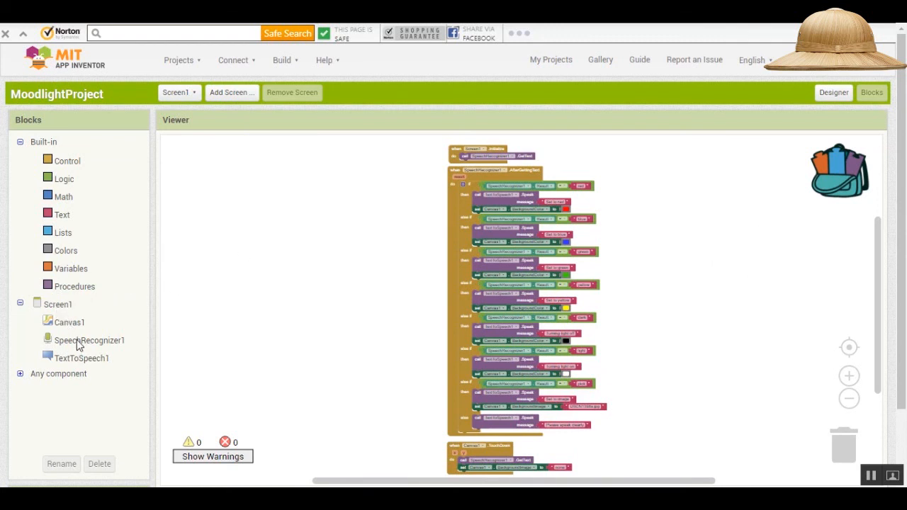
mouse_move(87, 361)
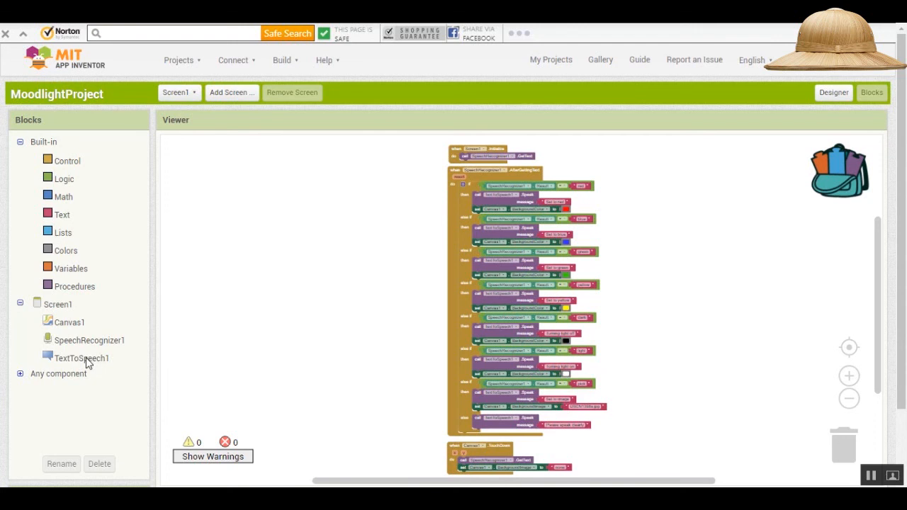
mouse_move(85, 308)
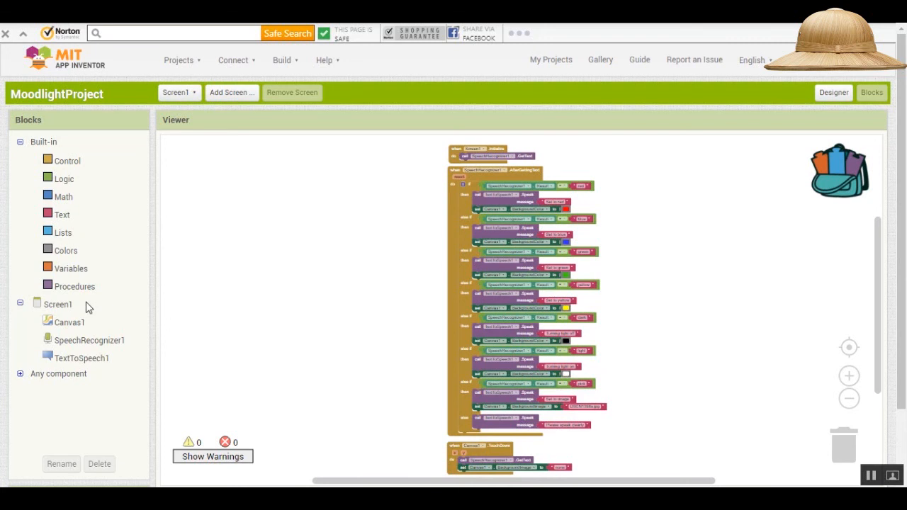
mouse_move(60, 314)
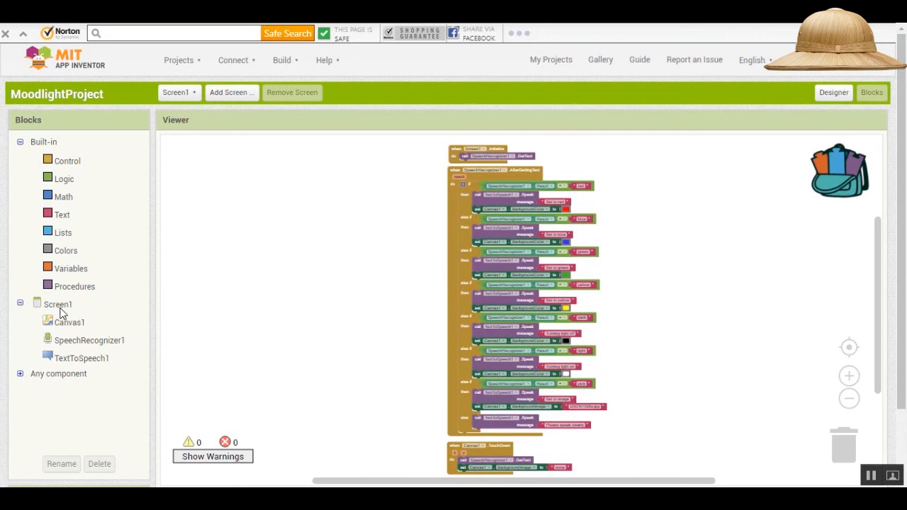
mouse_move(68, 329)
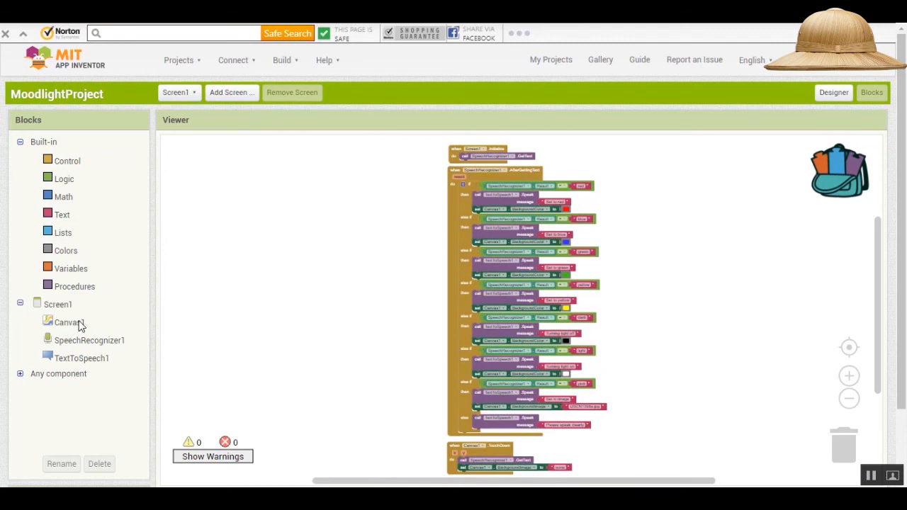
mouse_move(93, 347)
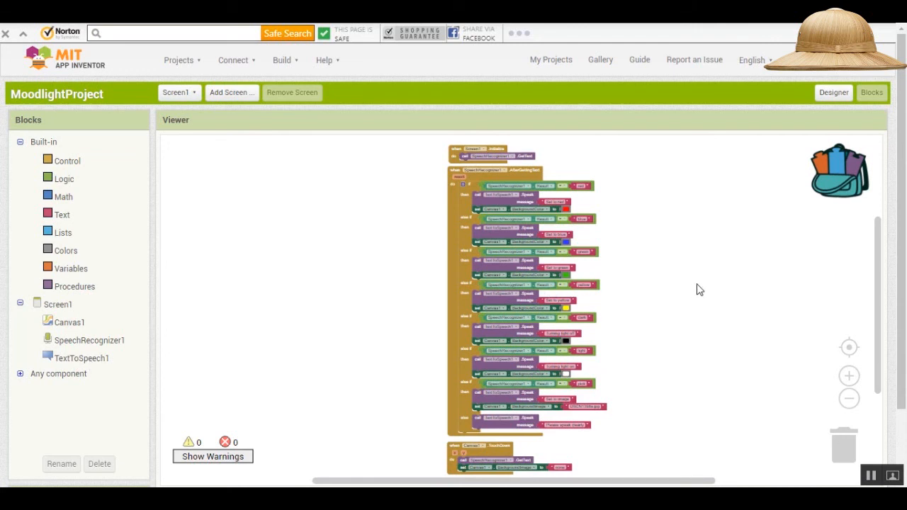
mouse_move(695, 289)
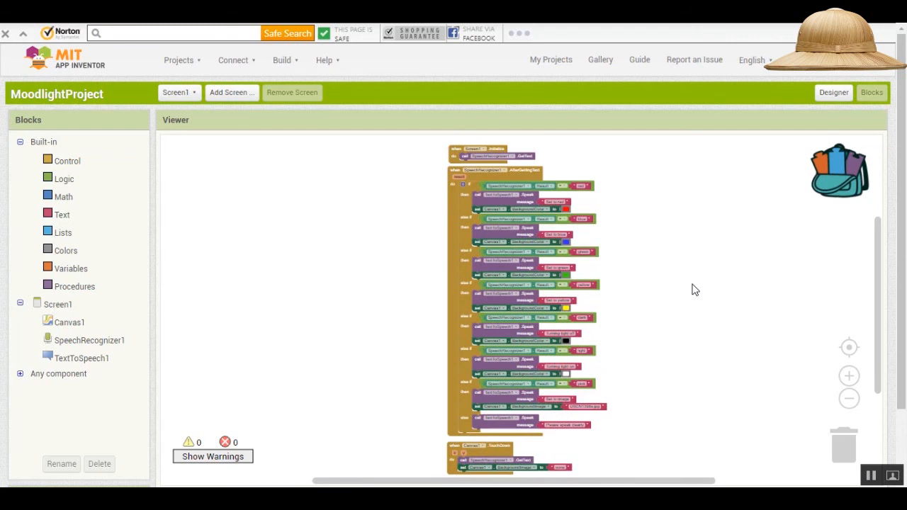
mouse_move(691, 286)
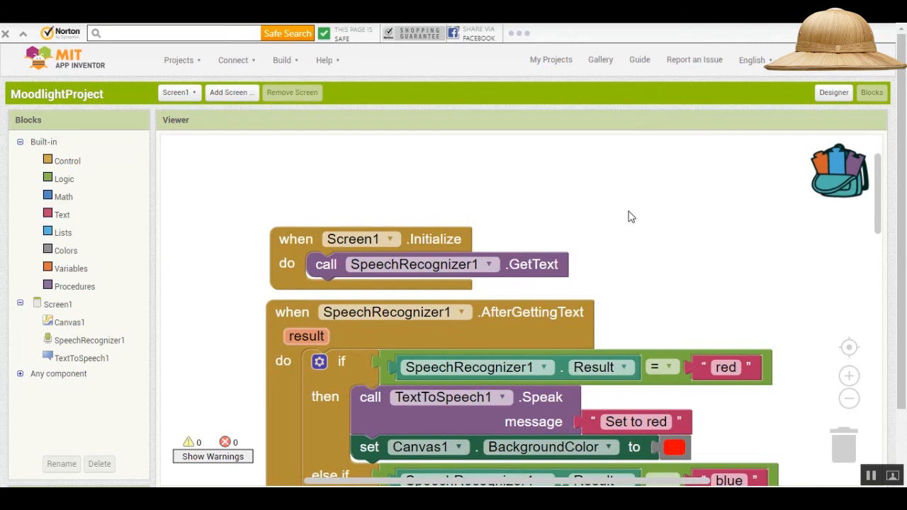
mouse_move(650, 207)
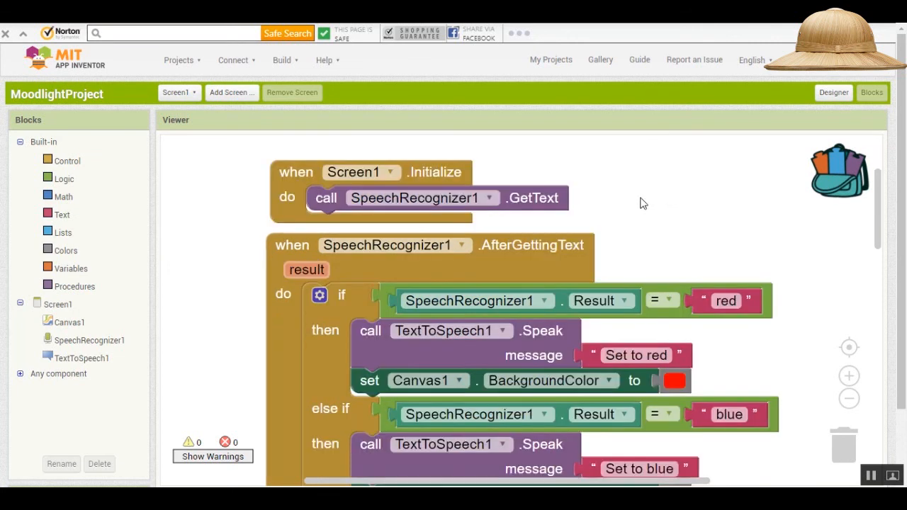
mouse_move(400, 255)
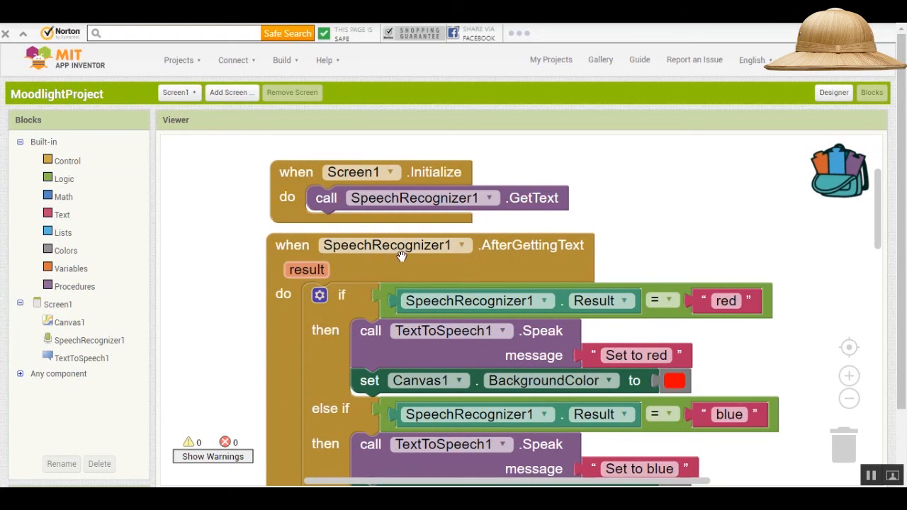
mouse_move(514, 258)
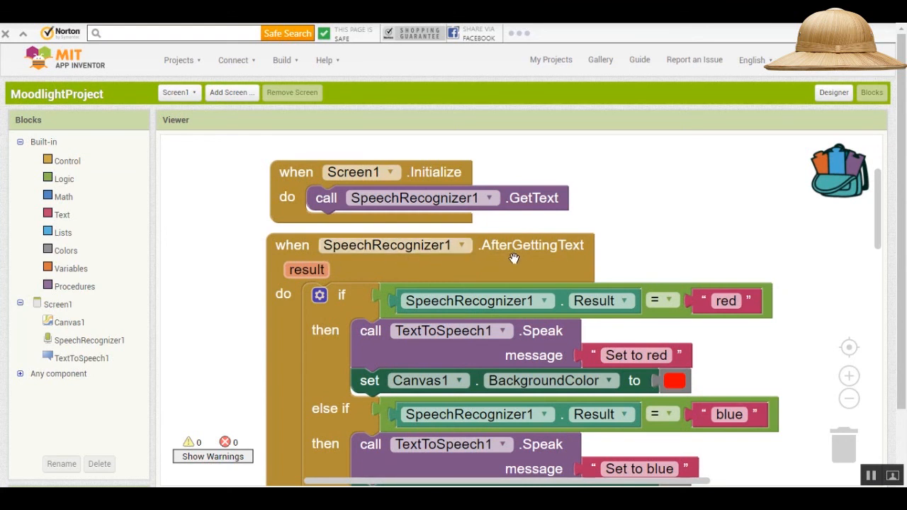
mouse_move(513, 255)
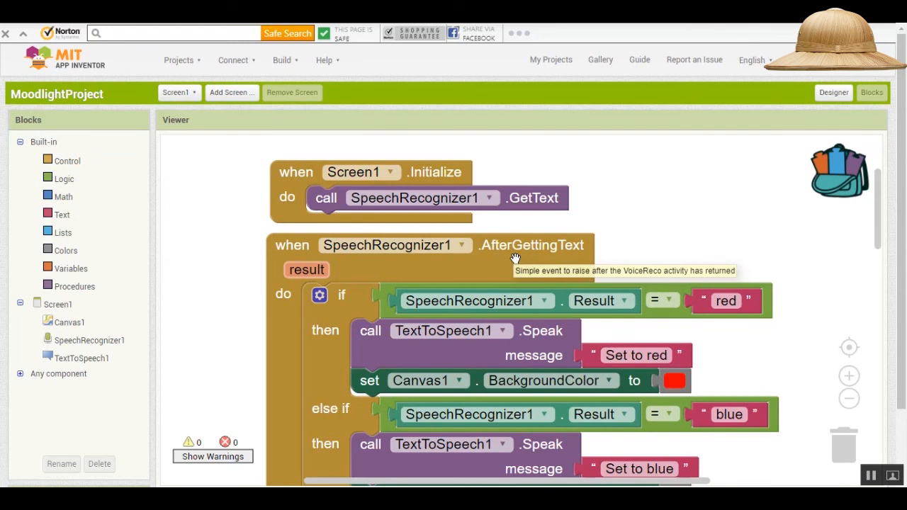
Add a Canvas from Drawing and Animation onto Screen1.
scroll("down", 3)
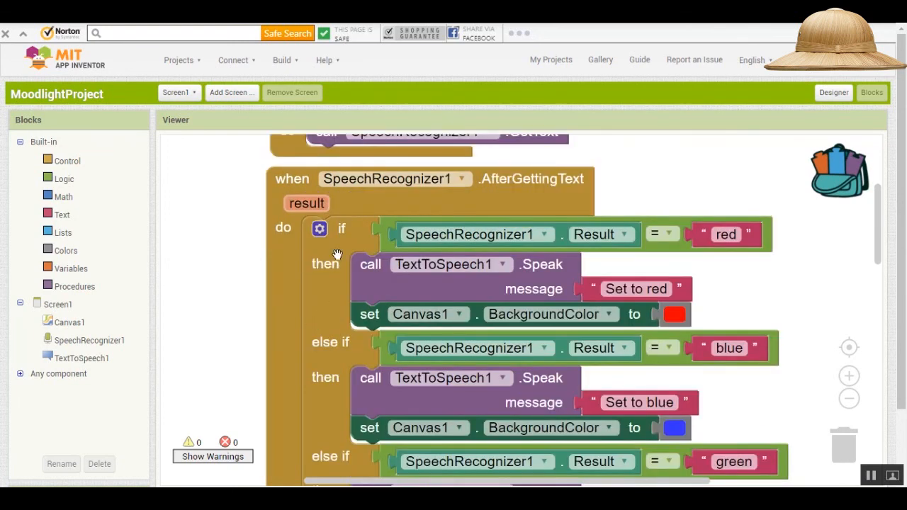
mouse_move(340, 360)
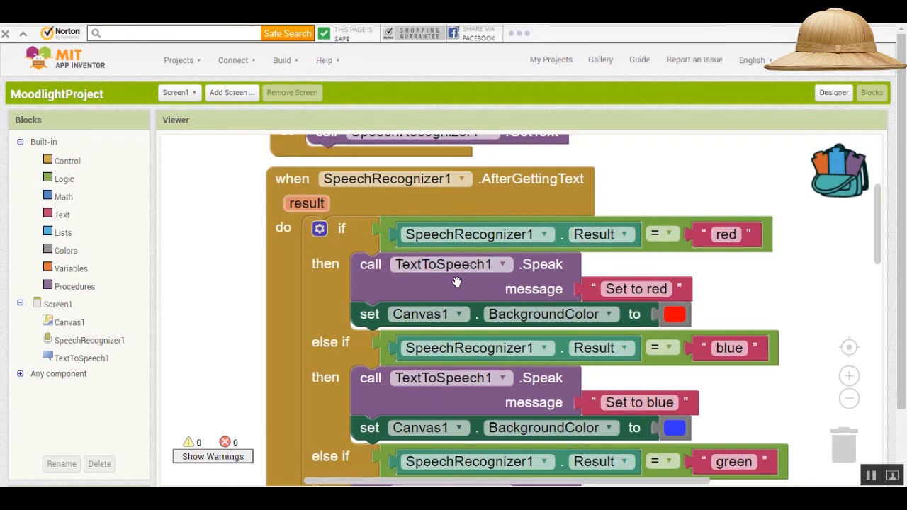
mouse_move(414, 288)
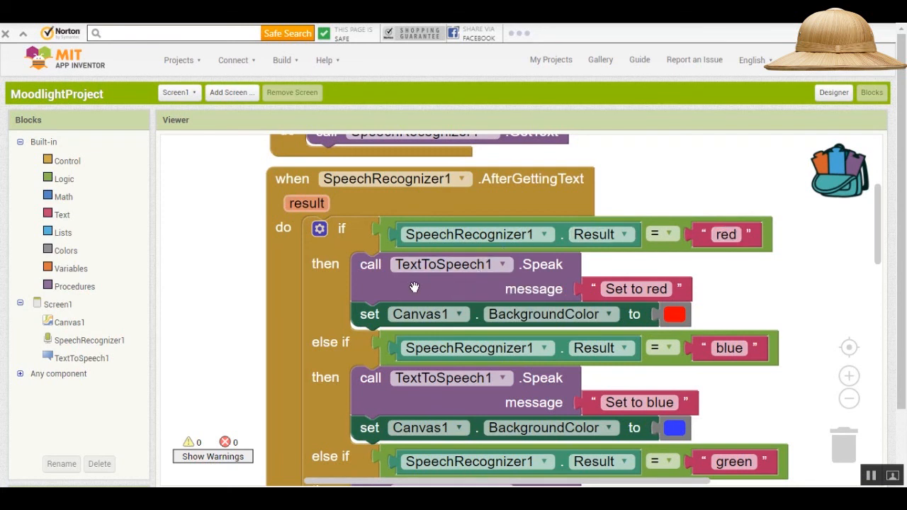
mouse_move(517, 264)
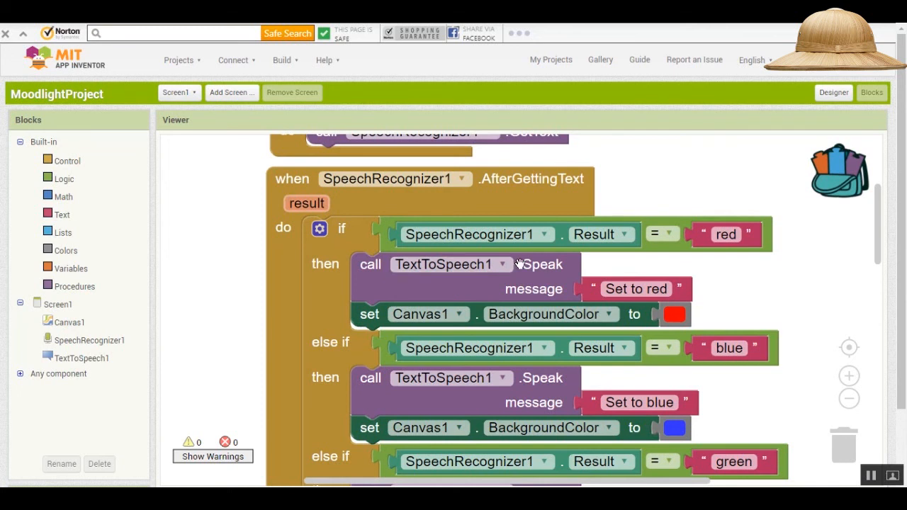
left_click(635, 289)
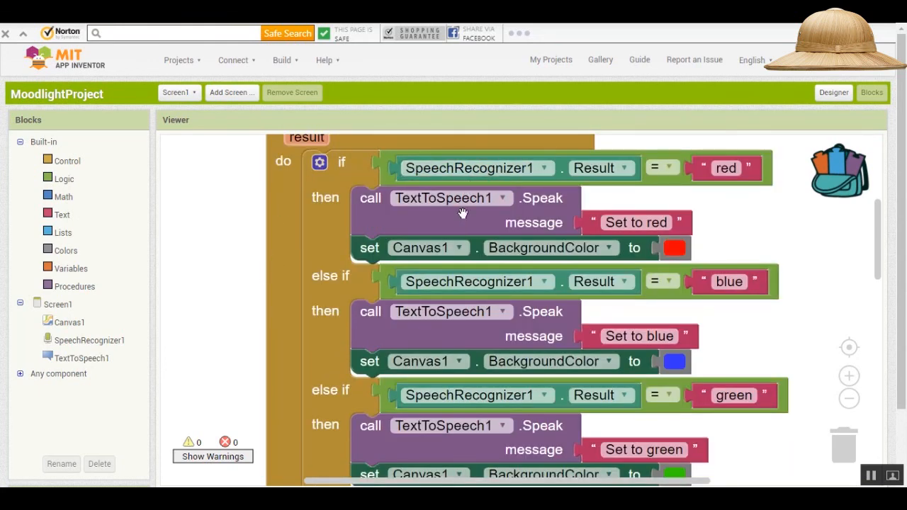
mouse_move(462, 213)
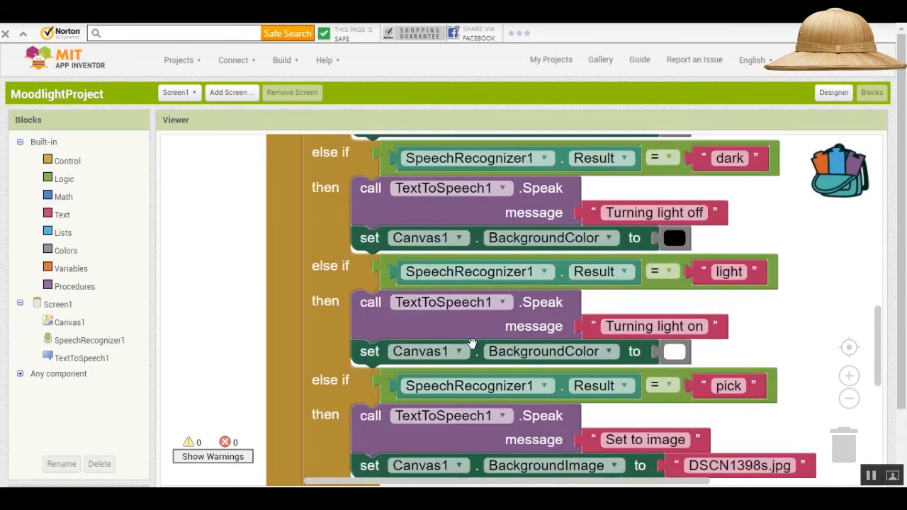
scroll("down", 3)
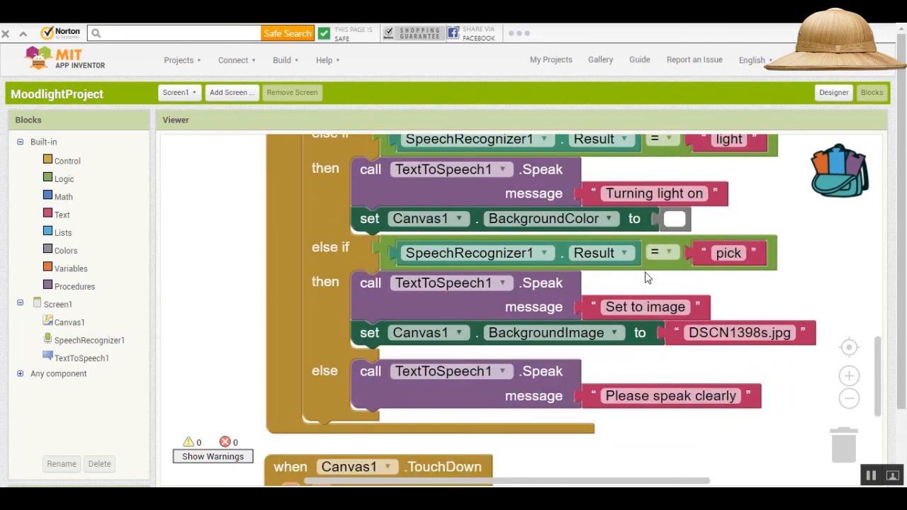
mouse_move(667, 286)
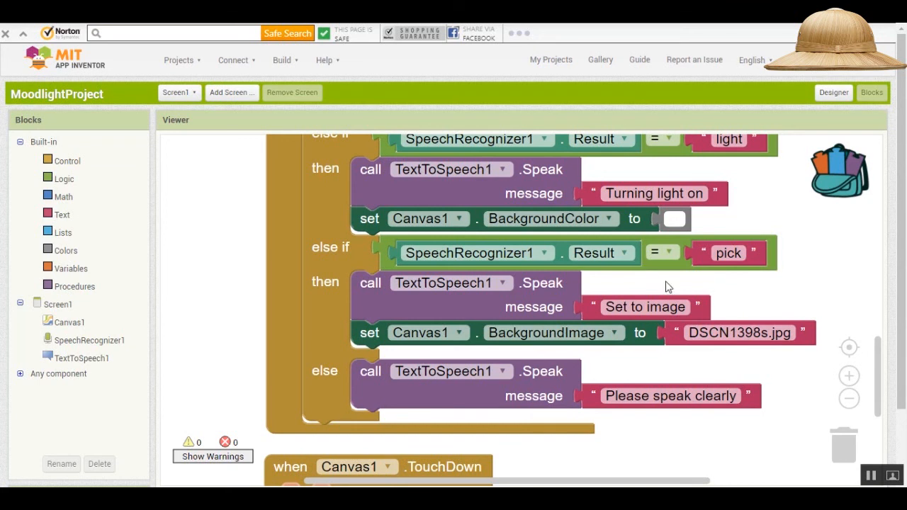
mouse_move(527, 376)
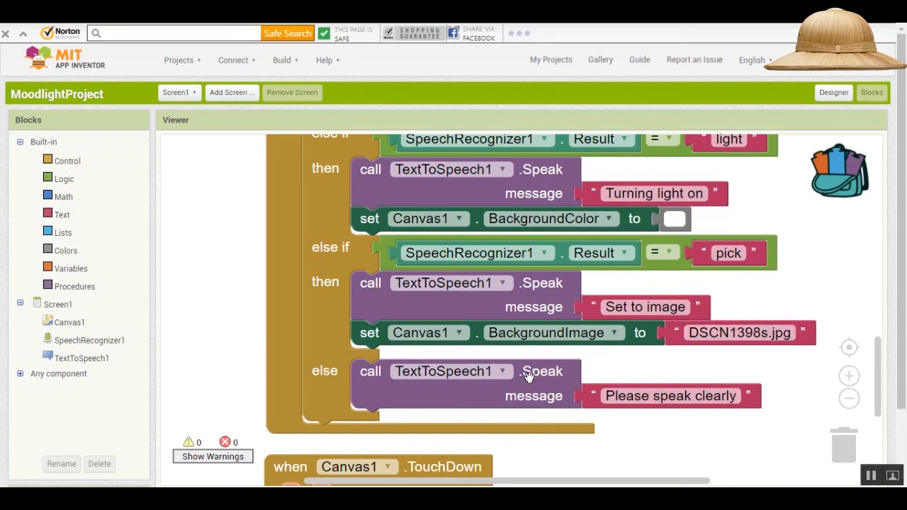
mouse_move(524, 371)
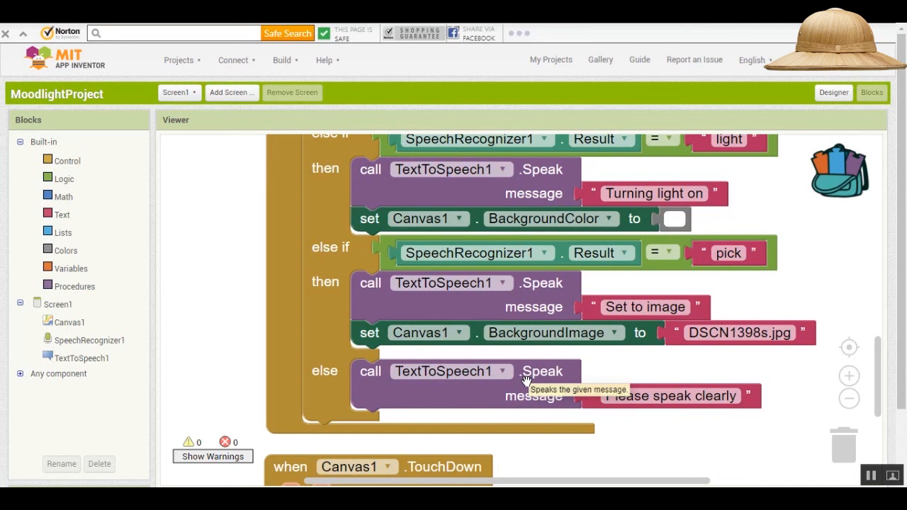
left_click(669, 395)
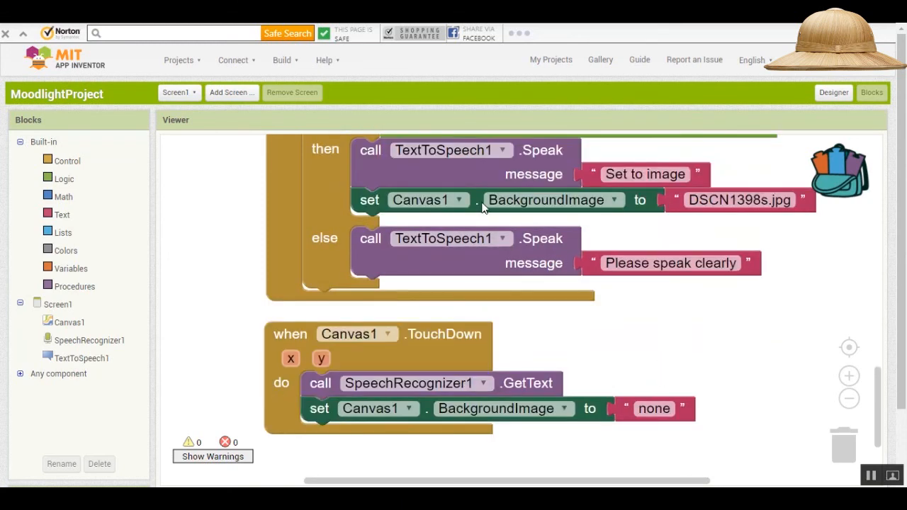
mouse_move(659, 296)
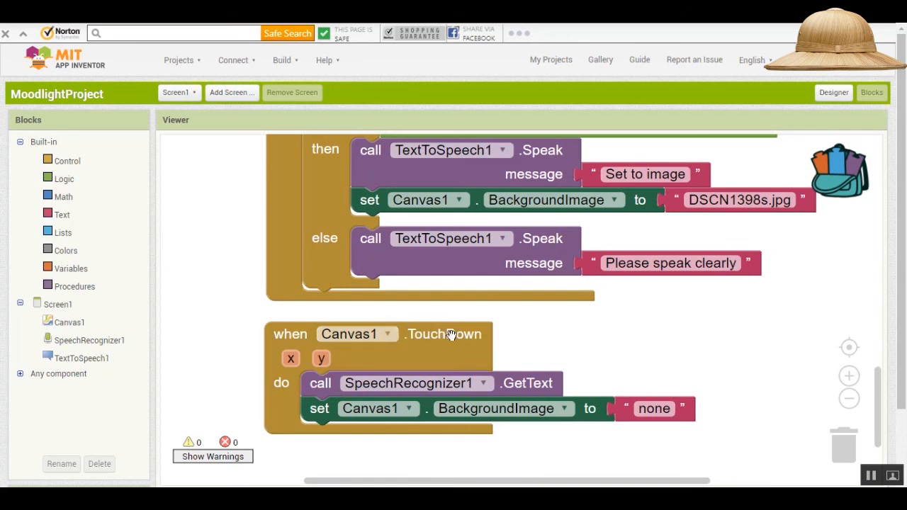
scroll("down", 3)
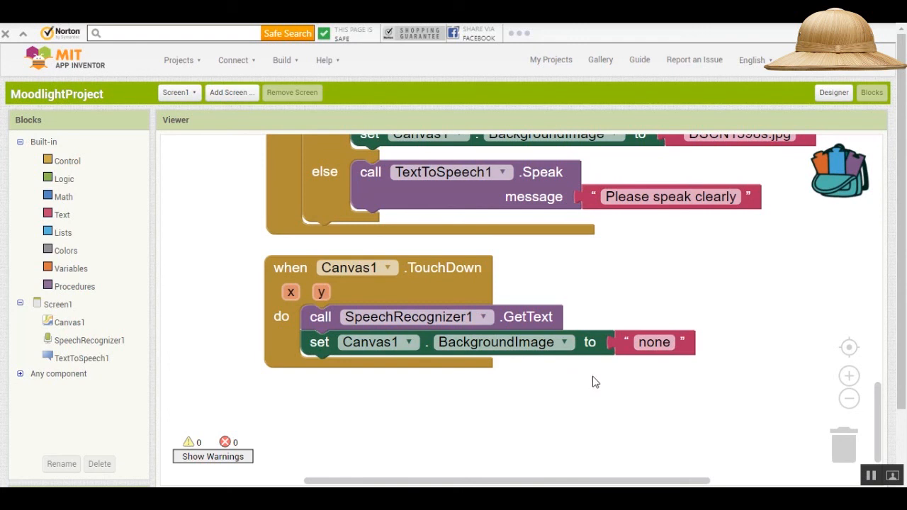
mouse_move(757, 305)
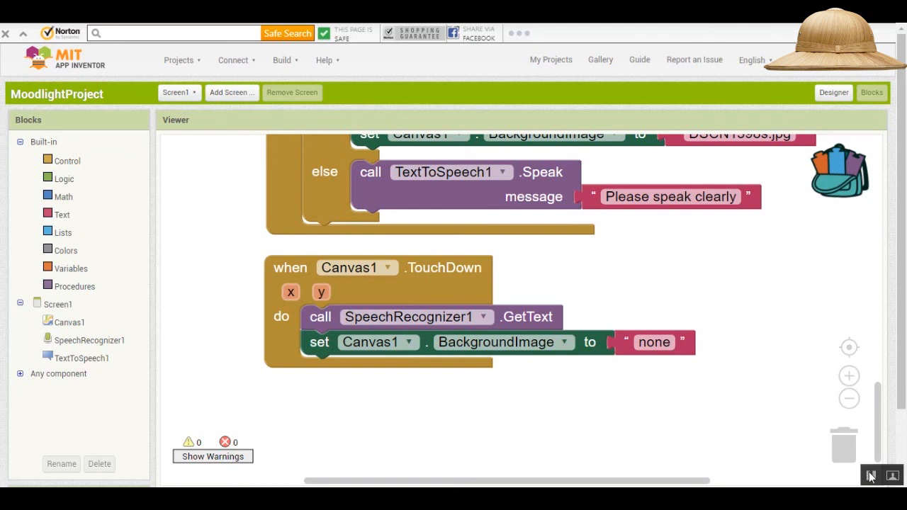
left_click(178, 60)
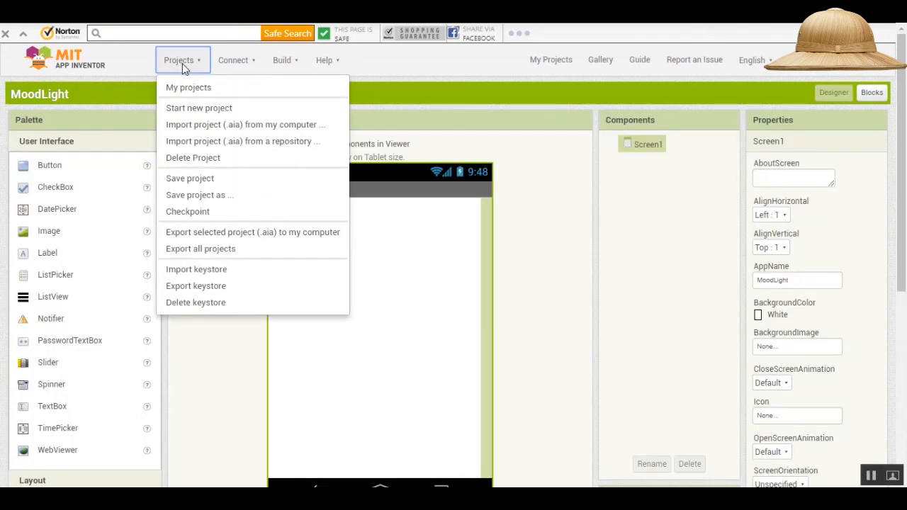
mouse_move(198, 107)
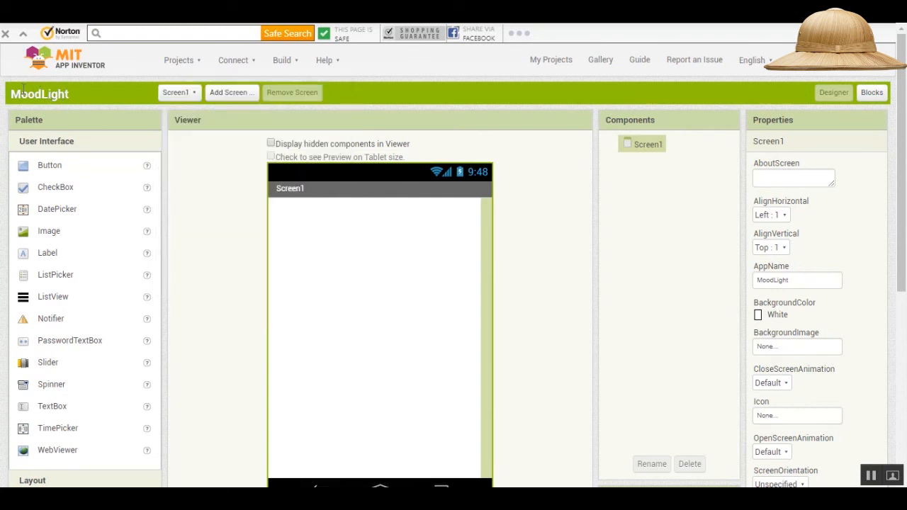
mouse_move(78, 100)
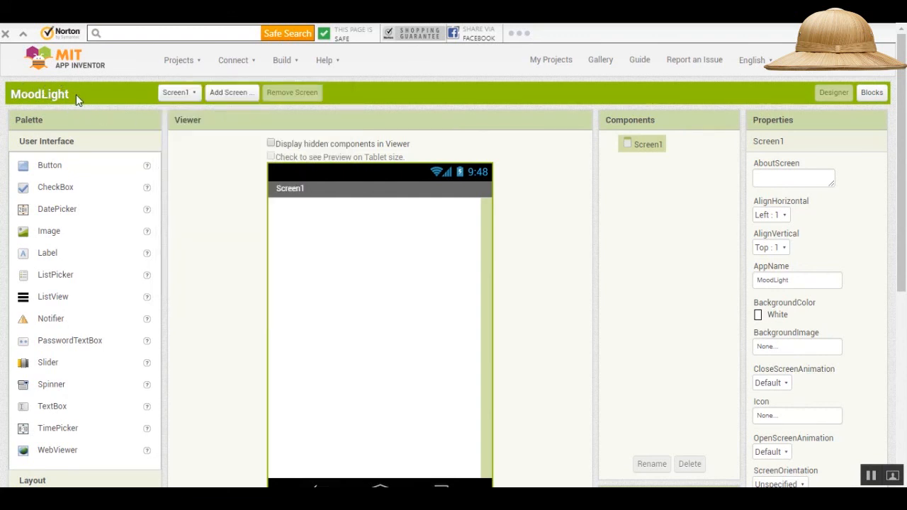
mouse_move(99, 265)
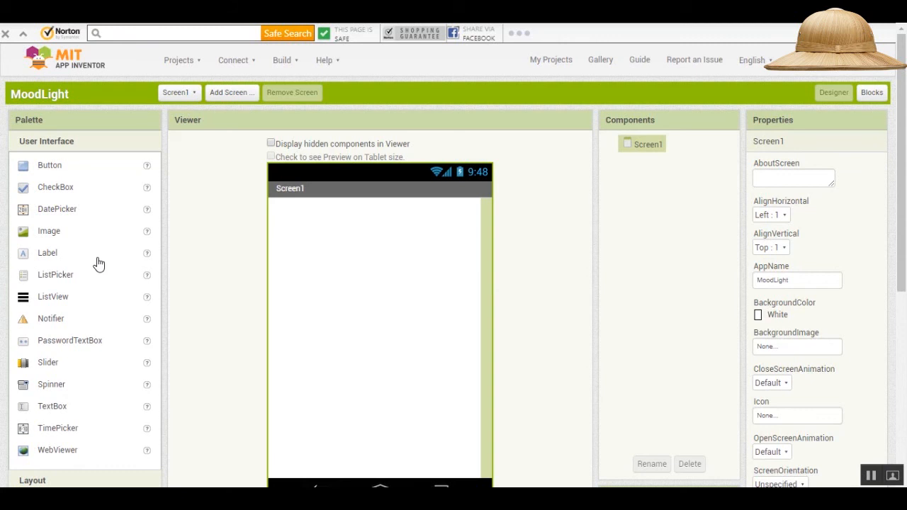
mouse_move(63, 257)
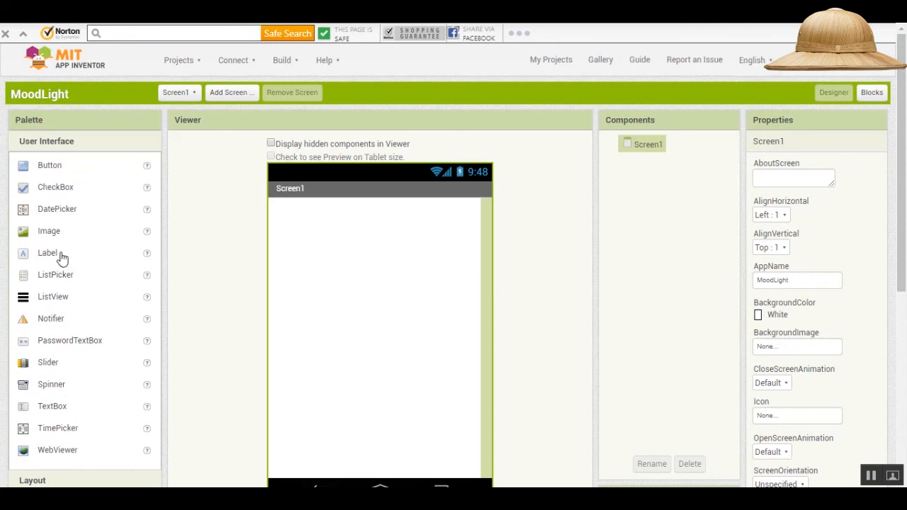
scroll("down", 3)
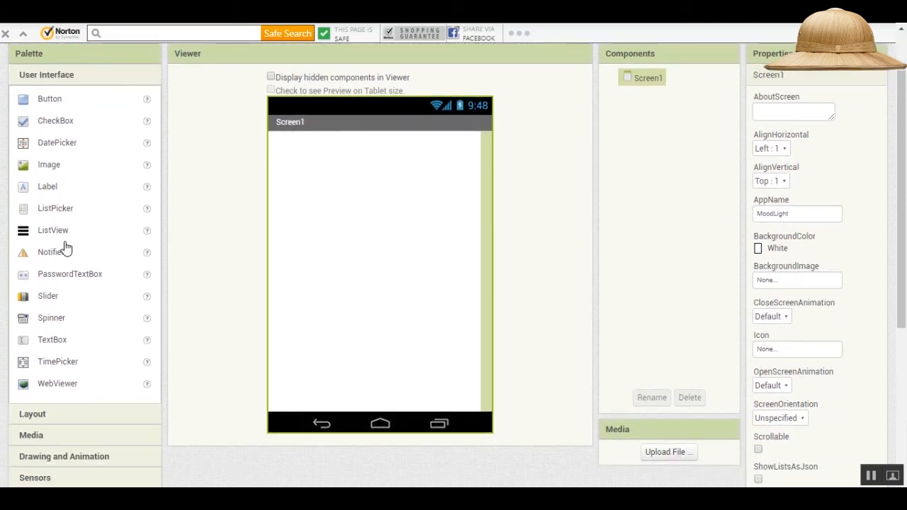
scroll("down", 3)
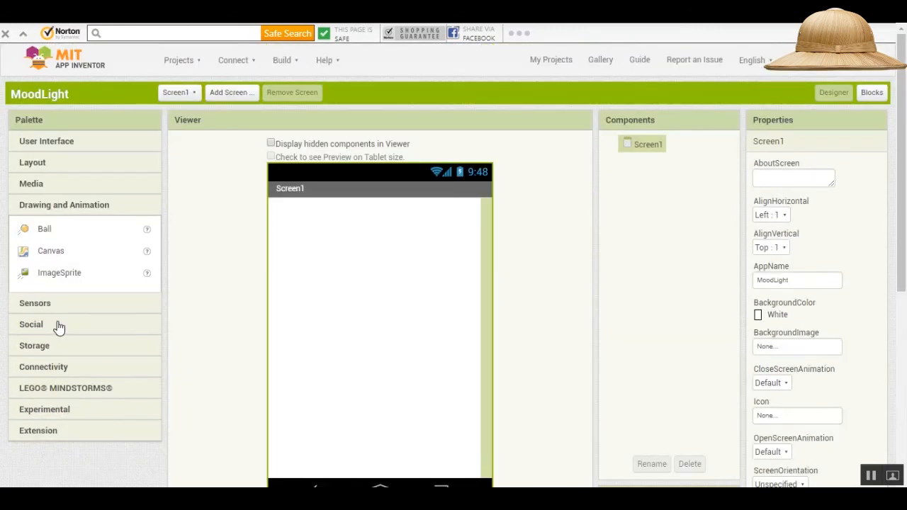
mouse_move(45, 255)
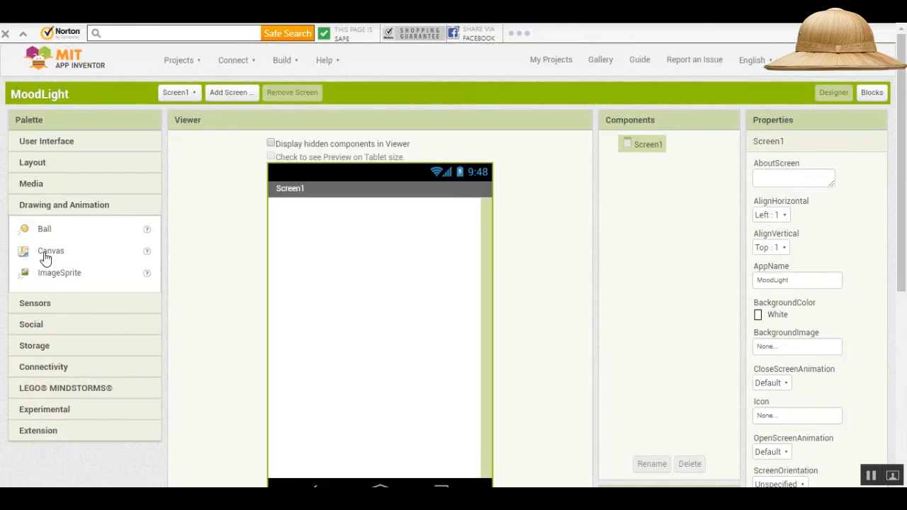
left_click_drag(51, 251, 368, 330)
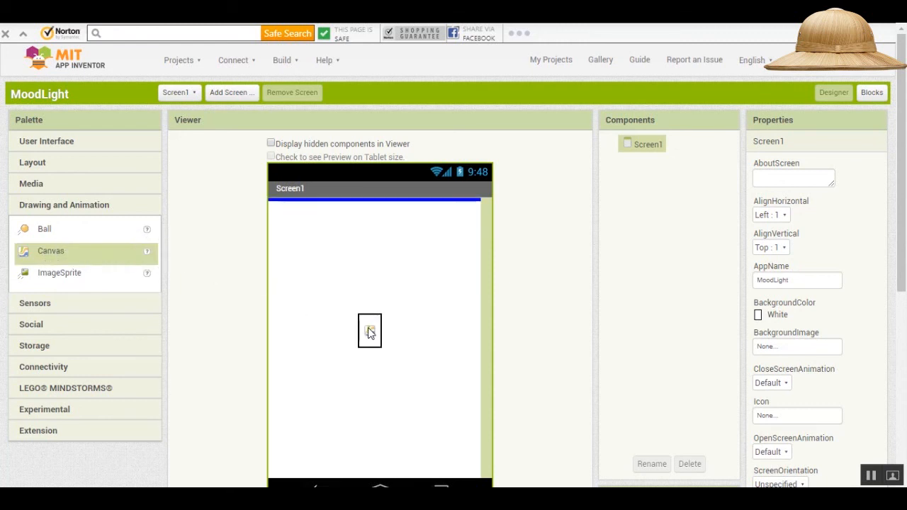
left_click_drag(51, 251, 281, 218)
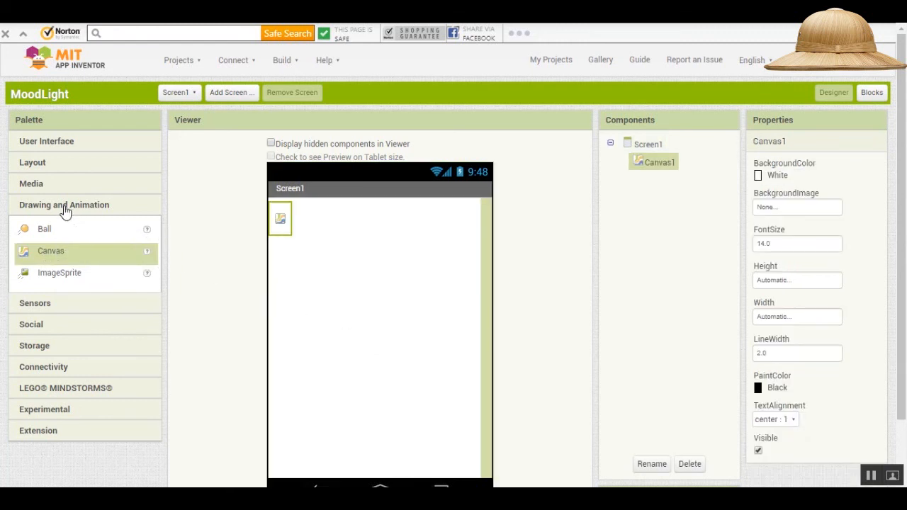
Add the Media components SpeechRecognizer1 and TextToSpeech1 to Screen1.
left_click(31, 184)
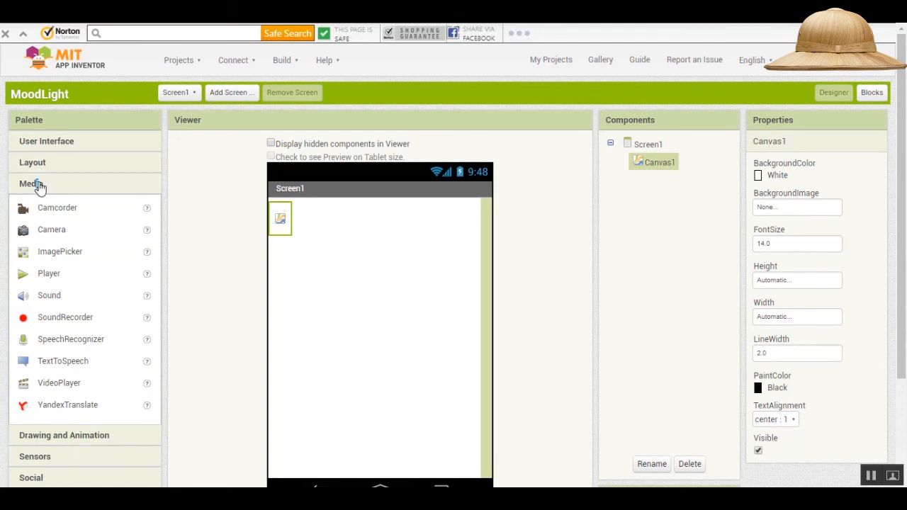
mouse_move(63, 346)
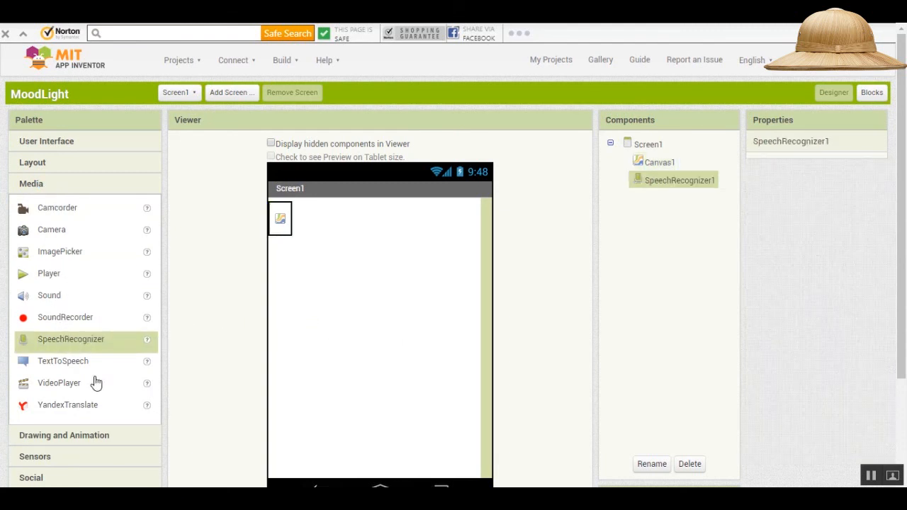
left_click_drag(62, 362, 377, 347)
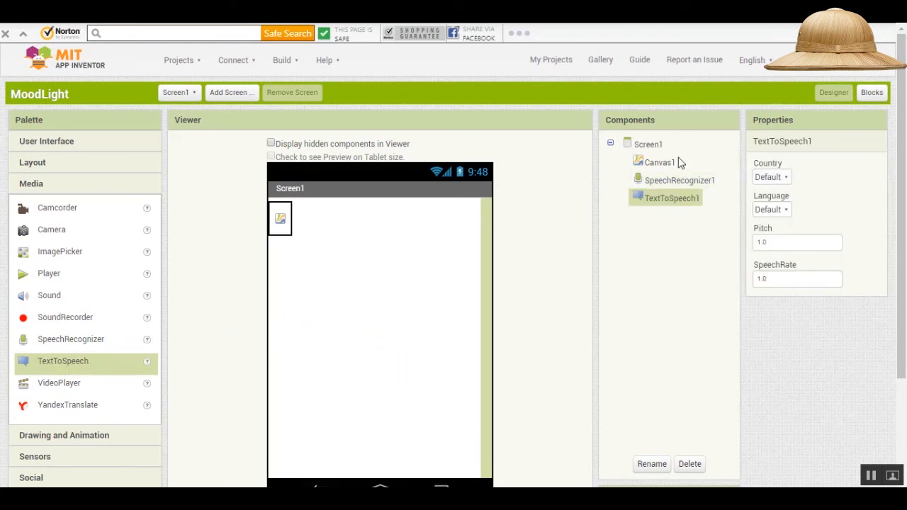
mouse_move(641, 149)
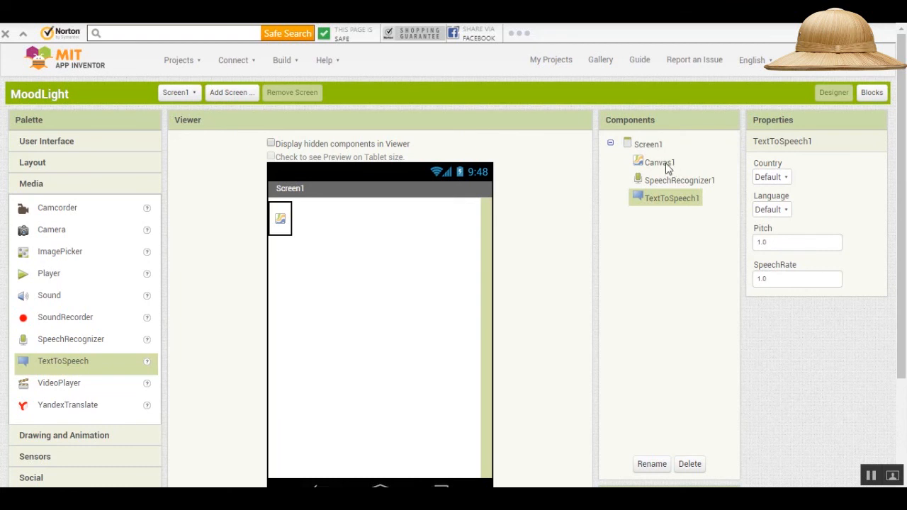
mouse_move(672, 206)
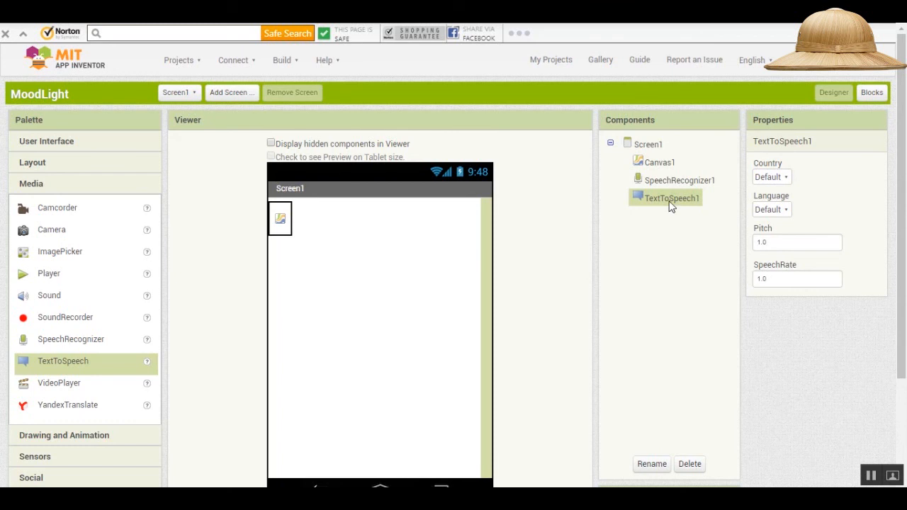
mouse_move(669, 230)
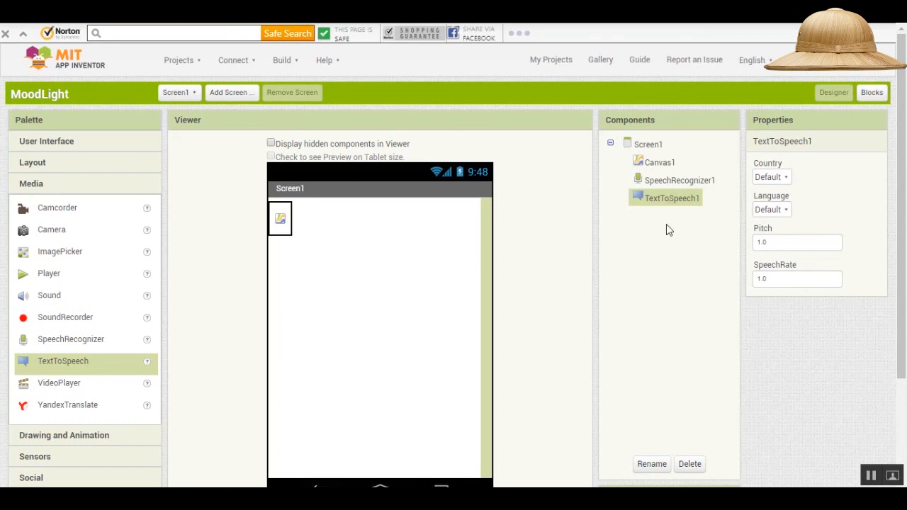
mouse_move(651, 169)
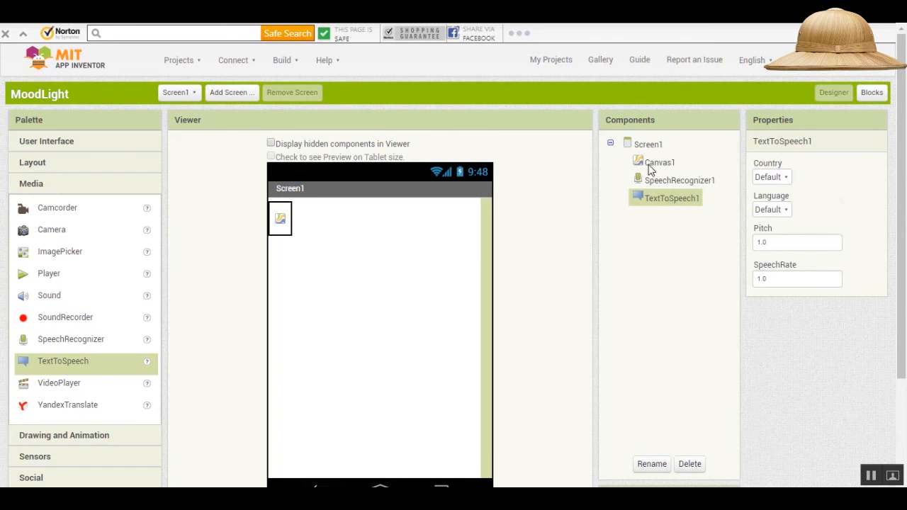
Set Canvas1's Height and Width both to Fill parent.
left_click(659, 162)
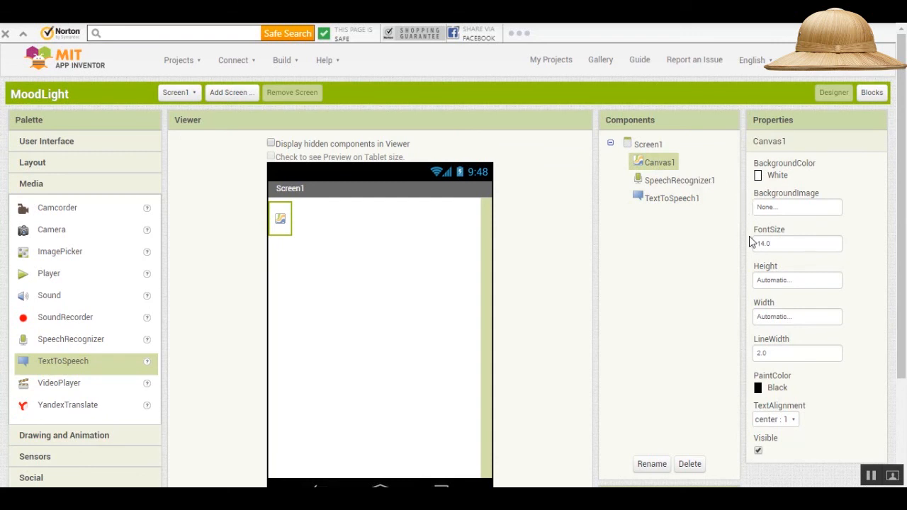
mouse_move(729, 167)
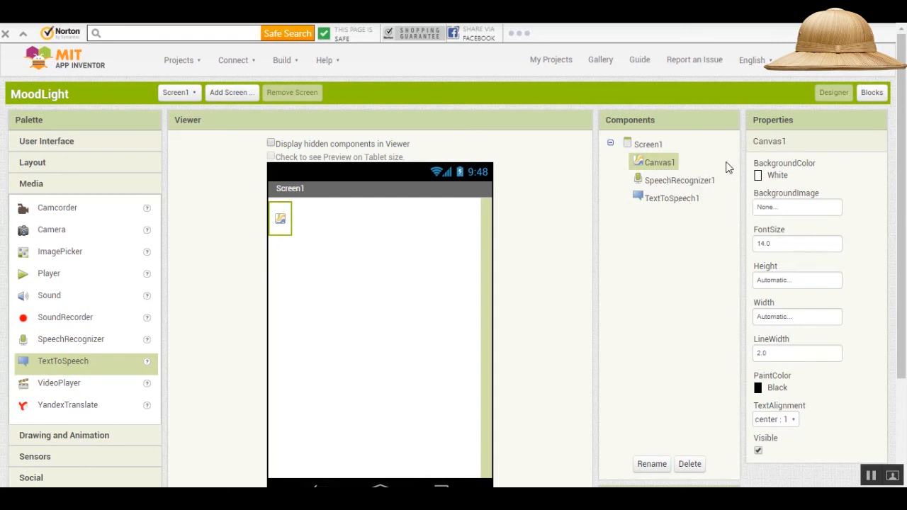
mouse_move(820, 182)
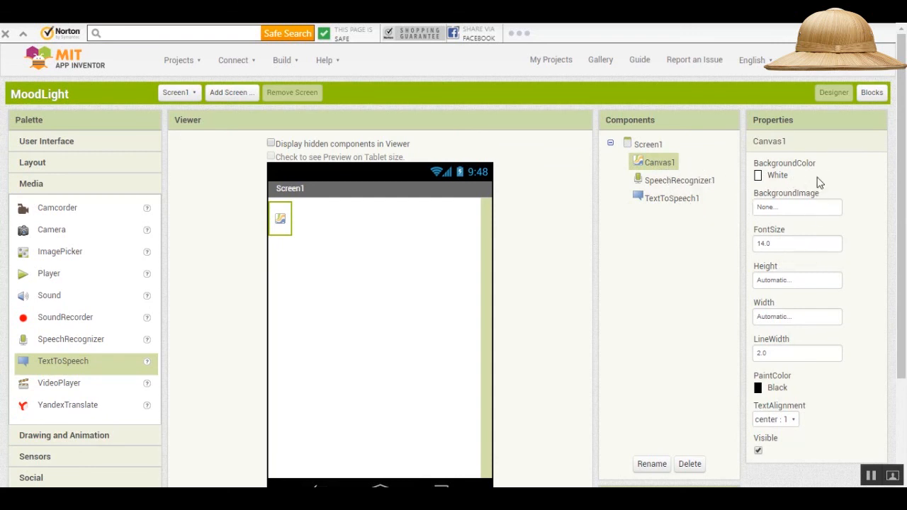
mouse_move(811, 183)
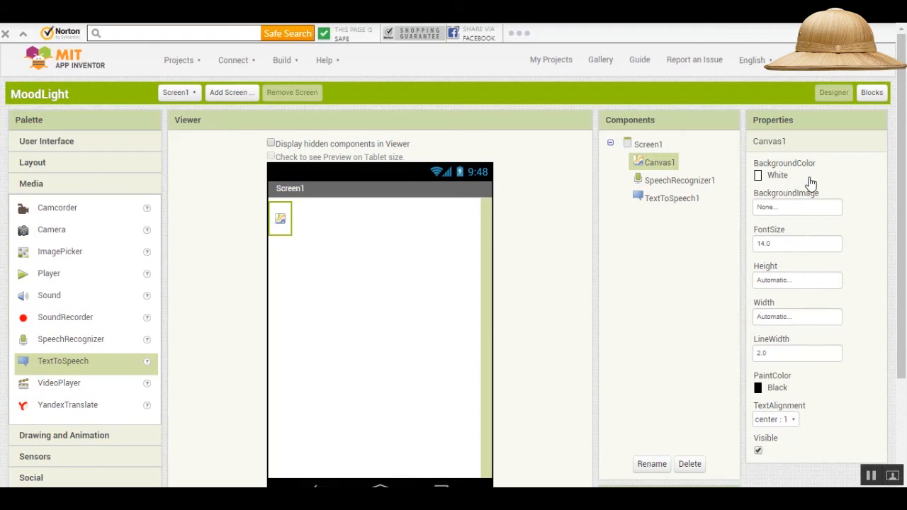
mouse_move(815, 213)
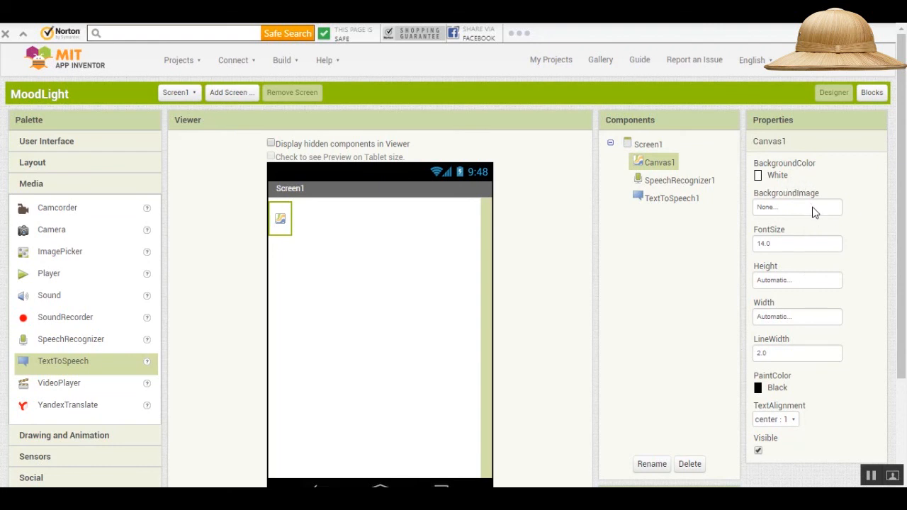
mouse_move(830, 278)
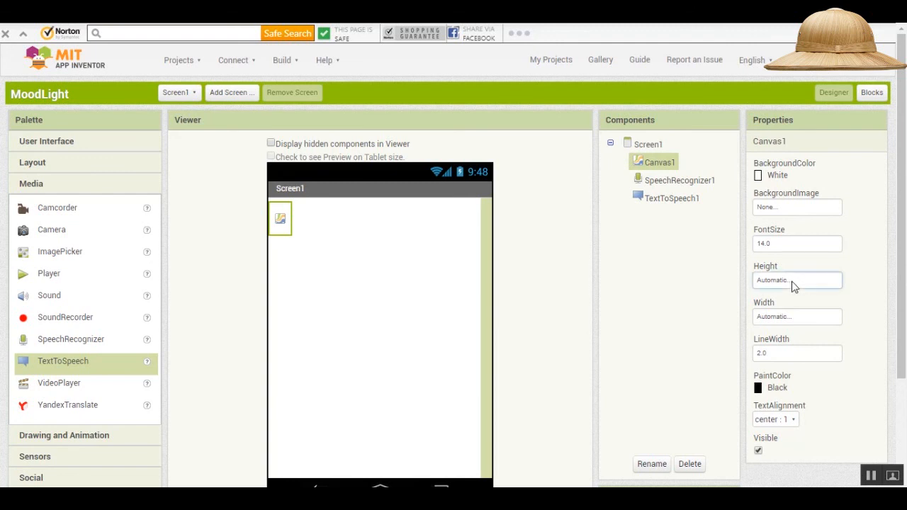
left_click(796, 281)
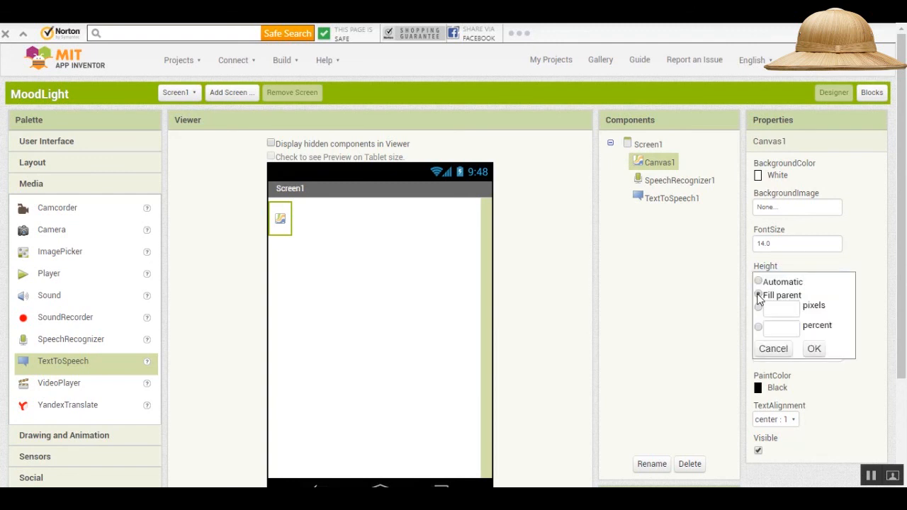
left_click(814, 348)
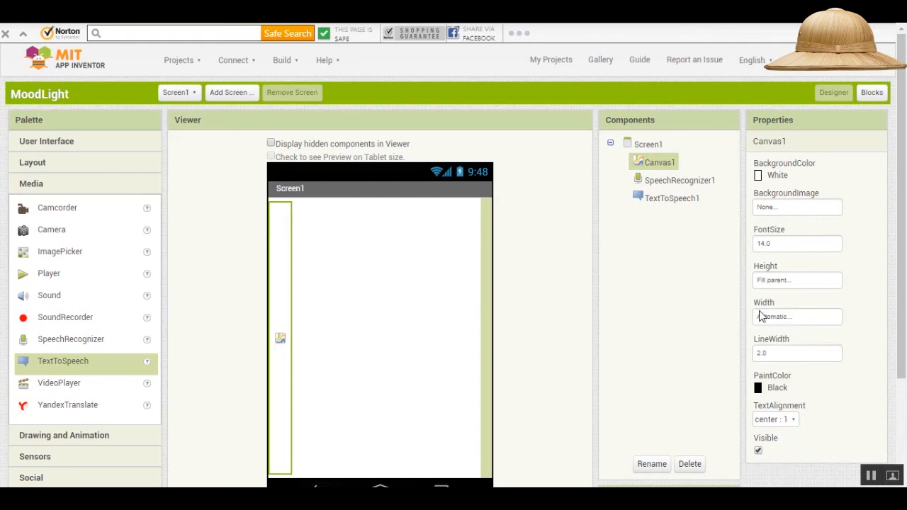
left_click(796, 317)
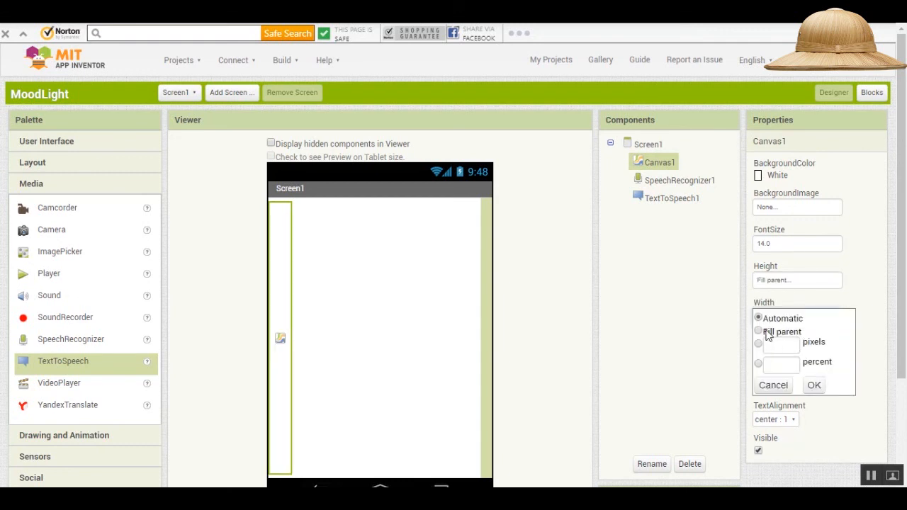
left_click(813, 386)
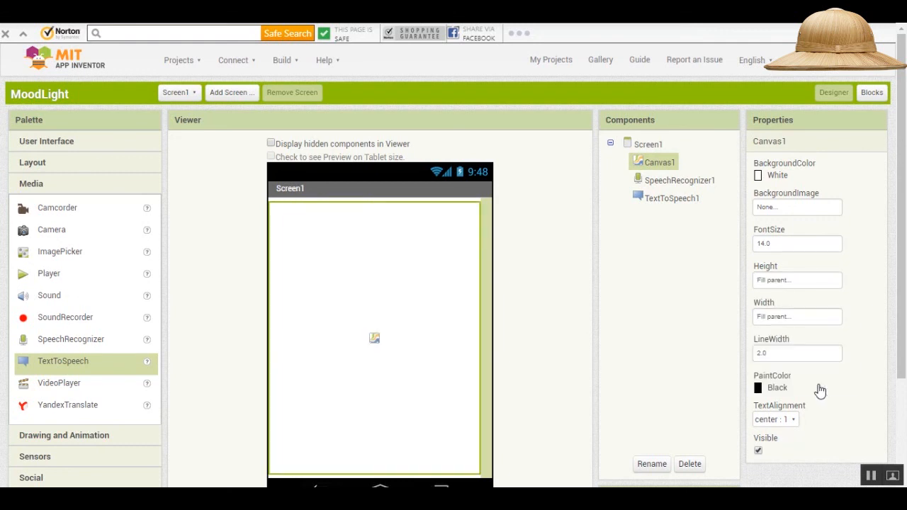
mouse_move(679, 242)
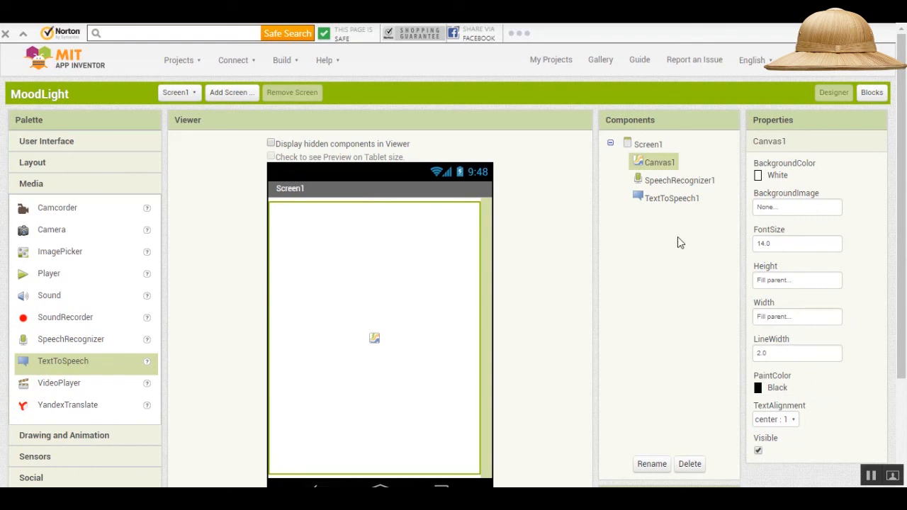
mouse_move(755, 154)
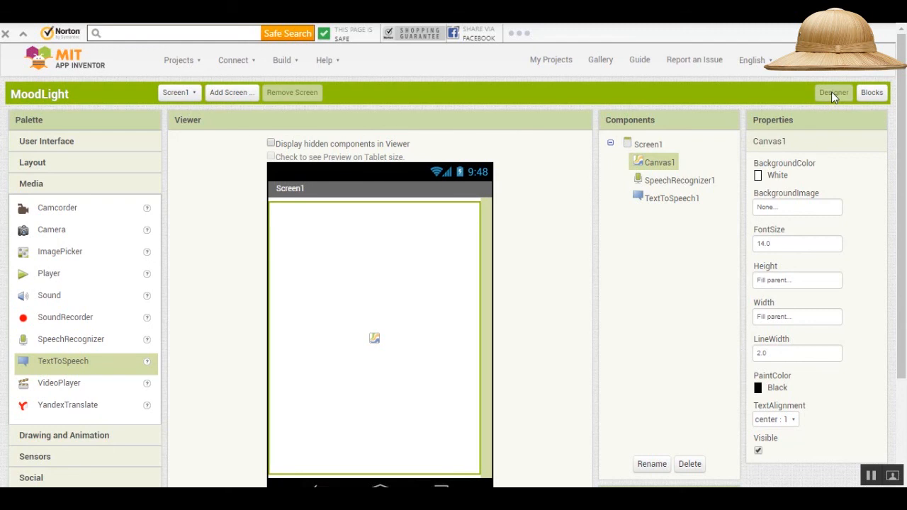
mouse_move(849, 101)
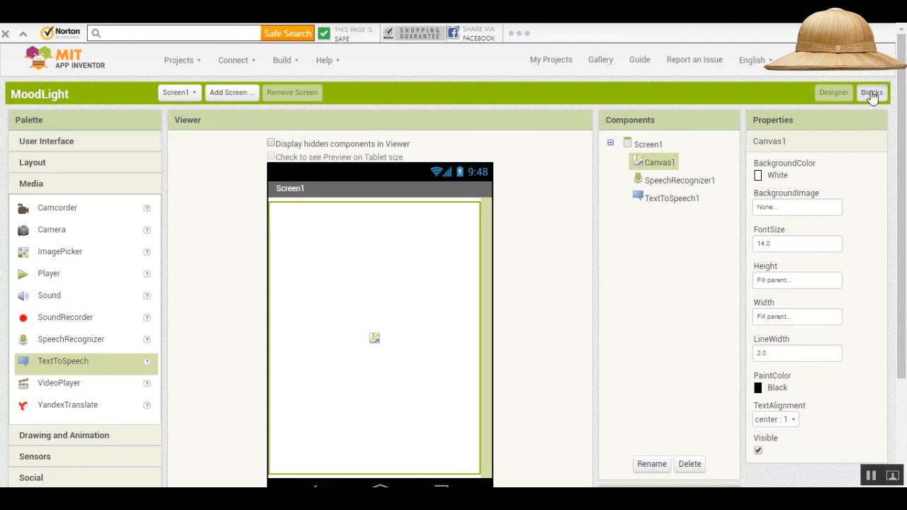
left_click(872, 92)
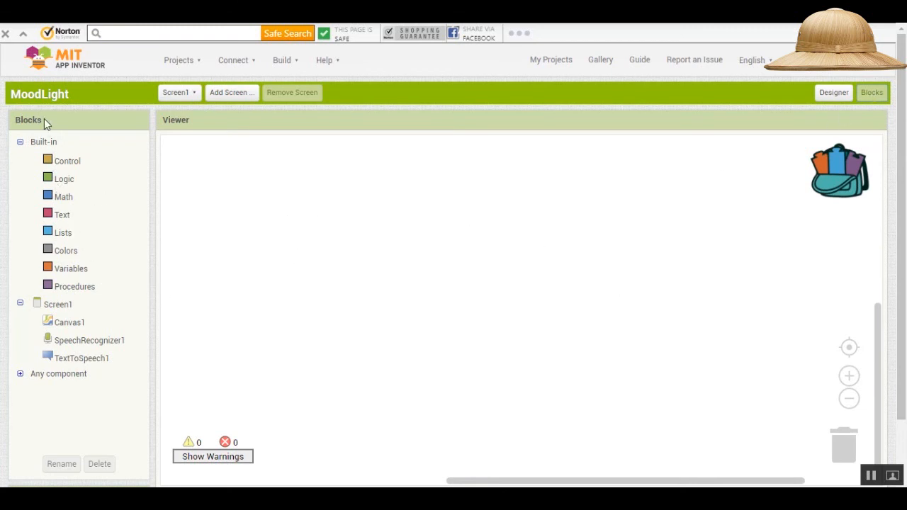
mouse_move(57, 292)
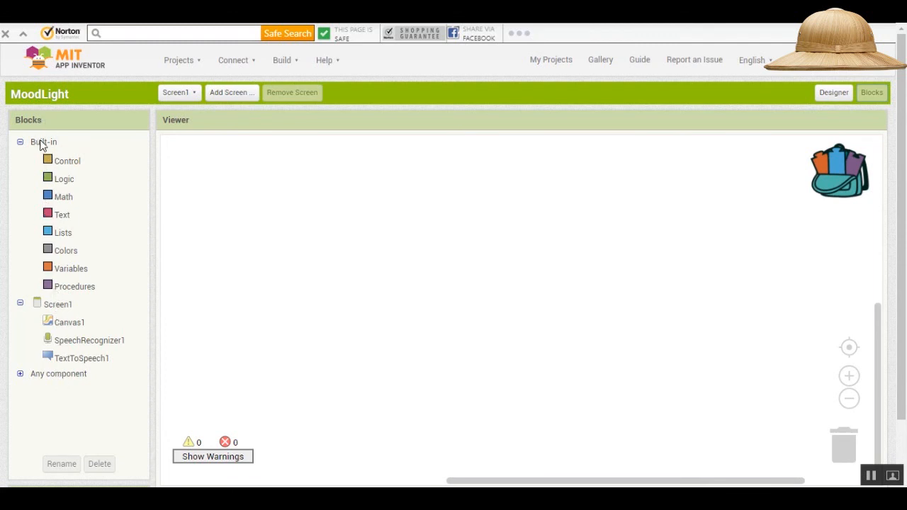
mouse_move(60, 216)
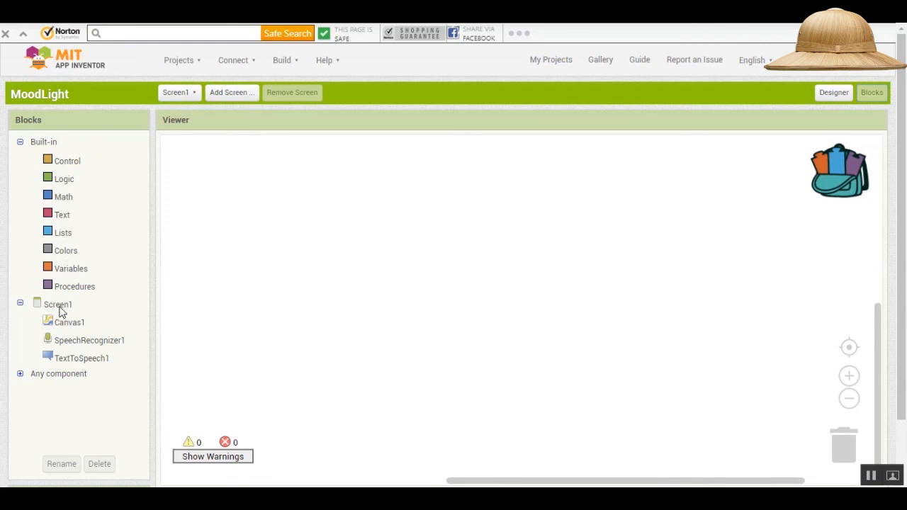
mouse_move(77, 346)
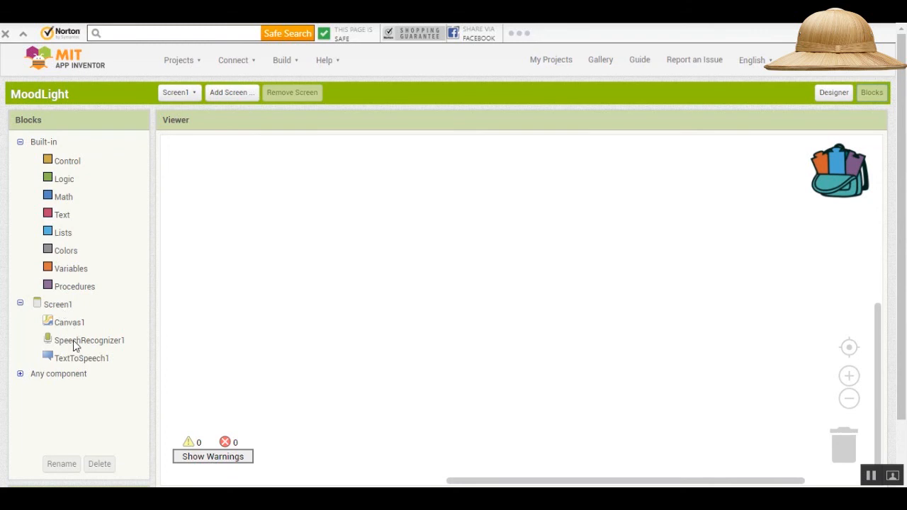
mouse_move(77, 366)
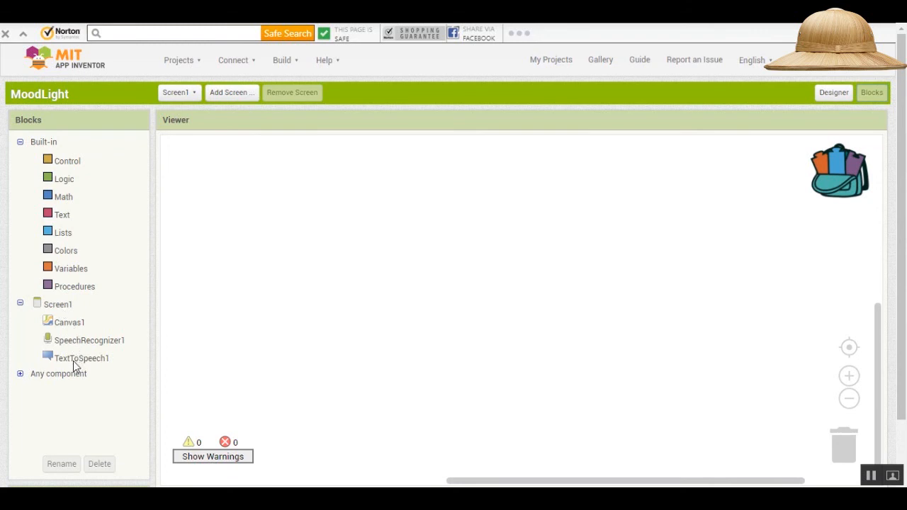
left_click(58, 303)
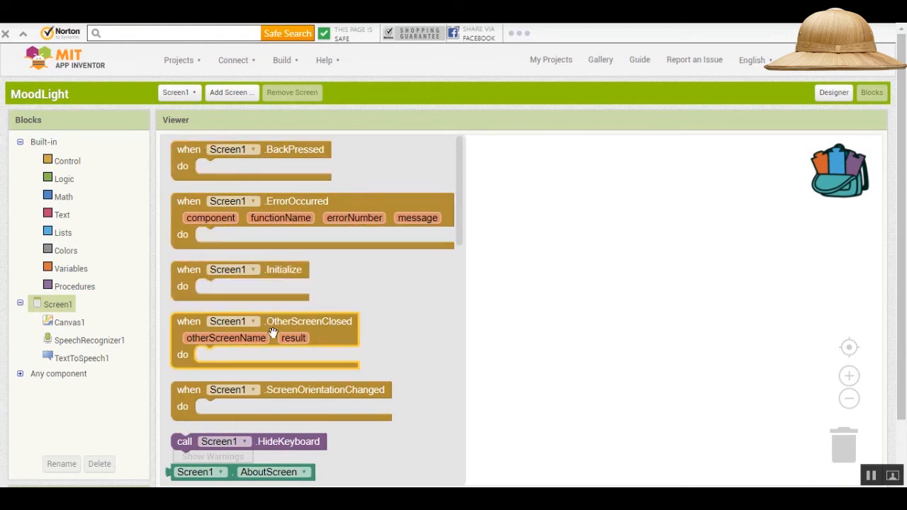
mouse_move(499, 258)
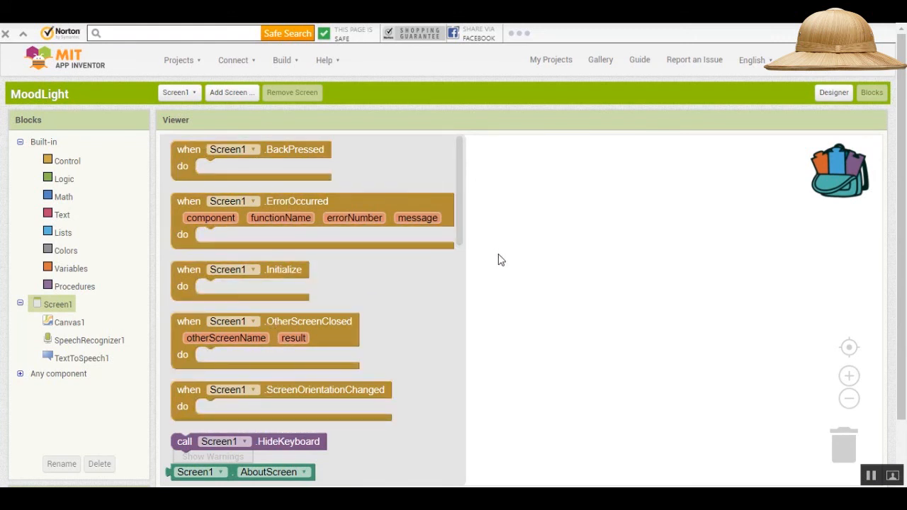
mouse_move(74, 326)
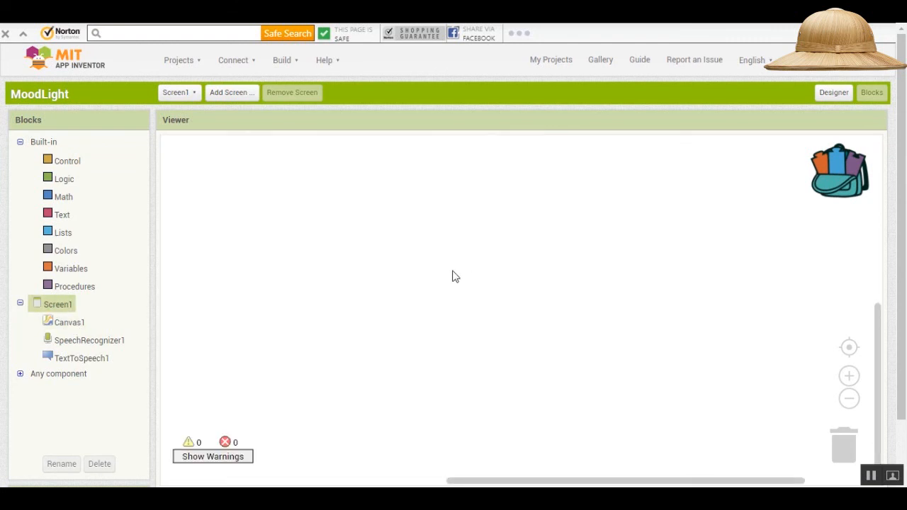
mouse_move(425, 261)
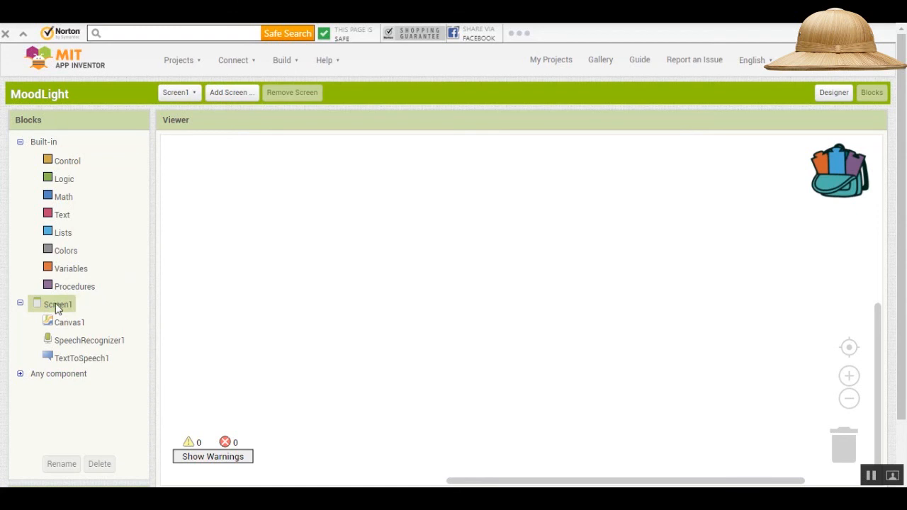
Add a Screen1.Initialize event calling SpeechRecognizer1.GetText.
left_click(58, 304)
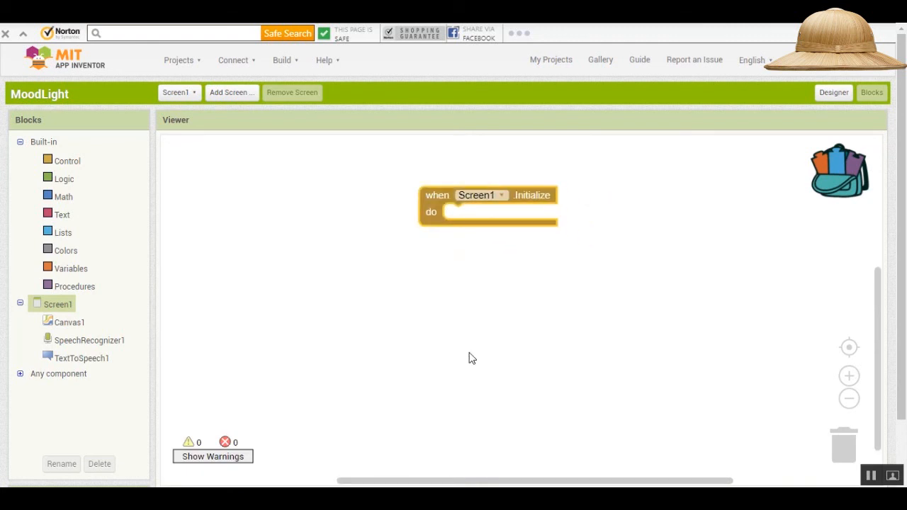
left_click(89, 340)
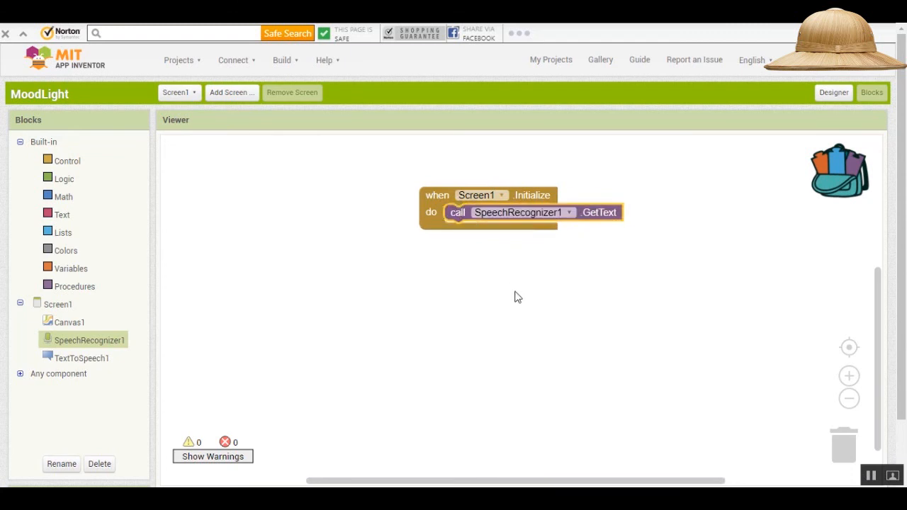
mouse_move(678, 291)
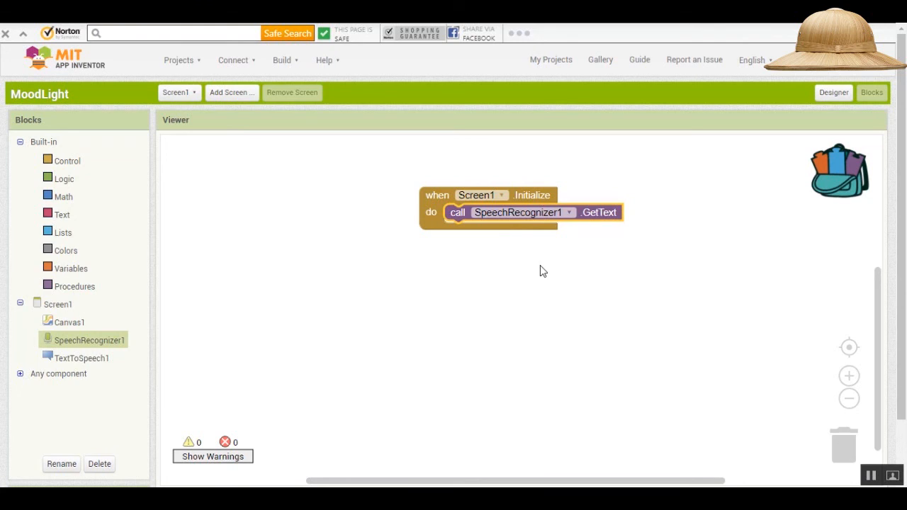
mouse_move(91, 320)
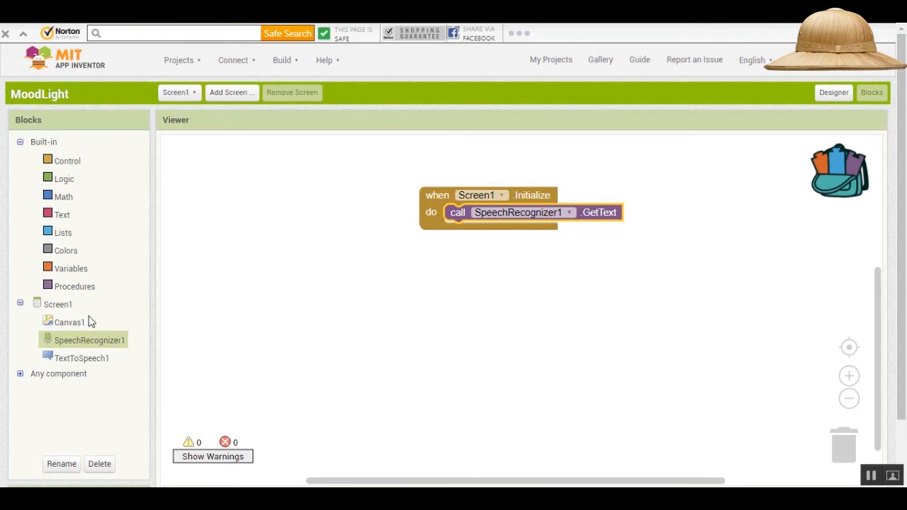
Place a SpeechRecognizer1.AfterGettingText handler below the Initialize block.
left_click(90, 341)
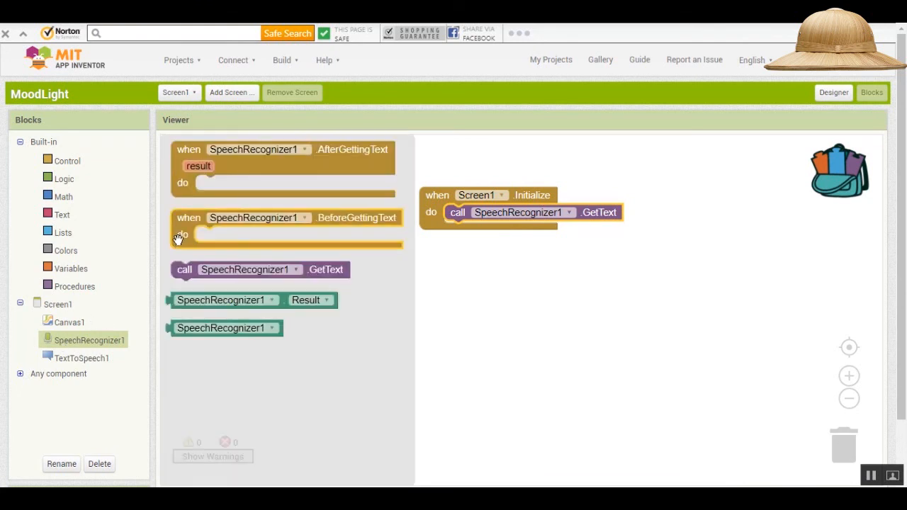
left_click_drag(283, 163, 525, 276)
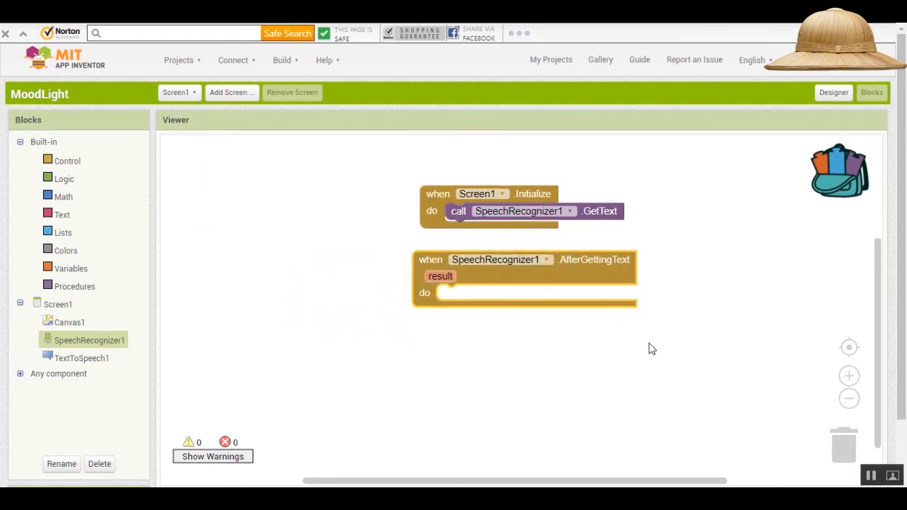
mouse_move(377, 367)
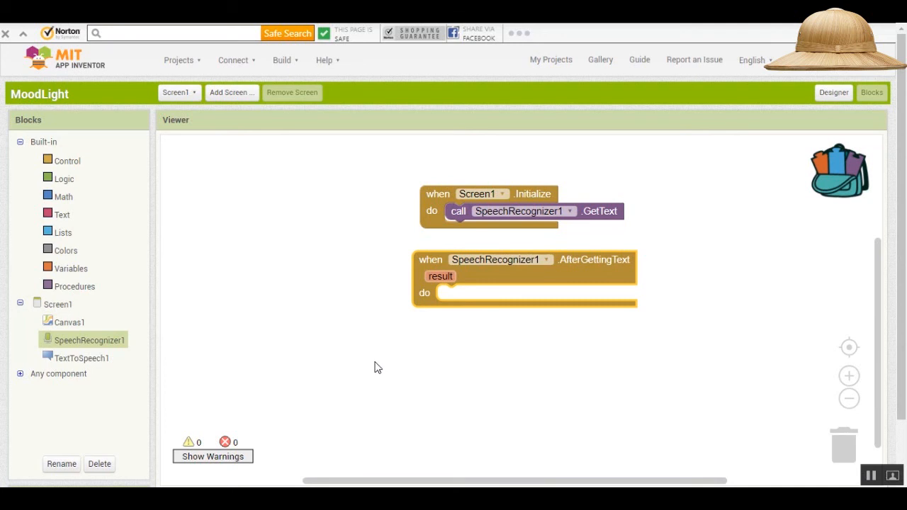
mouse_move(244, 335)
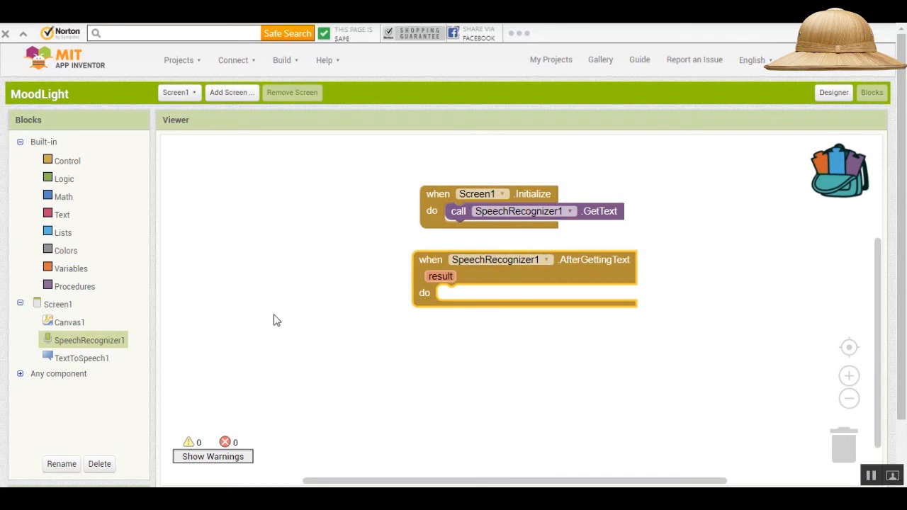
mouse_move(62, 187)
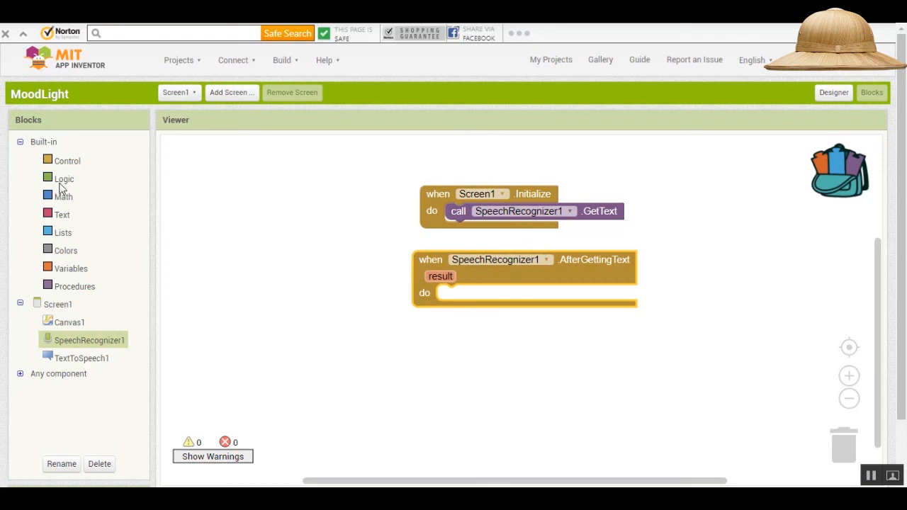
Build a comparison of SpeechRecognizer1.Result = the text "red".
left_click(63, 179)
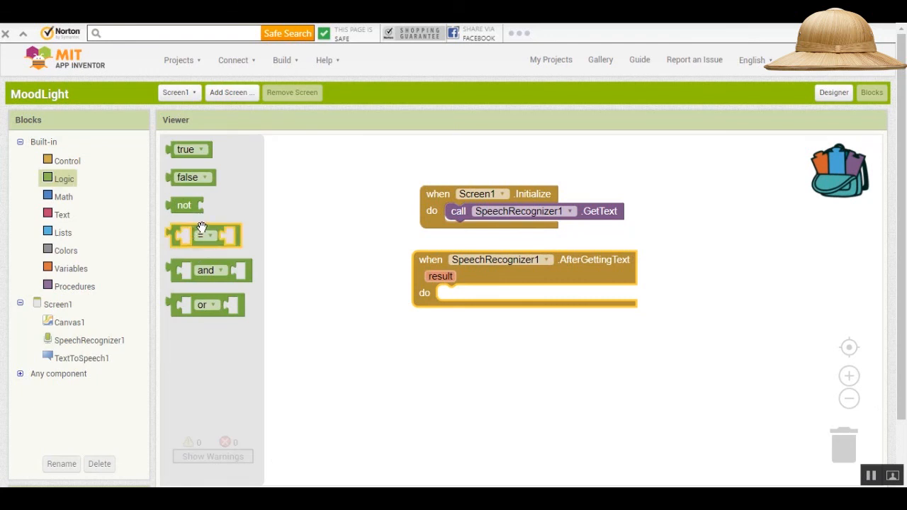
left_click_drag(204, 235, 530, 377)
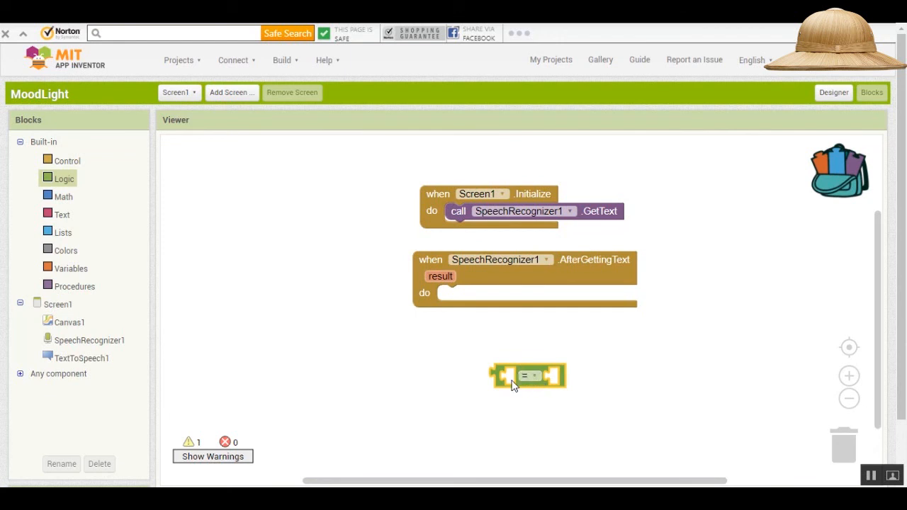
mouse_move(556, 380)
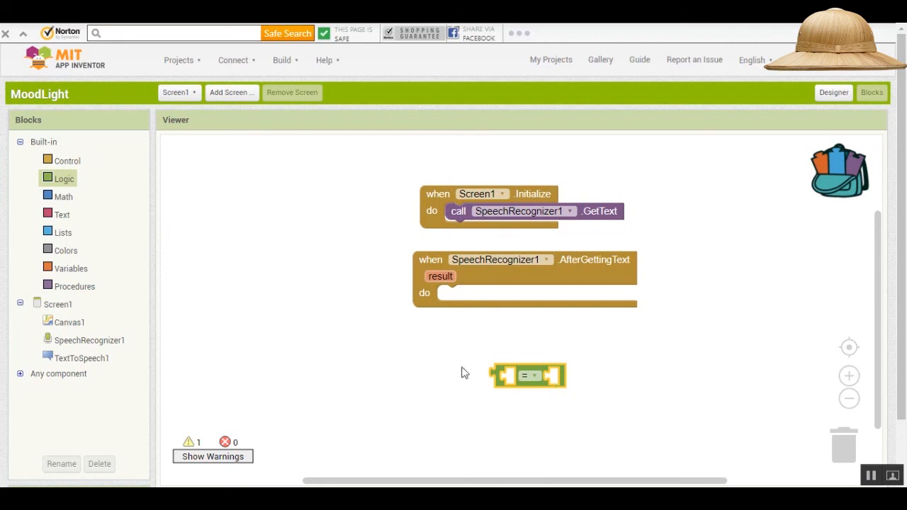
left_click(89, 340)
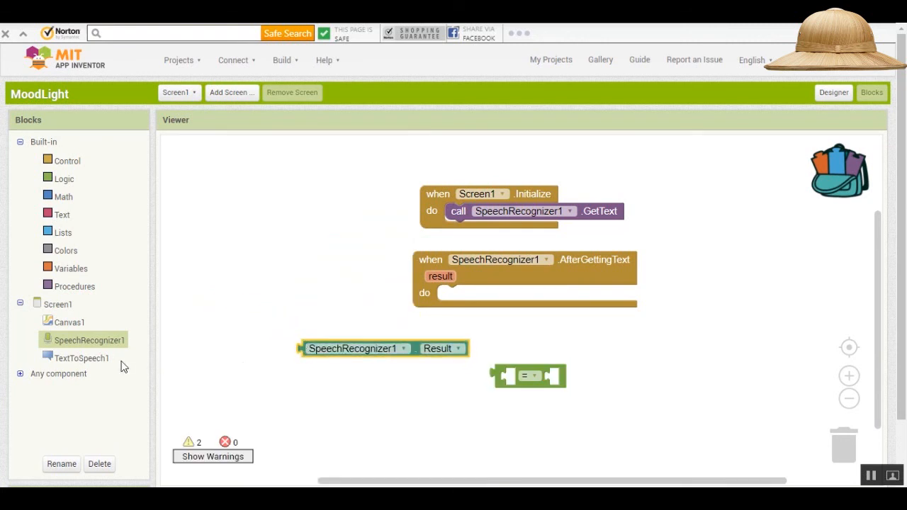
mouse_move(60, 216)
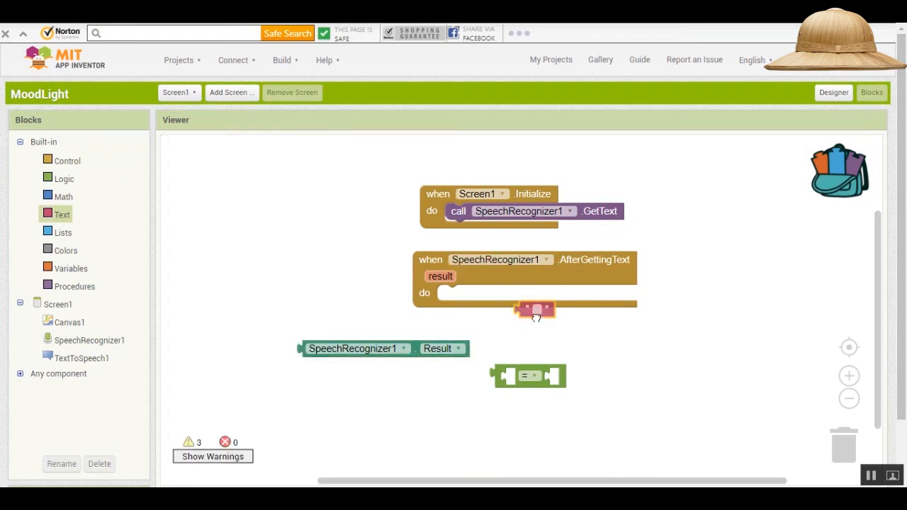
left_click_drag(536, 309, 629, 352)
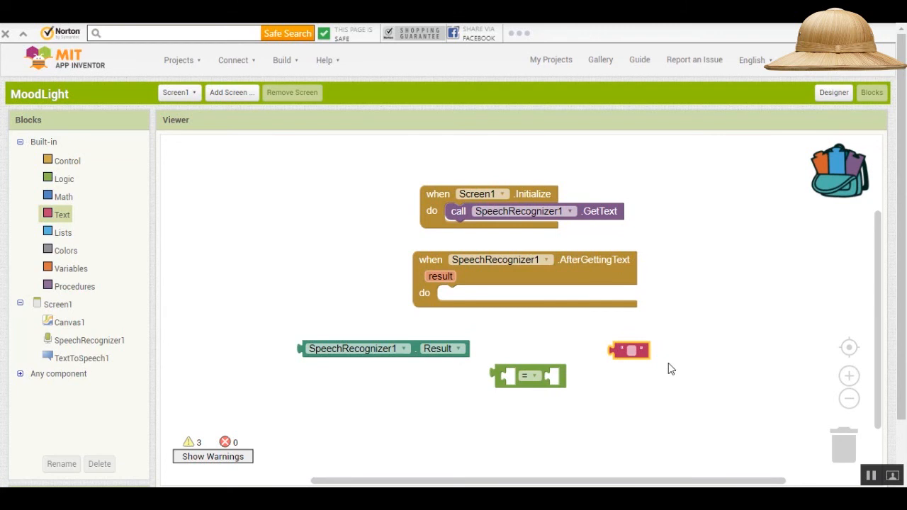
mouse_move(300, 345)
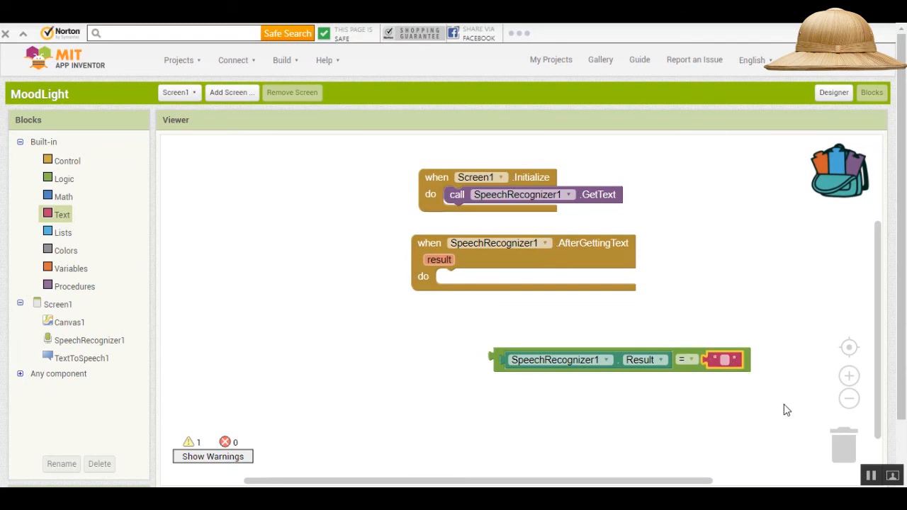
mouse_move(596, 380)
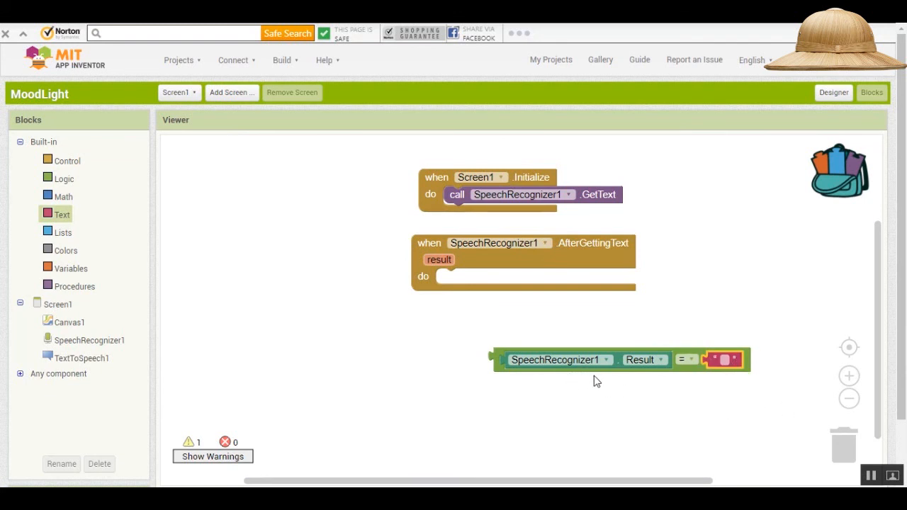
mouse_move(641, 366)
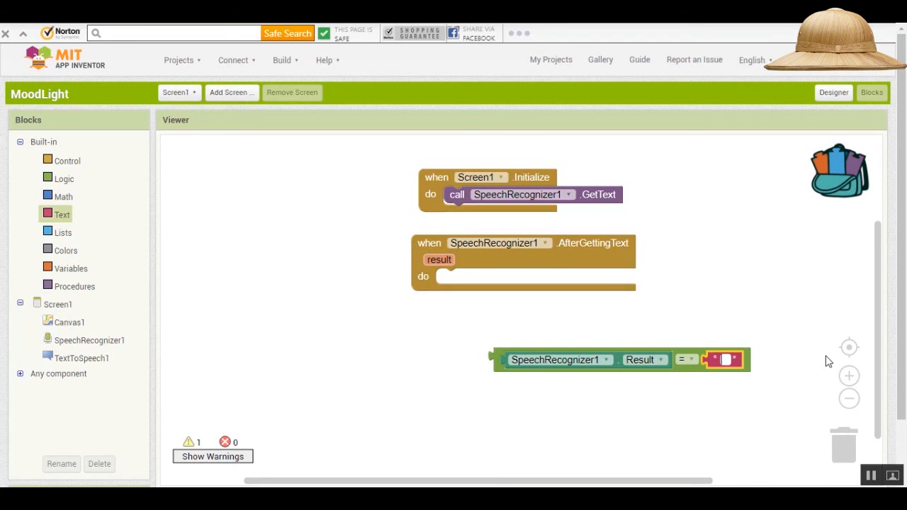
type("red")
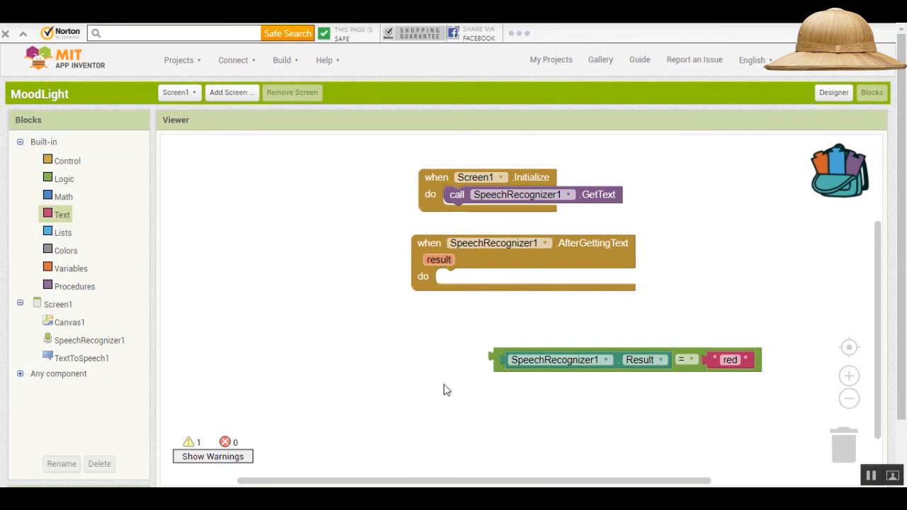
mouse_move(82, 178)
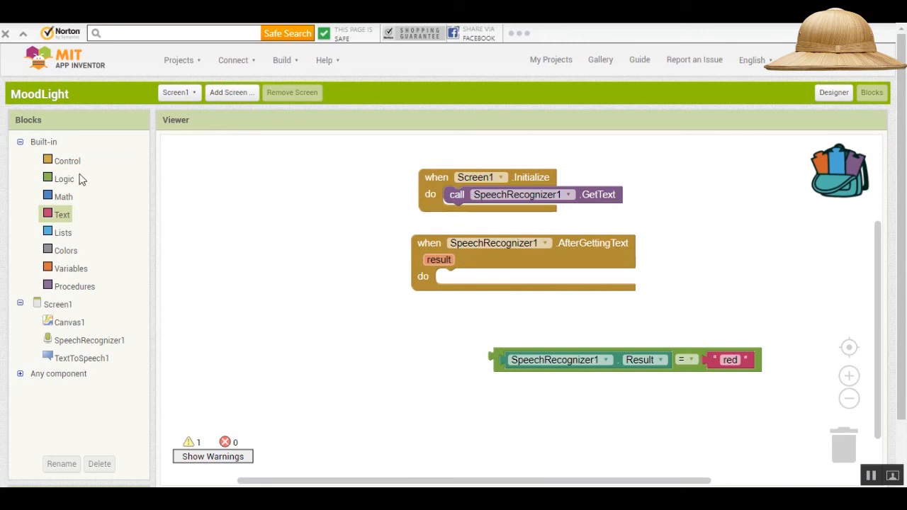
Put an if block in AfterGettingText with the Result = "red" condition.
left_click(68, 160)
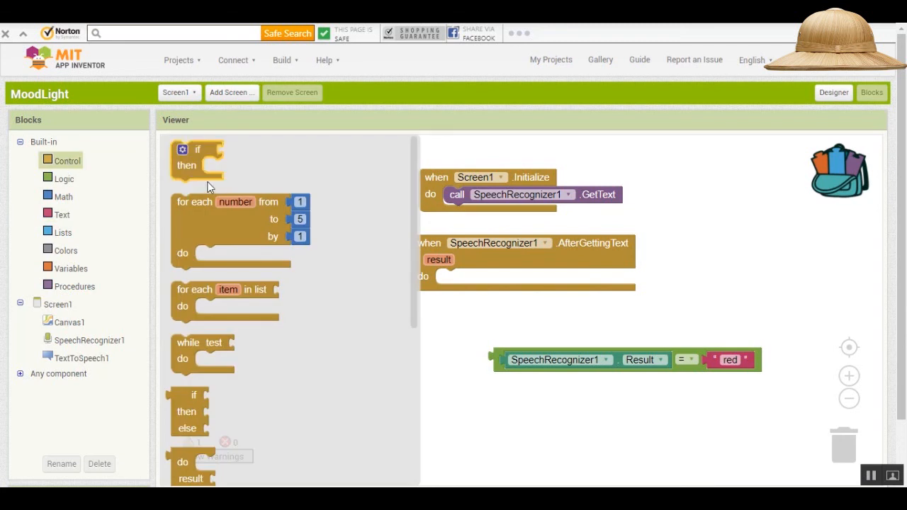
left_click_drag(197, 156, 357, 329)
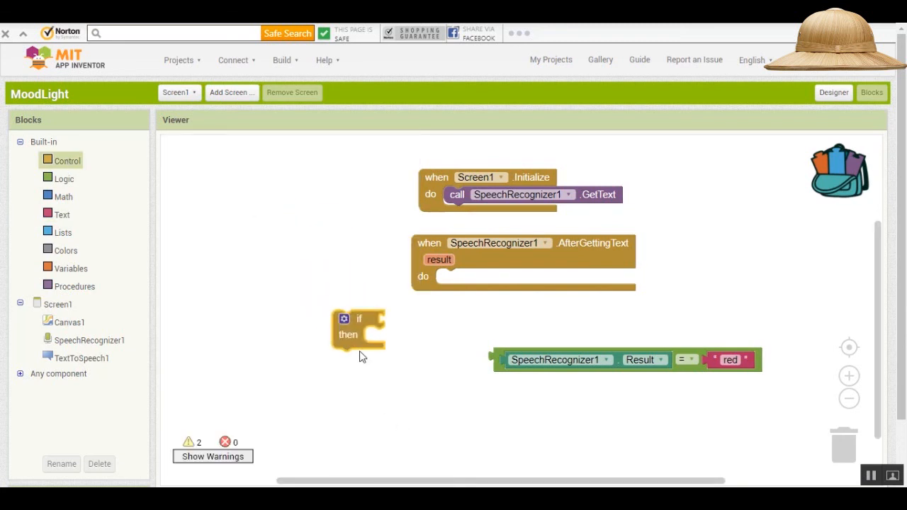
left_click_drag(357, 329, 479, 305)
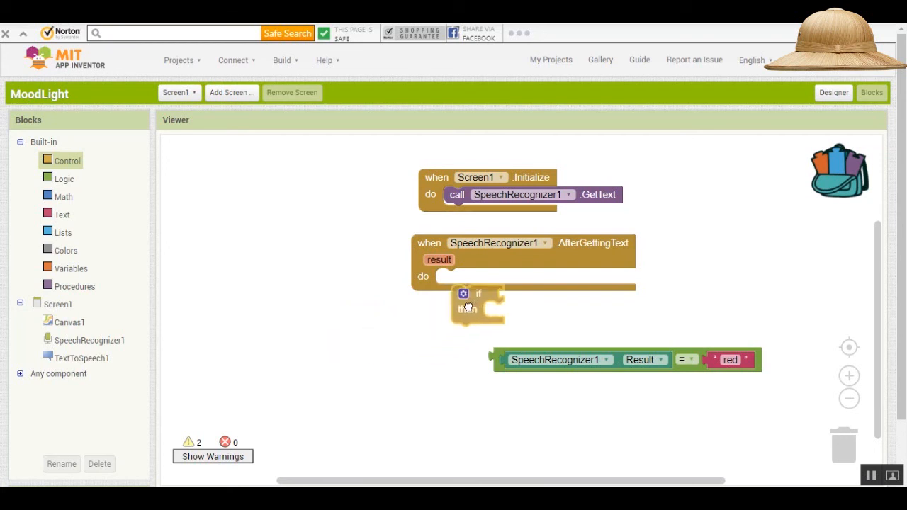
left_click_drag(479, 305, 462, 284)
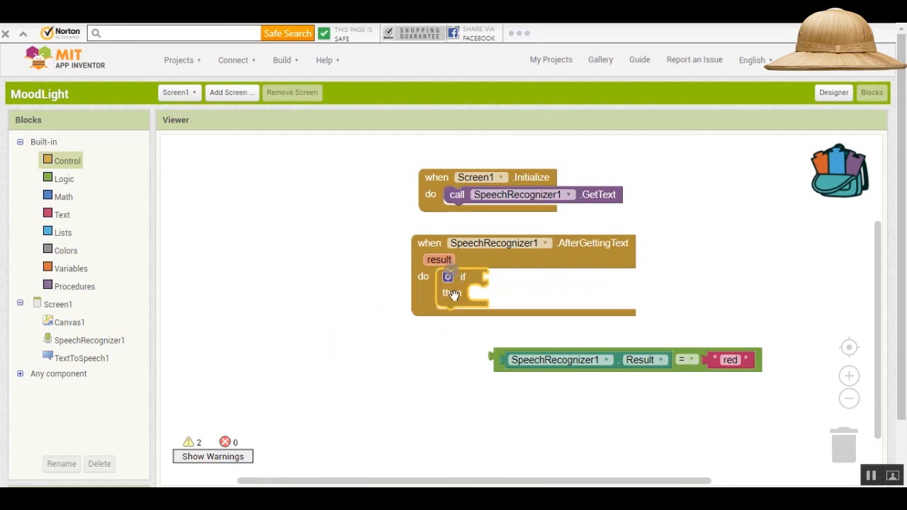
mouse_move(286, 331)
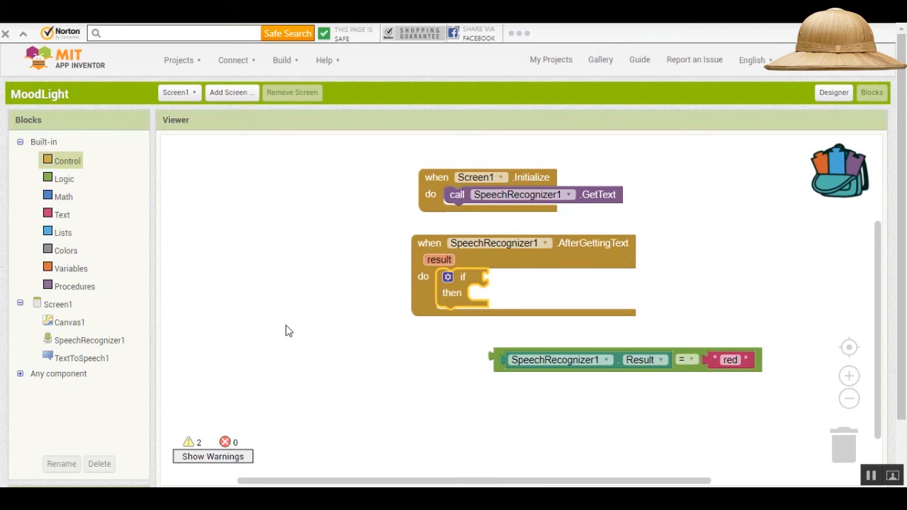
mouse_move(421, 369)
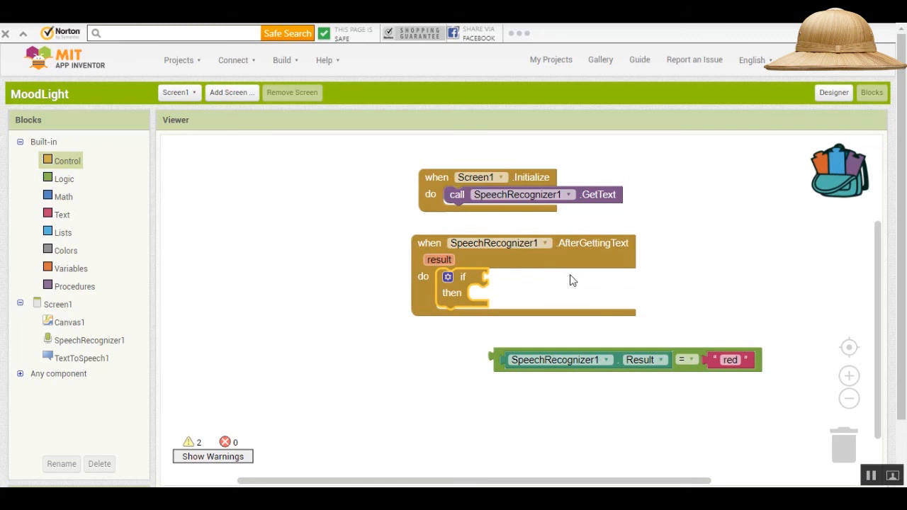
mouse_move(502, 363)
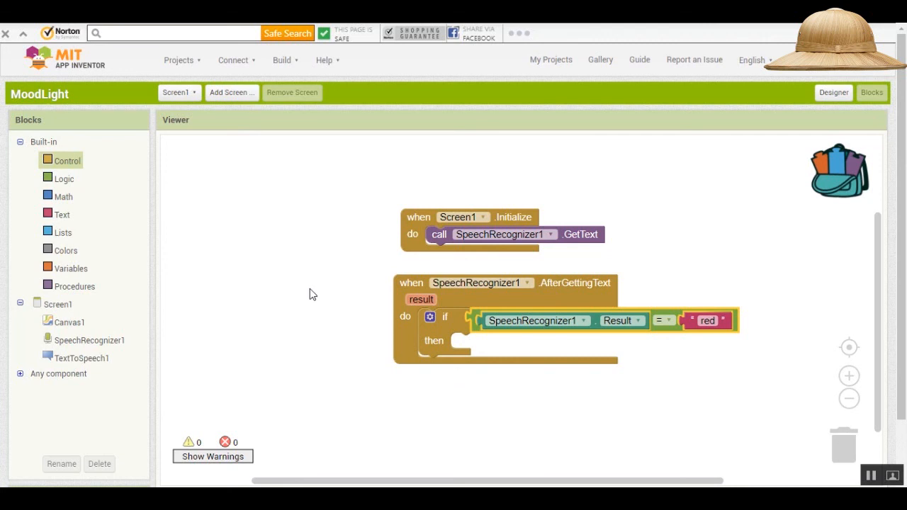
mouse_move(282, 287)
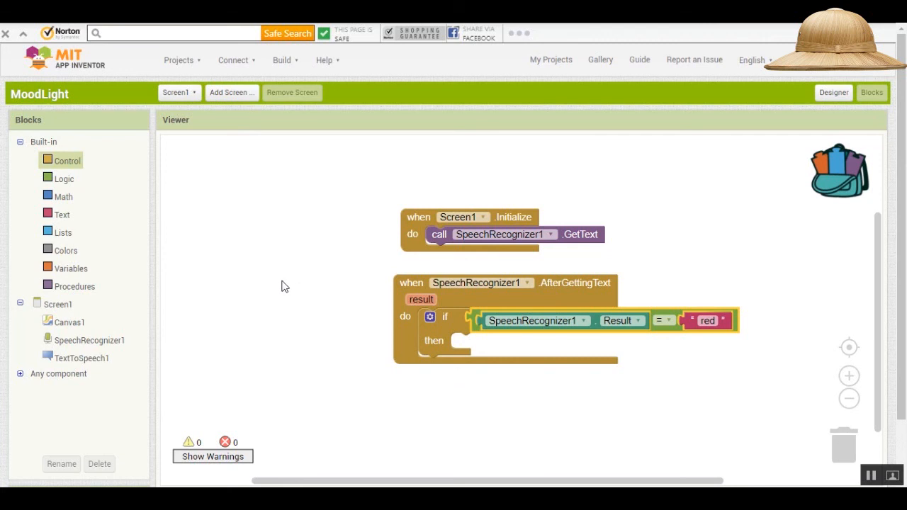
mouse_move(295, 292)
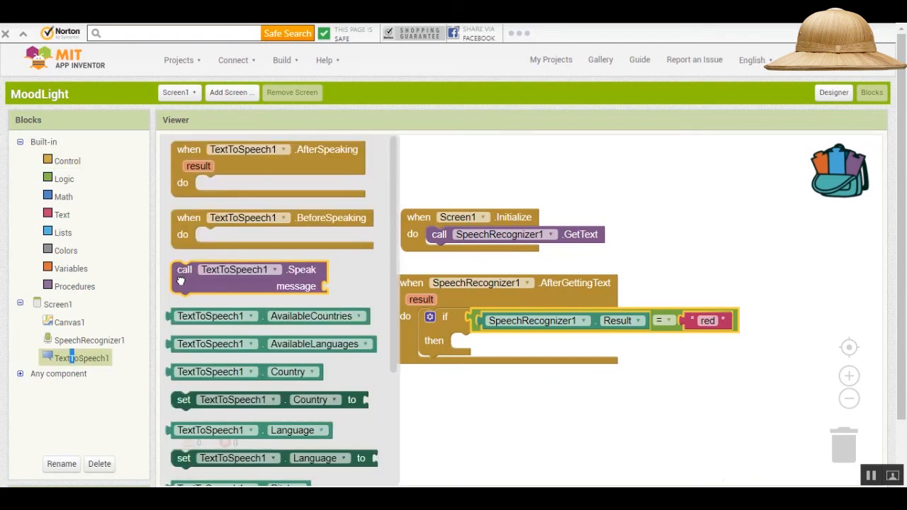
mouse_move(182, 281)
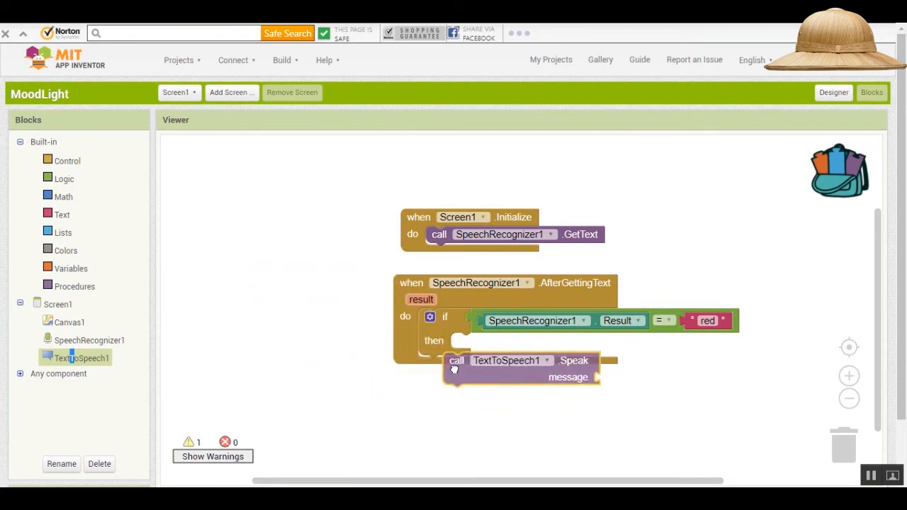
Have the red branch call TextToSpeech1.Speak with message "Set to red".
left_click_drag(457, 362, 465, 340)
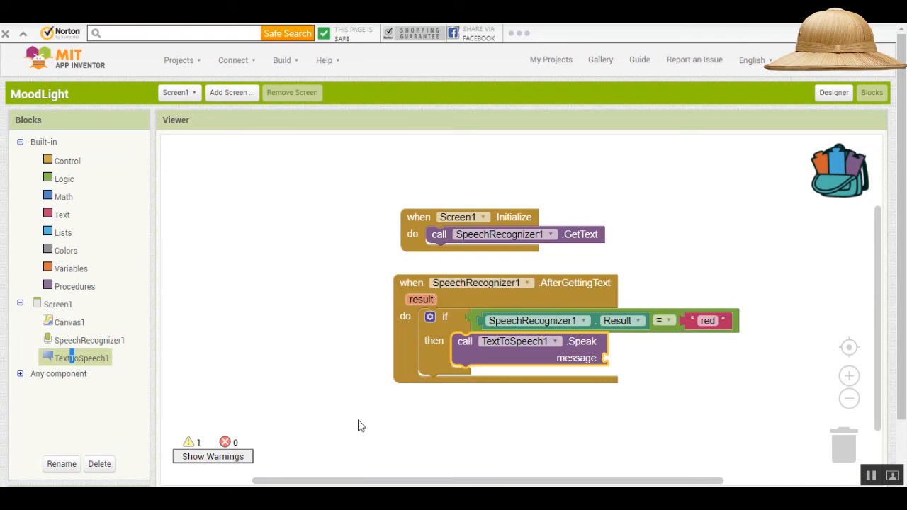
mouse_move(258, 289)
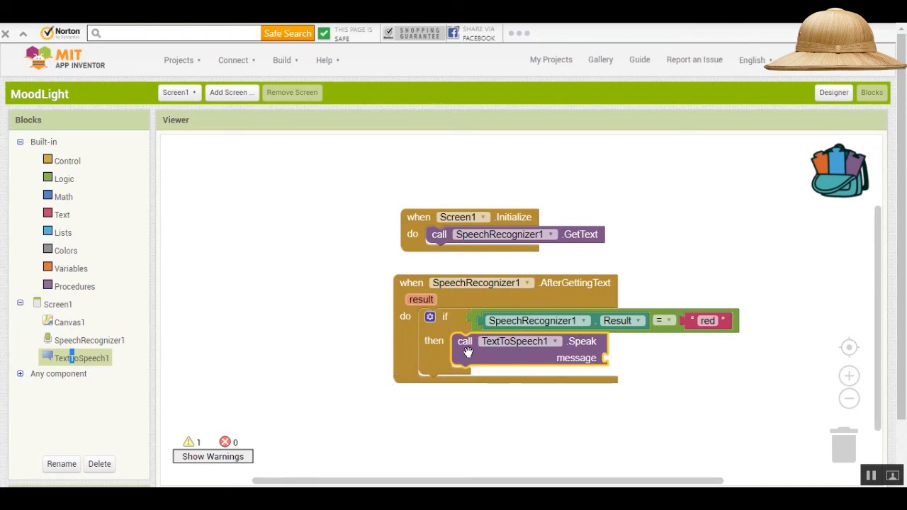
mouse_move(362, 340)
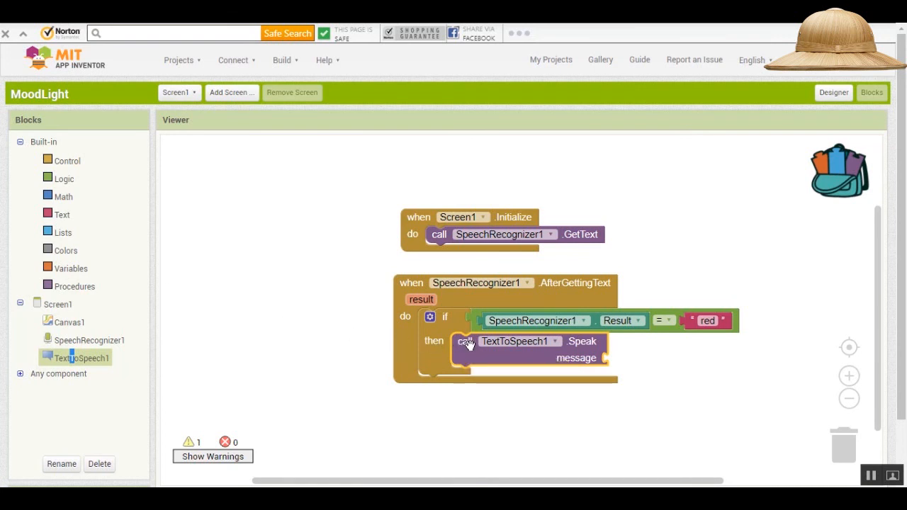
mouse_move(271, 253)
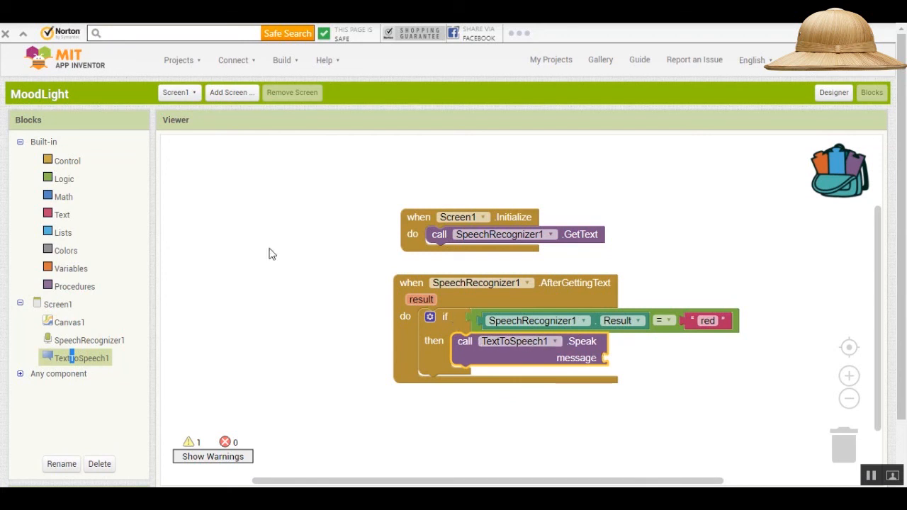
left_click(63, 214)
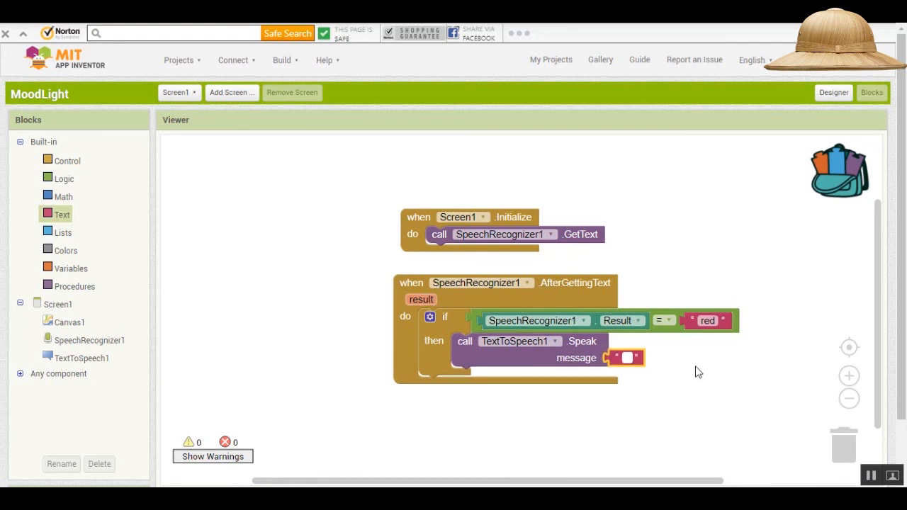
type("S")
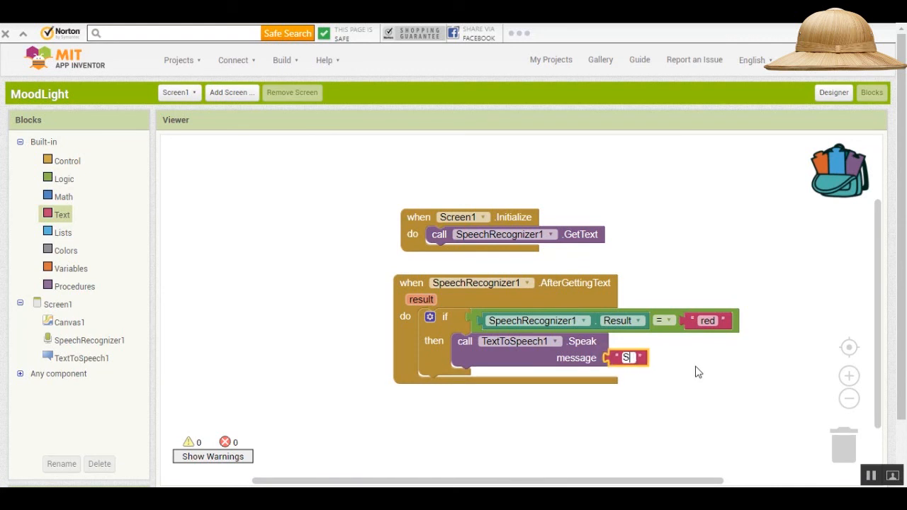
type("Set to red")
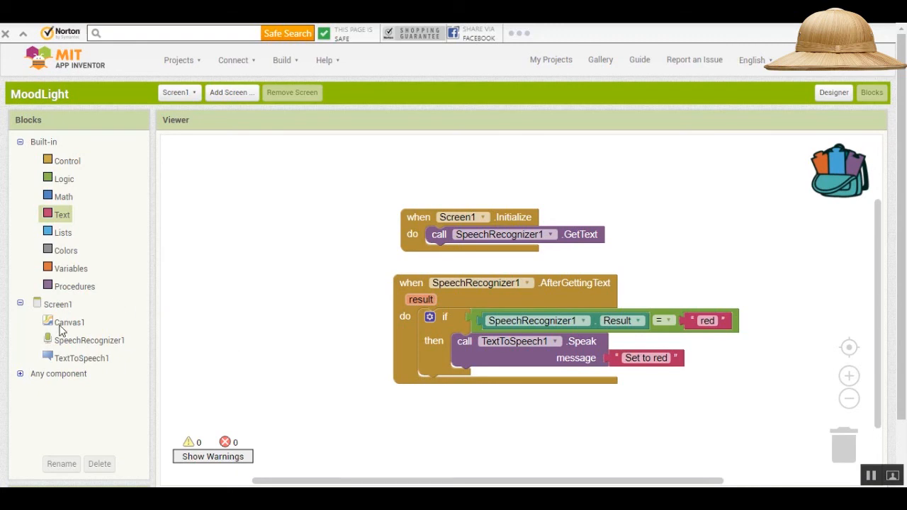
left_click(70, 322)
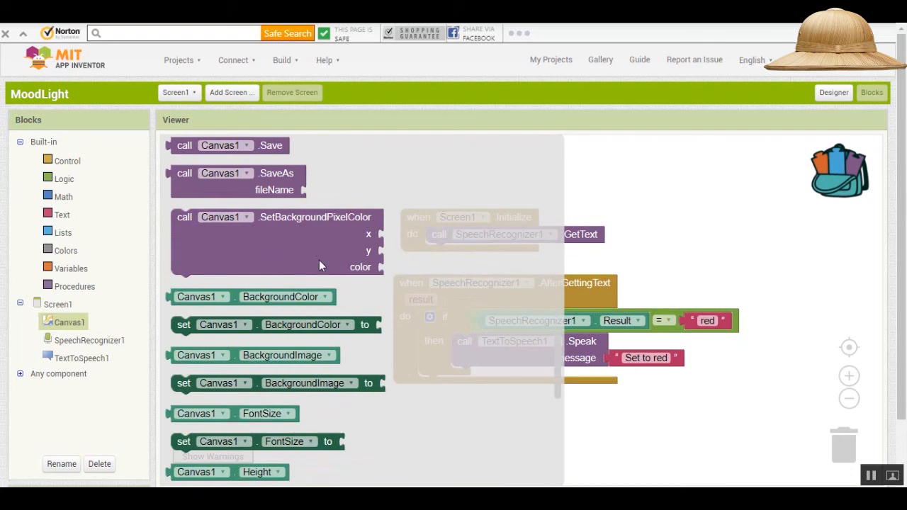
Set Canvas1.BackgroundColor to the red colour block in the red branch.
scroll("down", 3)
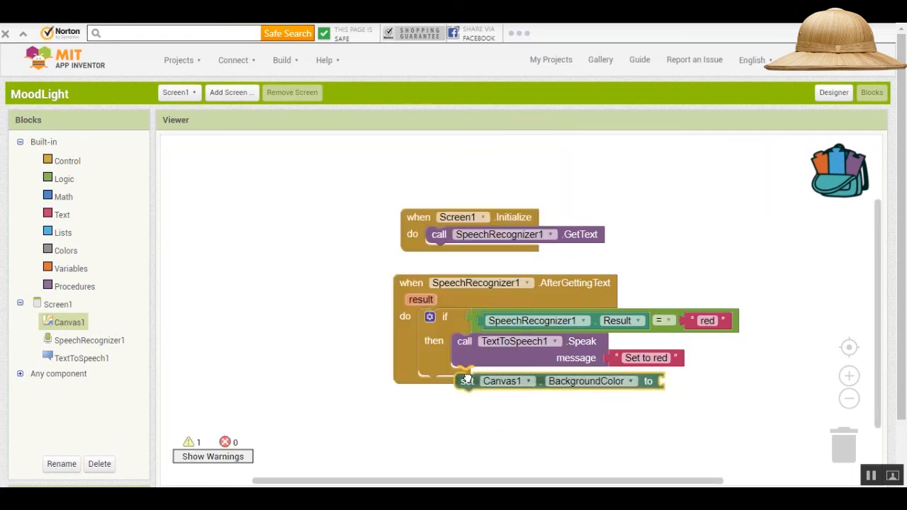
left_click_drag(466, 380, 465, 374)
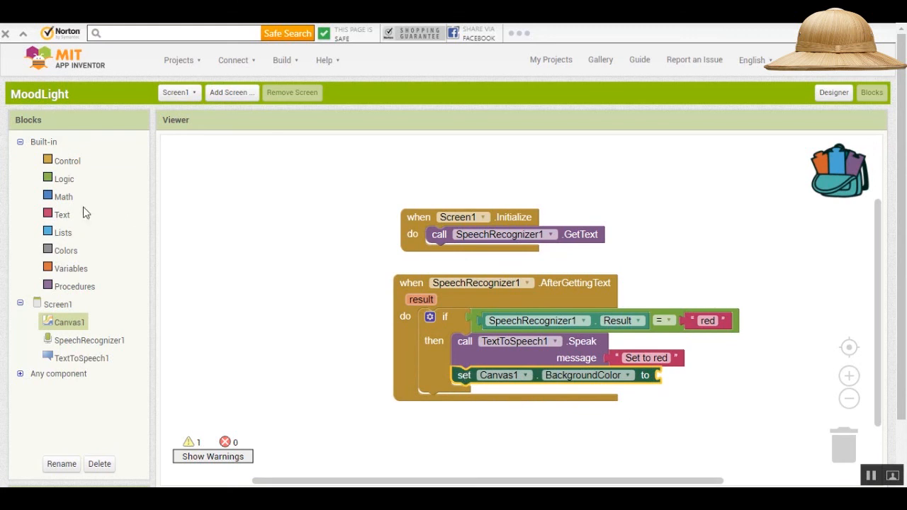
left_click(66, 249)
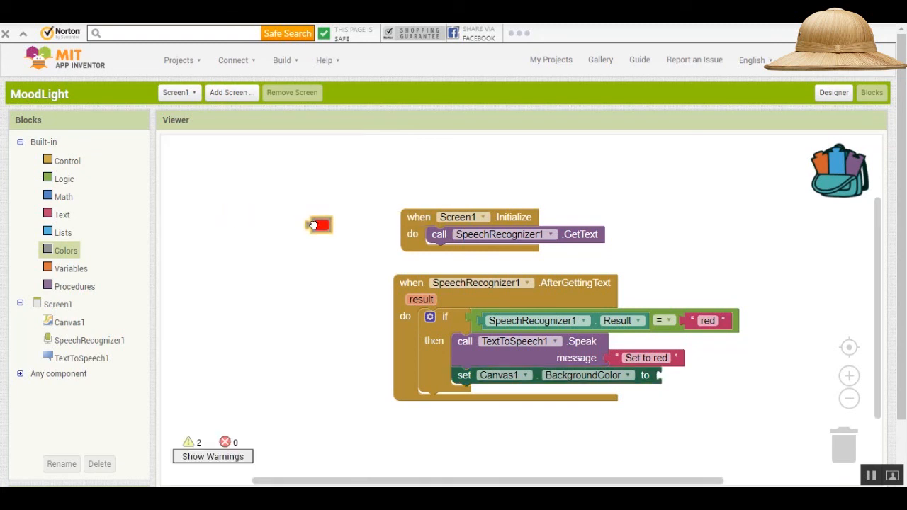
left_click_drag(318, 225, 666, 376)
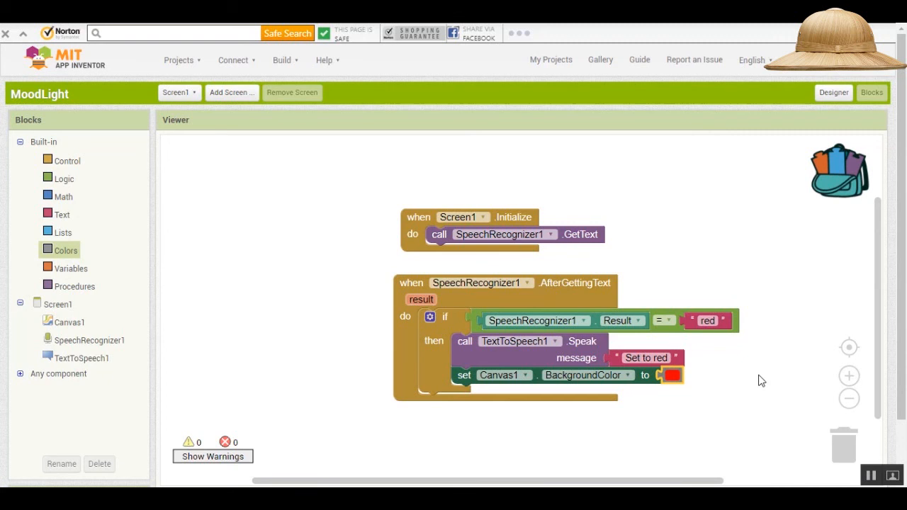
mouse_move(540, 298)
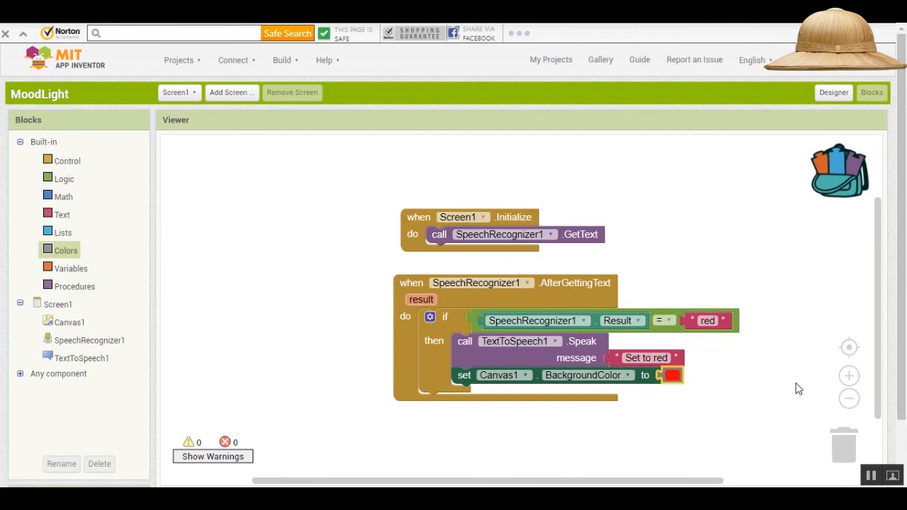
mouse_move(815, 348)
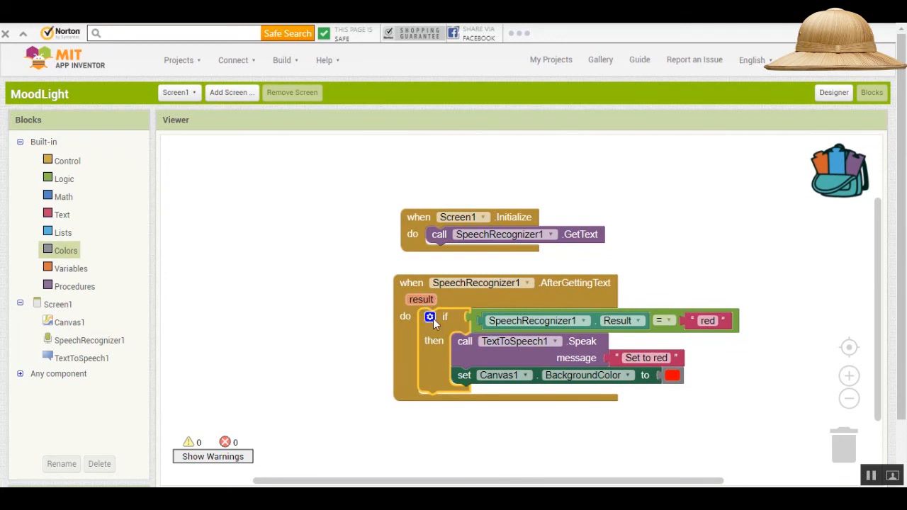
Use the if block's mutator to add three else-if branches and an else.
left_click(431, 317)
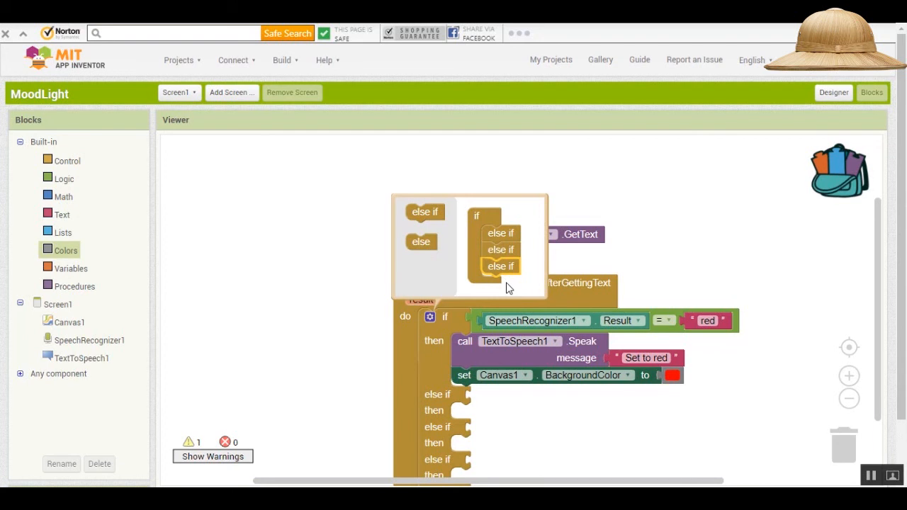
mouse_move(357, 248)
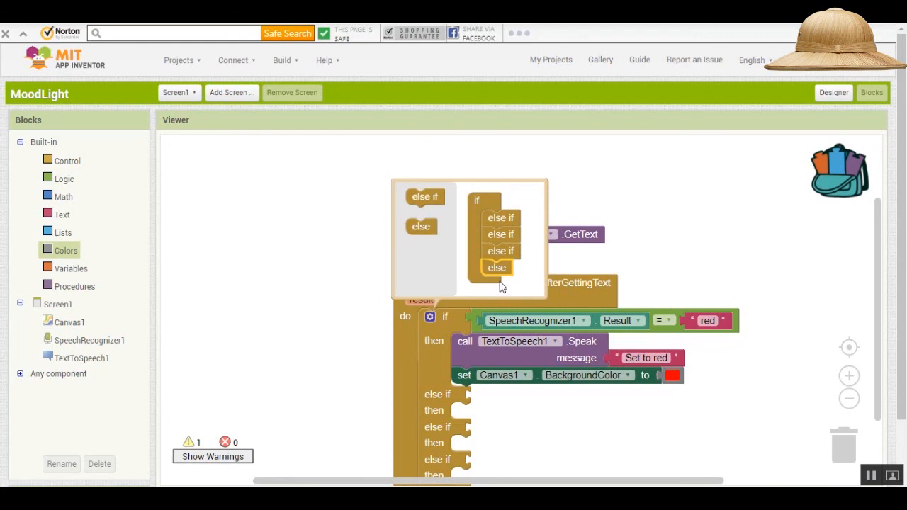
mouse_move(338, 199)
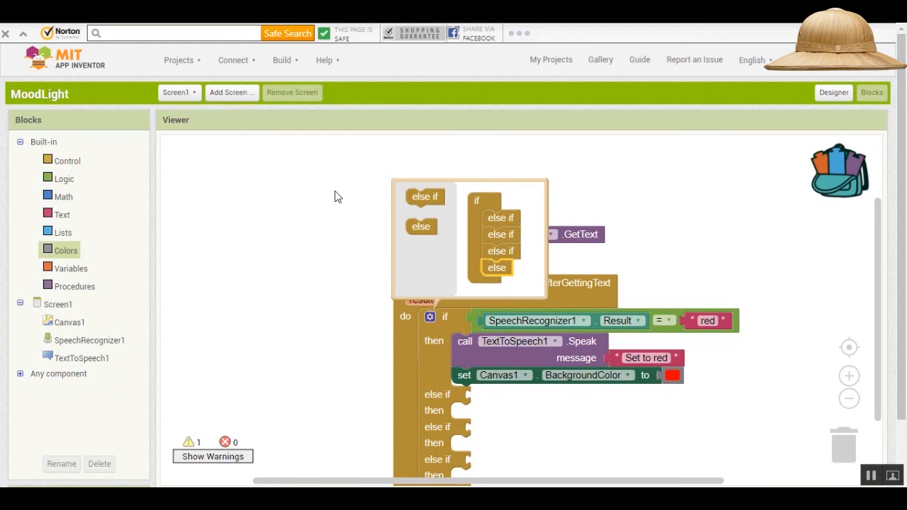
mouse_move(320, 216)
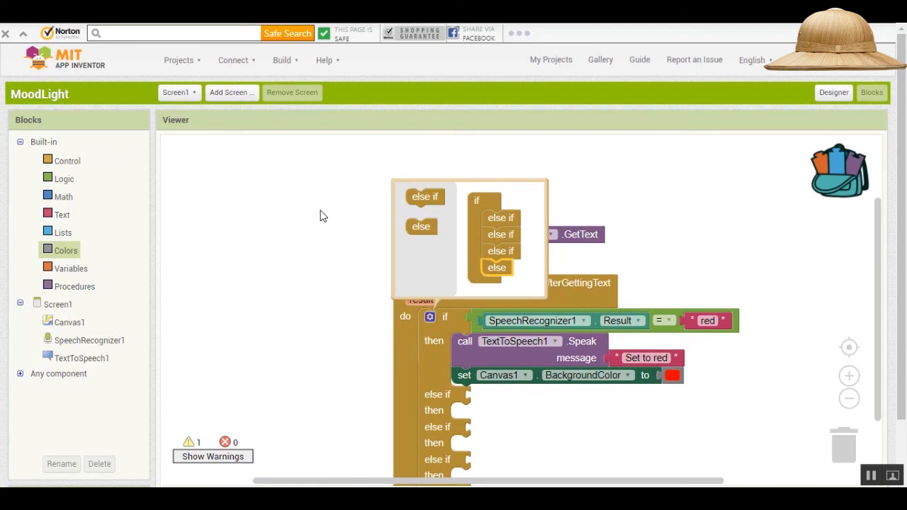
mouse_move(329, 234)
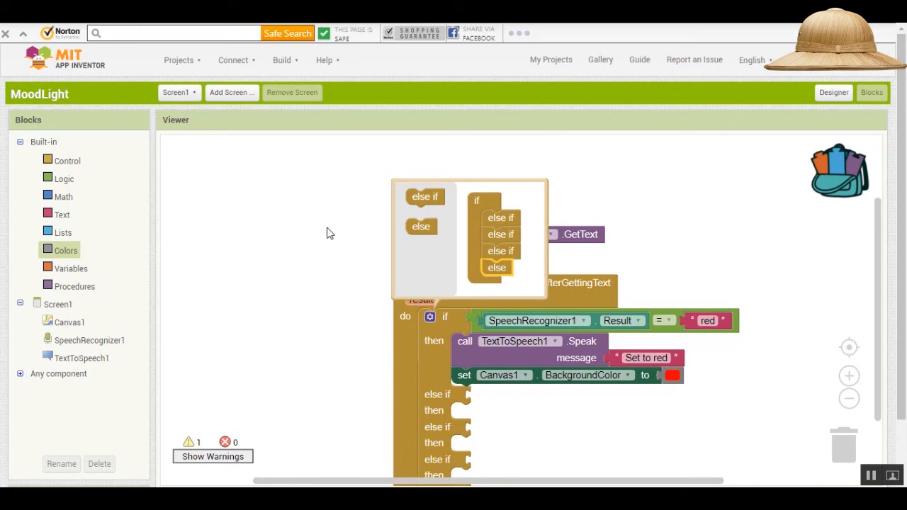
mouse_move(326, 233)
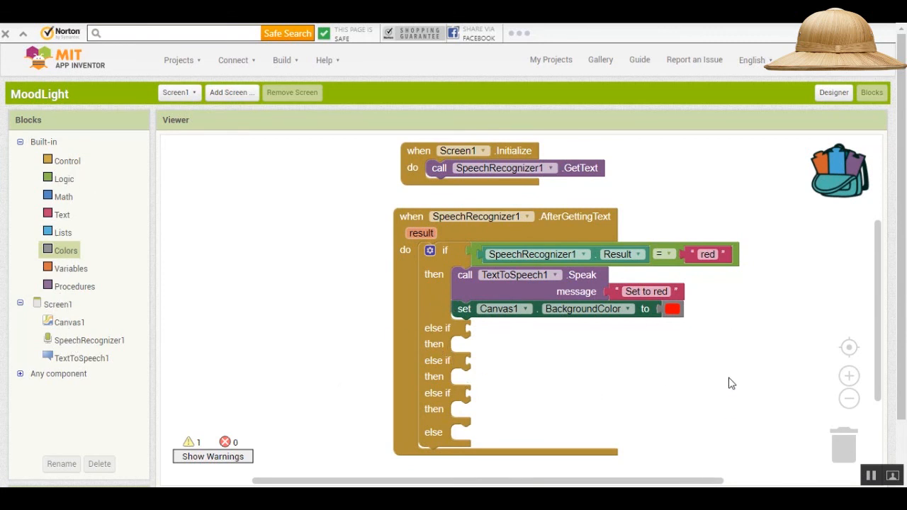
mouse_move(477, 263)
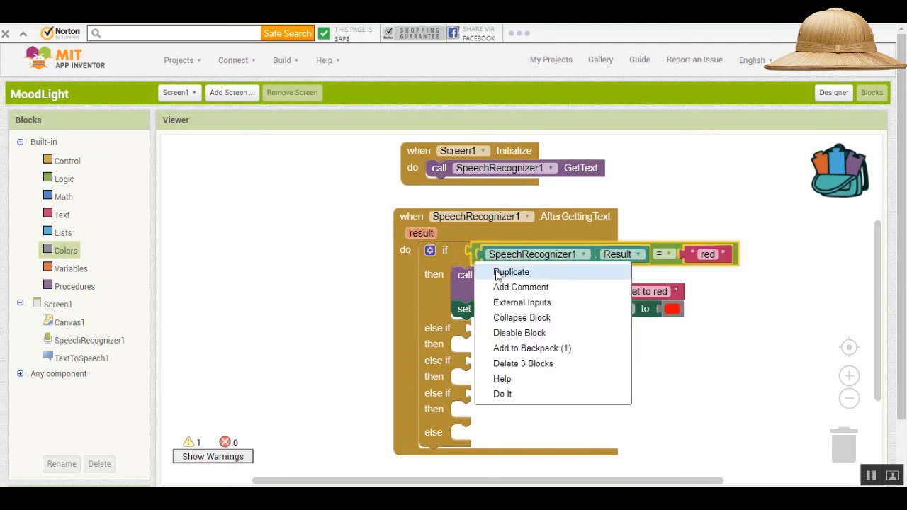
Duplicate the comparison into else-ifs testing blue, green and yellow, each with a Speak call.
left_click(511, 272)
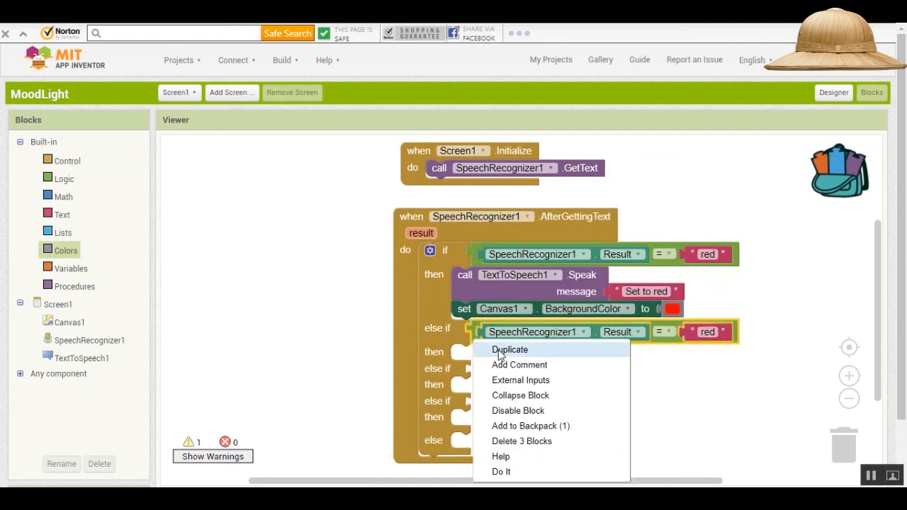
left_click(511, 348)
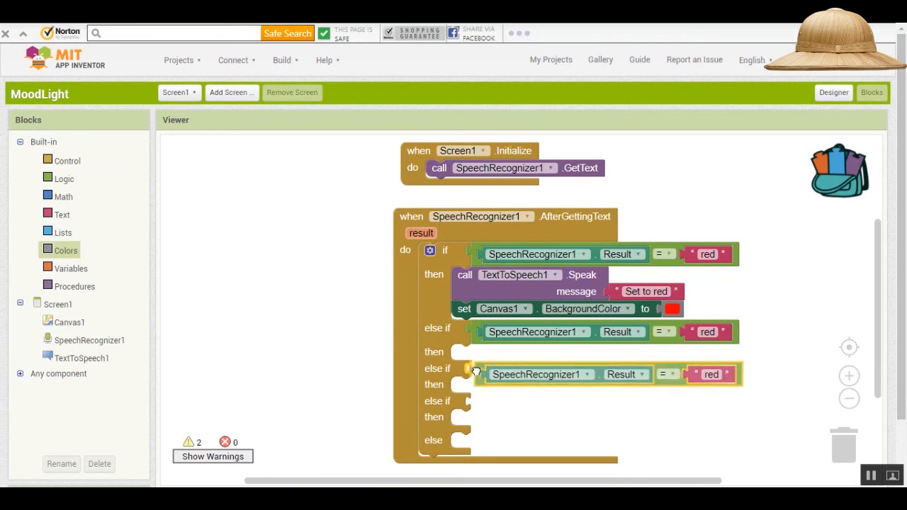
right_click(475, 372)
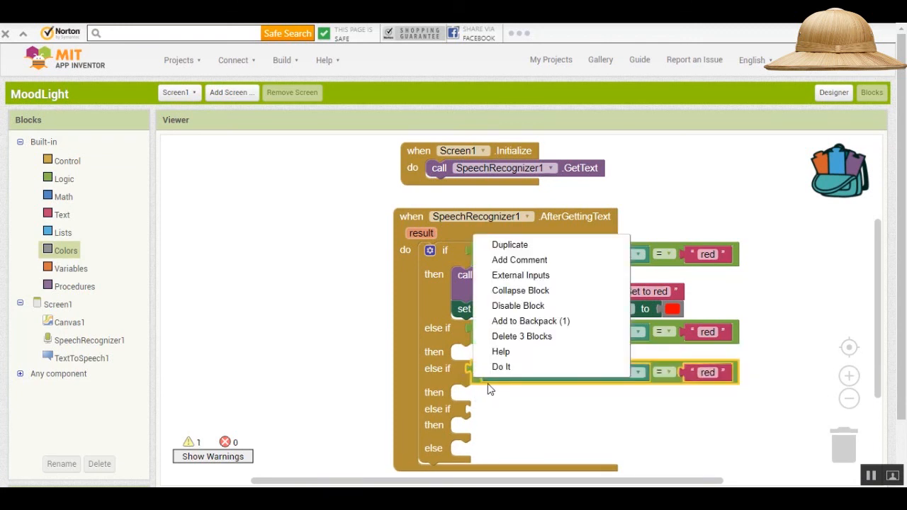
mouse_move(510, 244)
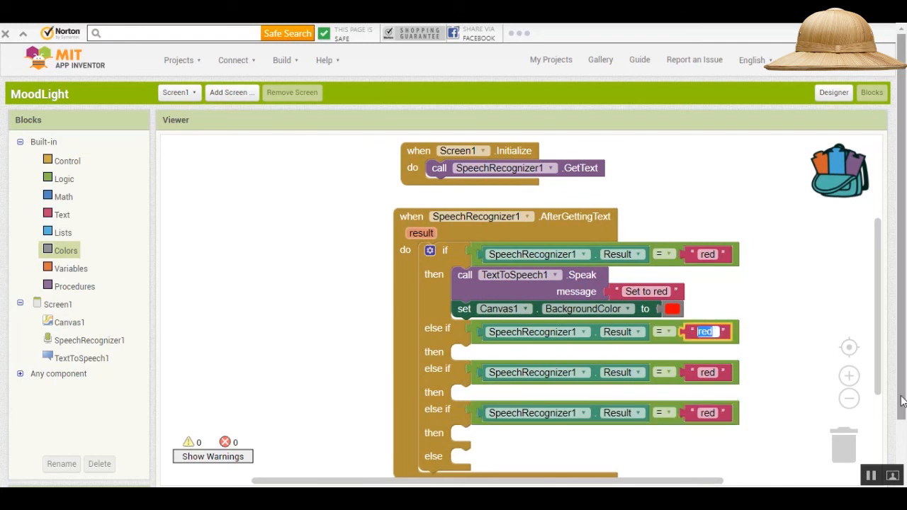
type("blue")
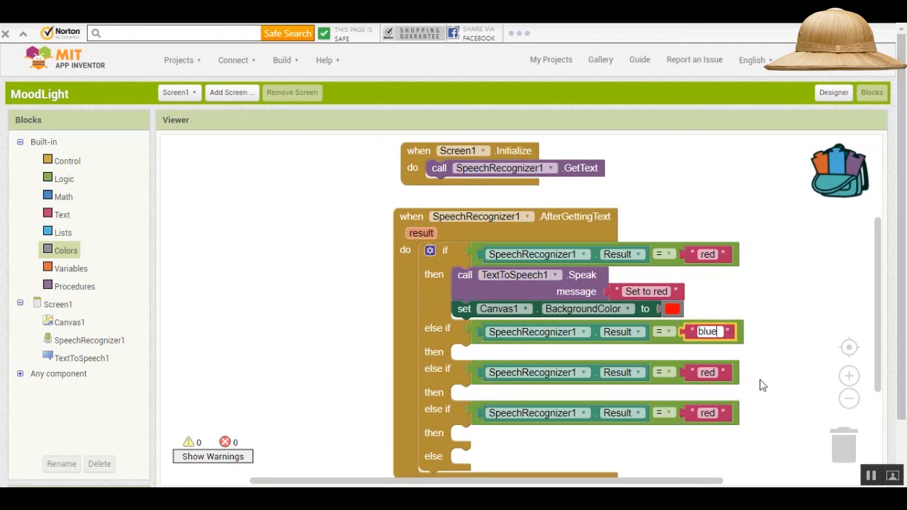
type("green")
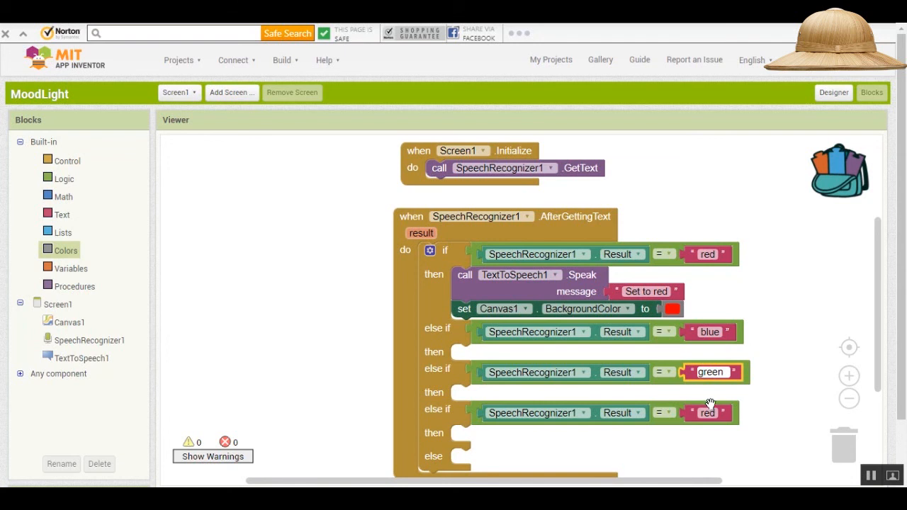
type("yellow")
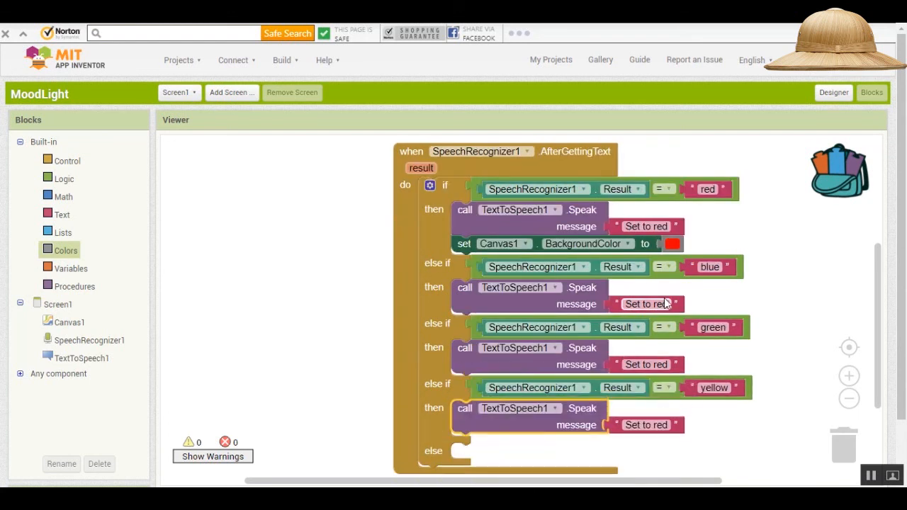
Make branches speak 'Set to blue/green/yellow' and colour Canvas1 blue and green to match.
left_click(643, 304)
type("blu")
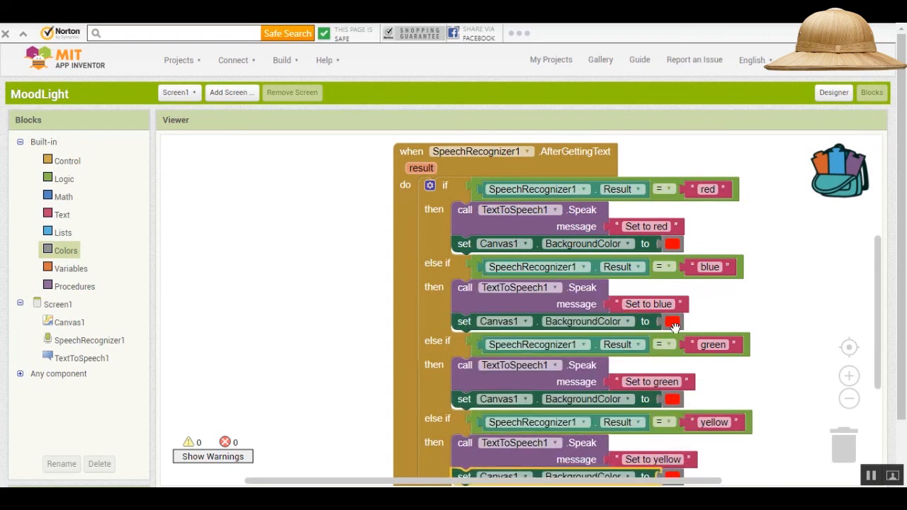
left_click(670, 320)
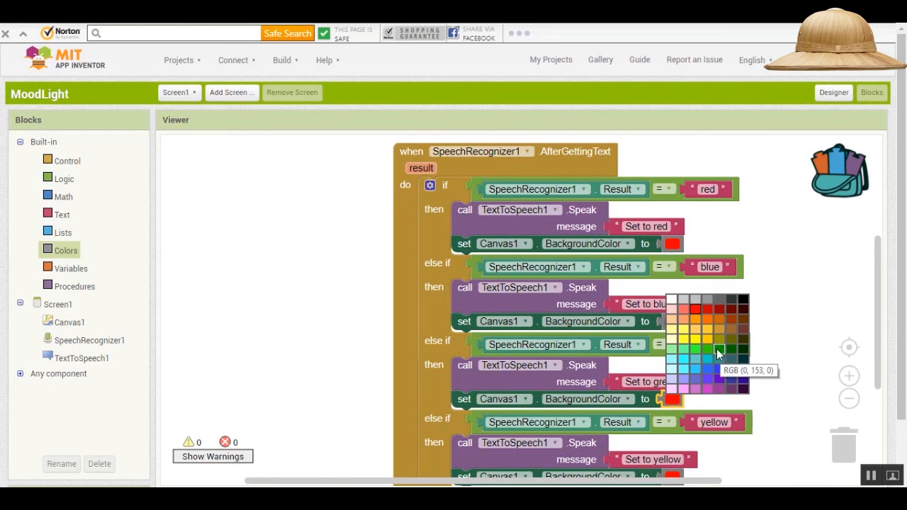
left_click(717, 354)
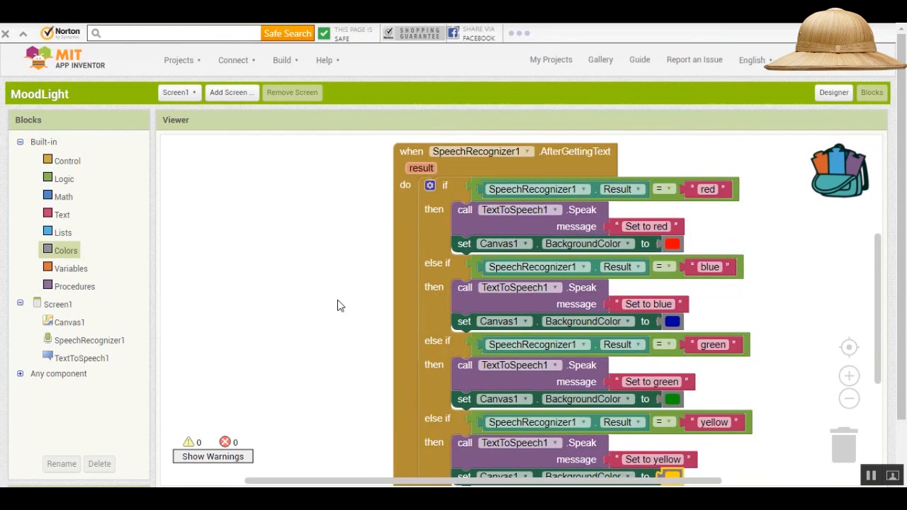
Give the final else branch a TextToSpeech1.Speak of 'Please speak clearly'.
scroll("down", 3)
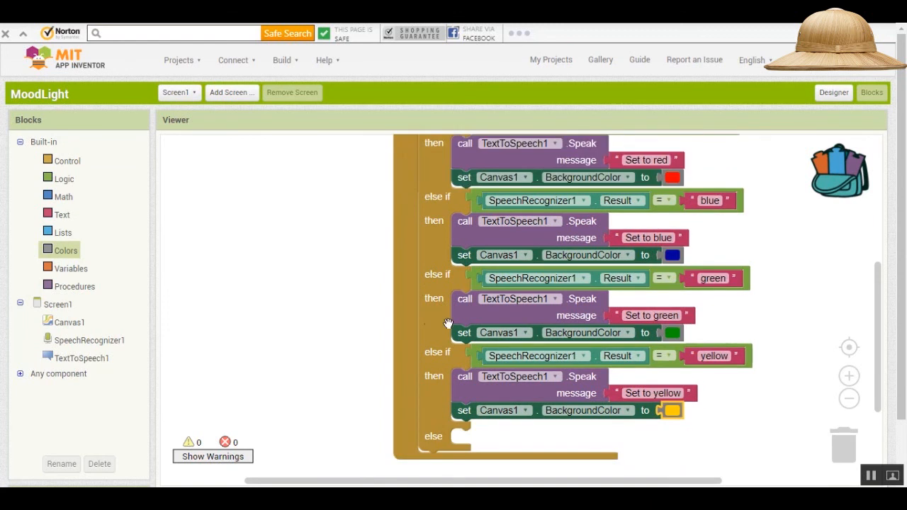
mouse_move(347, 313)
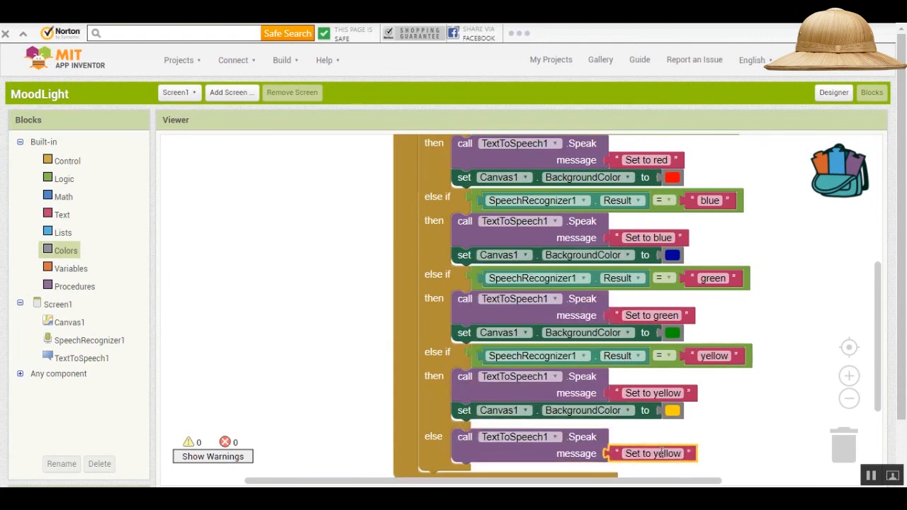
type("Pleal")
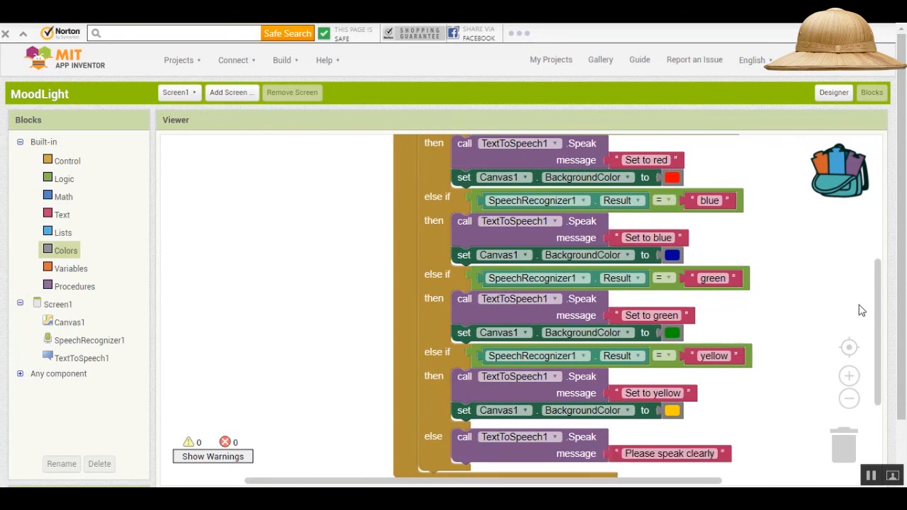
scroll("down", 3)
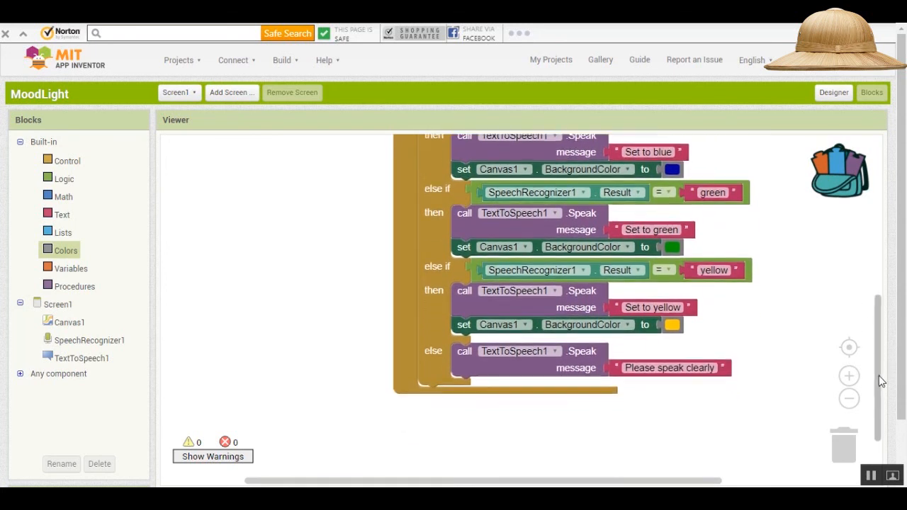
scroll("down", 3)
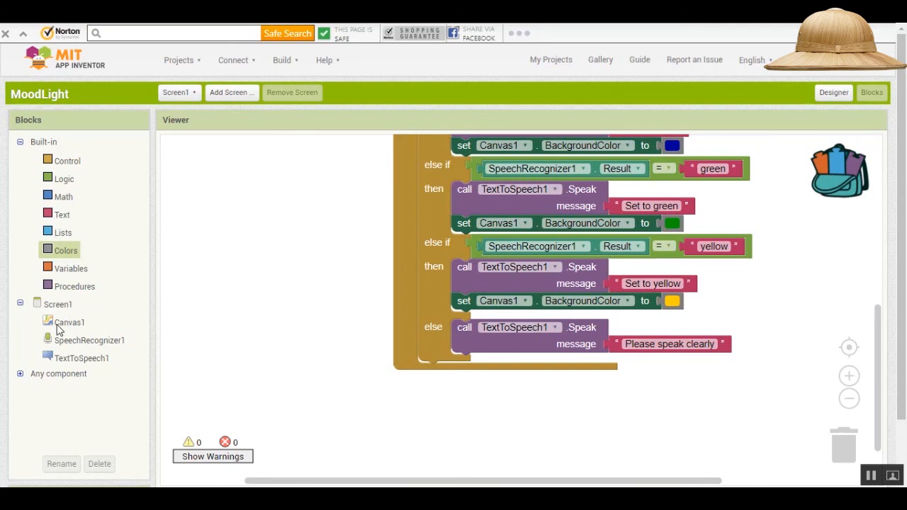
Place call SpeechRecognizer1.GetText inside a new when Canvas1.TouchDown event.
left_click(70, 321)
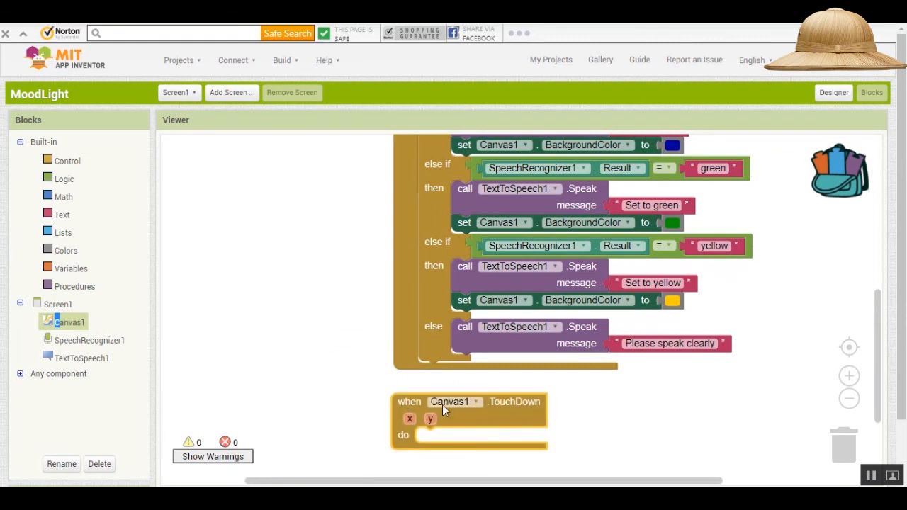
mouse_move(791, 328)
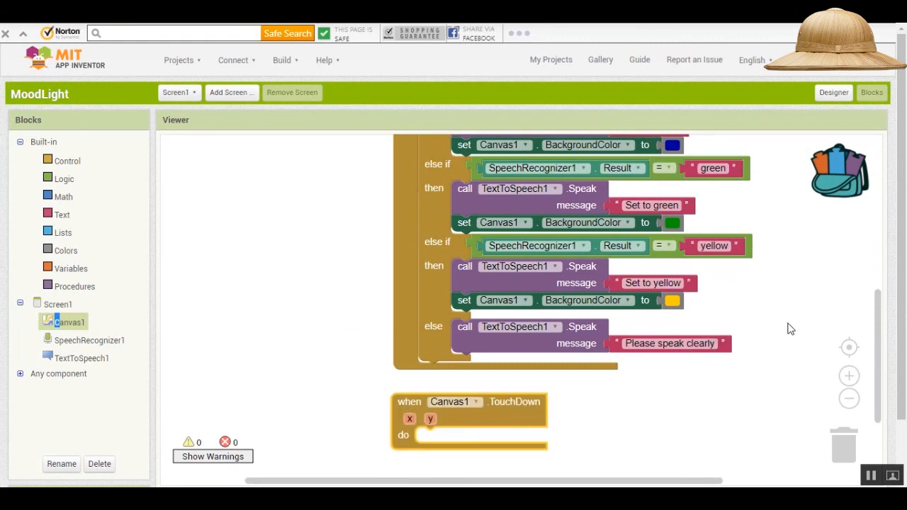
mouse_move(590, 427)
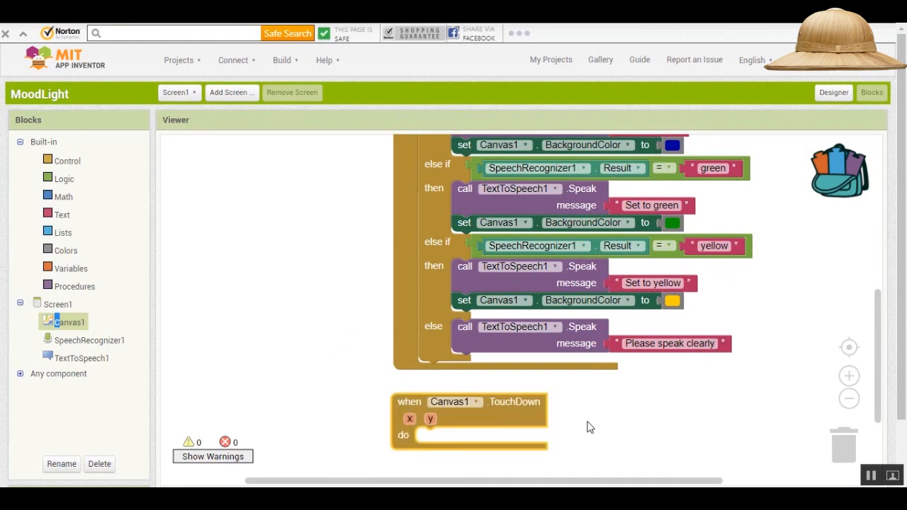
mouse_move(68, 346)
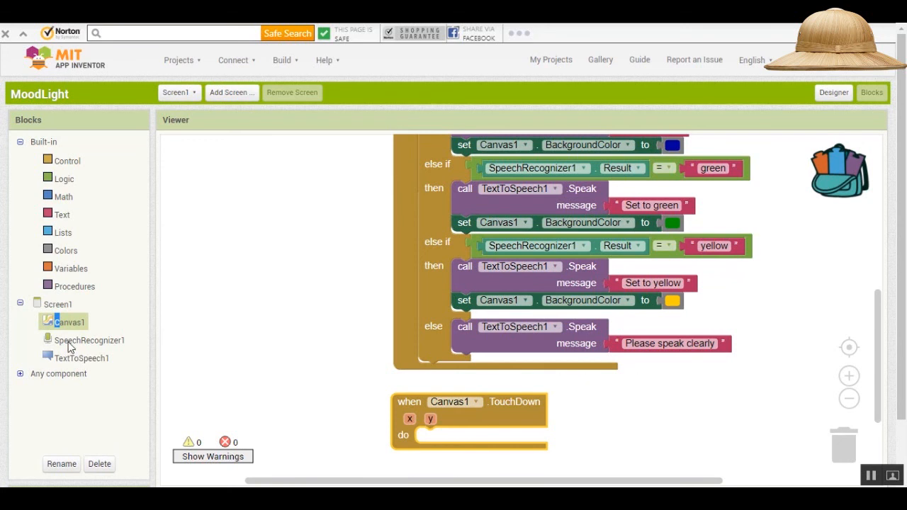
left_click(90, 340)
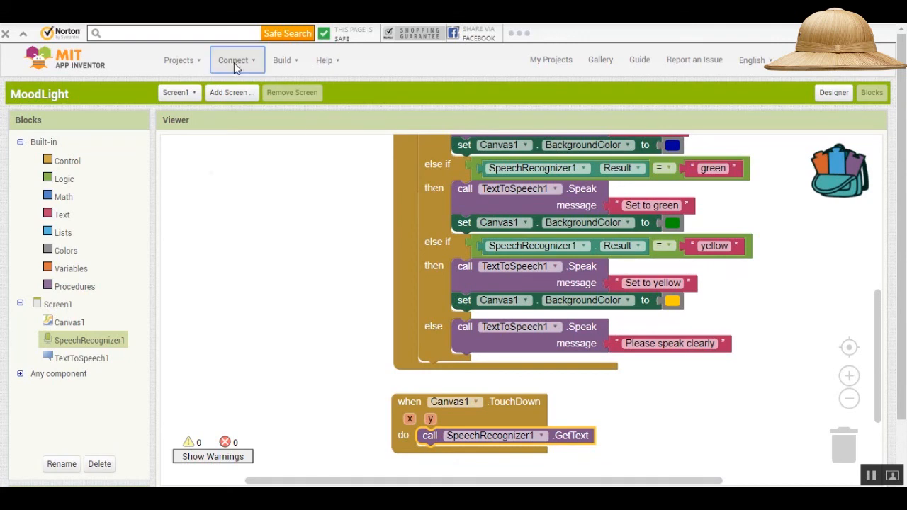
Connect to the phone through Connect > AI Companion.
left_click(236, 60)
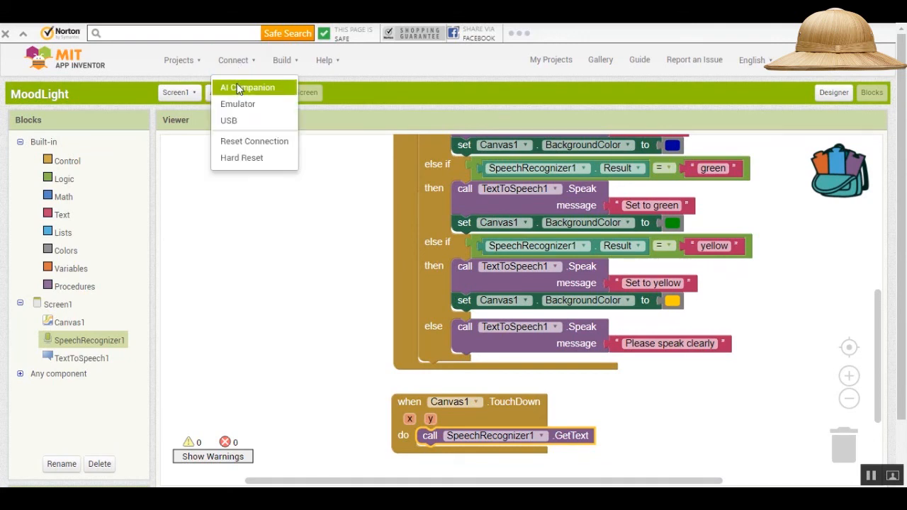
left_click(246, 88)
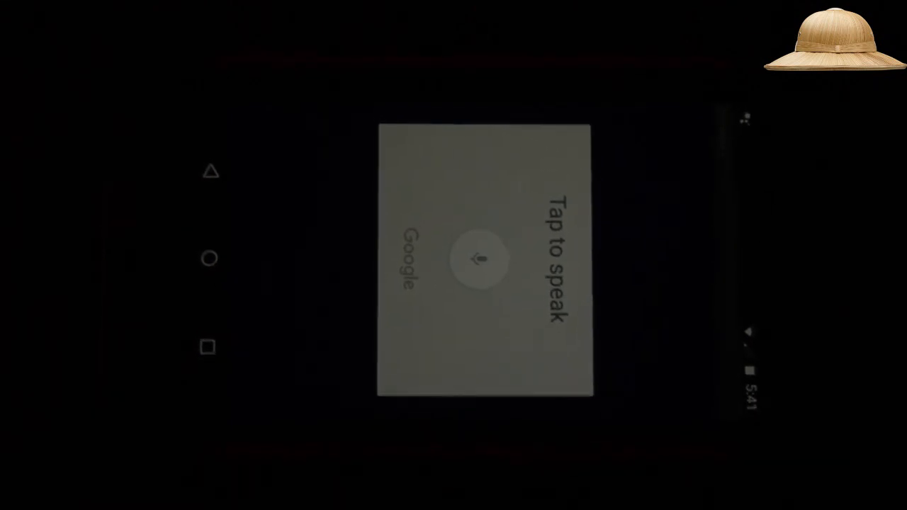
Trigger speech listening on the phone several times to test spoken colours.
left_click(485, 261)
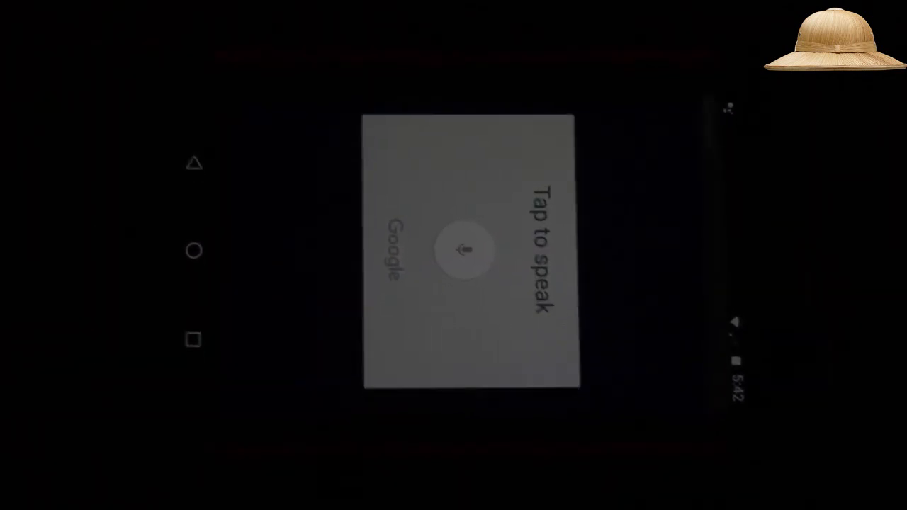
left_click(465, 253)
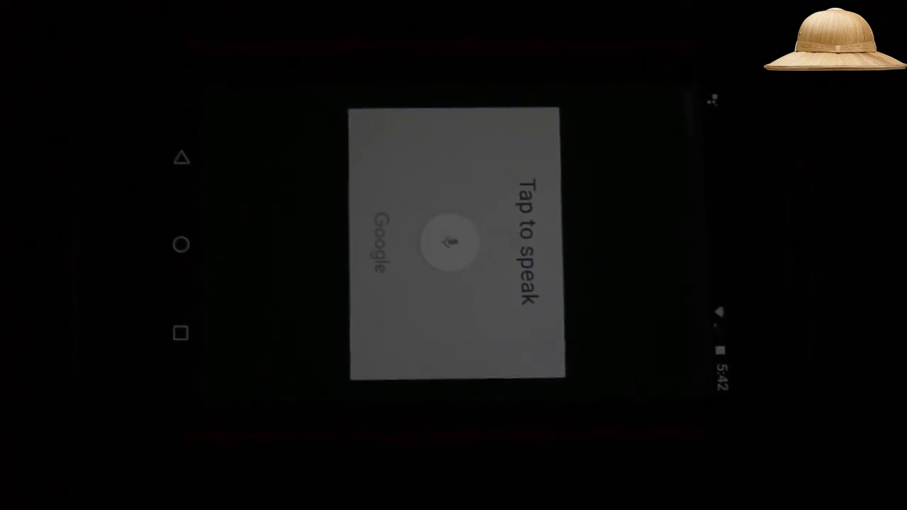
left_click(451, 244)
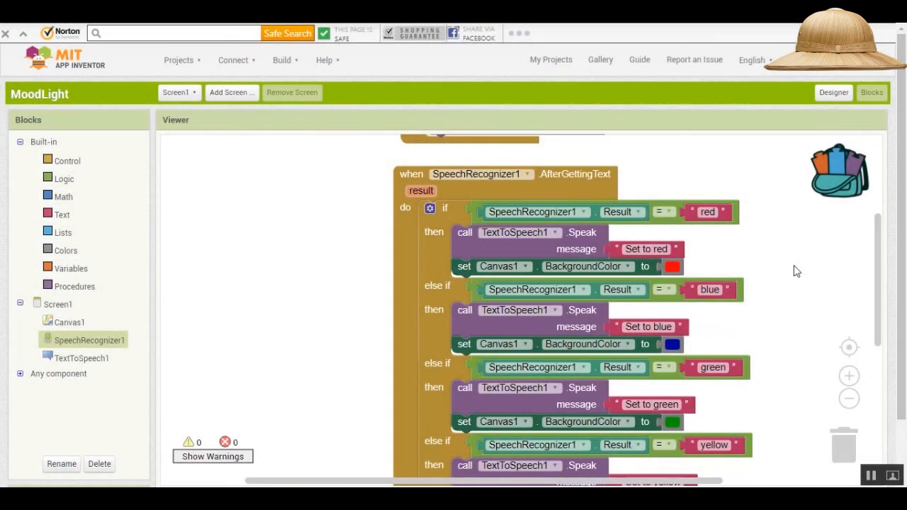
mouse_move(780, 265)
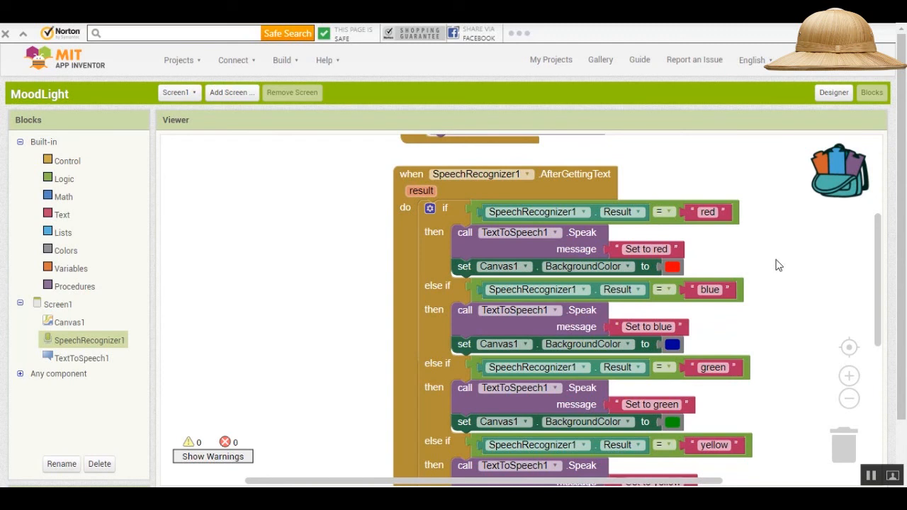
Use the if block's mutator to insert two empty else-if branches before the final else.
left_click(706, 212)
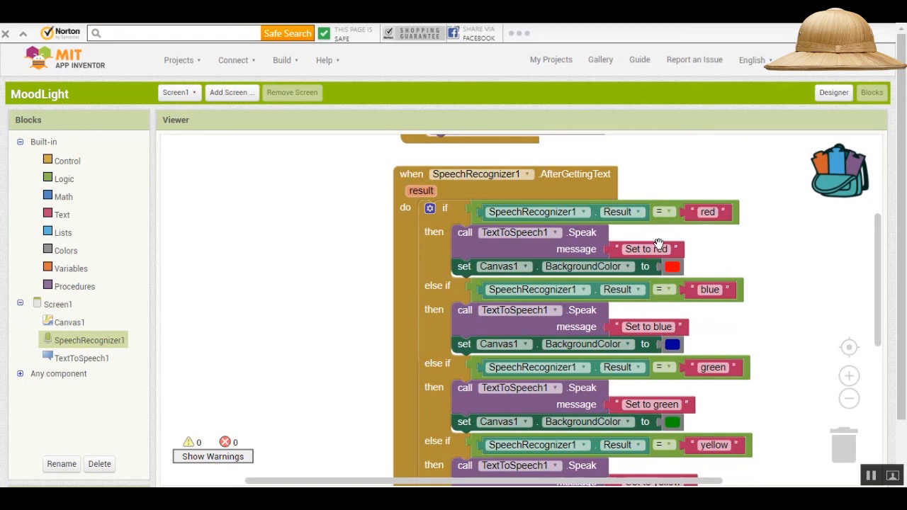
mouse_move(755, 247)
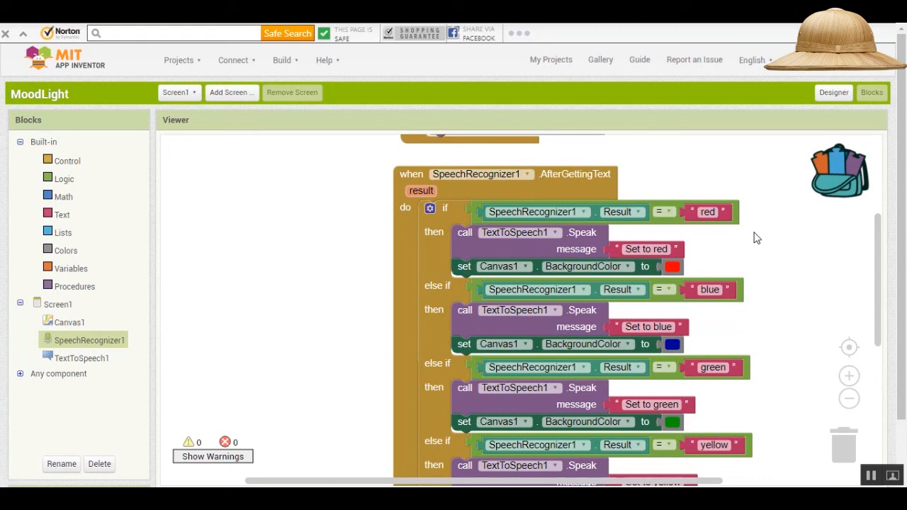
scroll("down", 3)
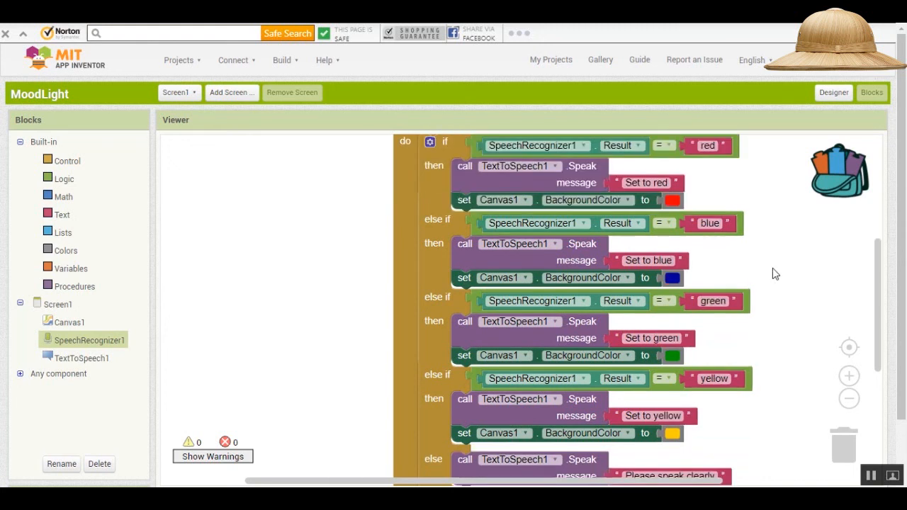
mouse_move(753, 334)
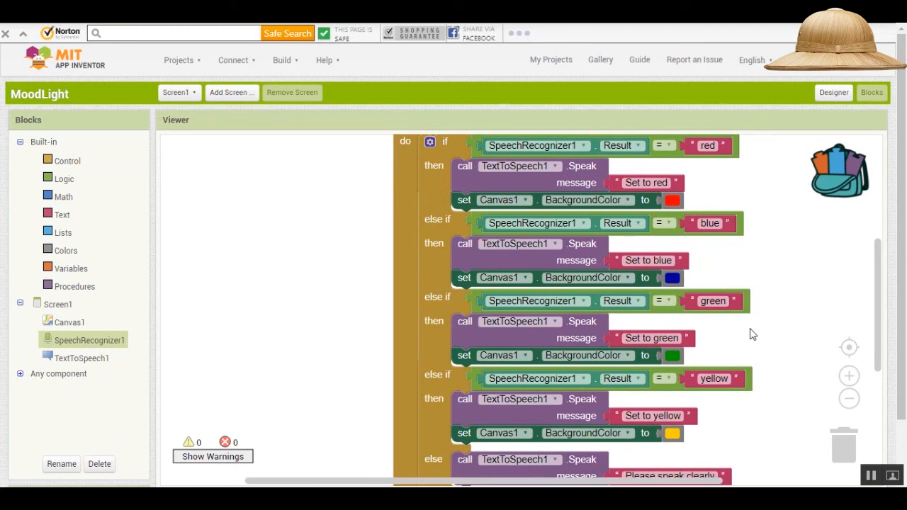
mouse_move(731, 337)
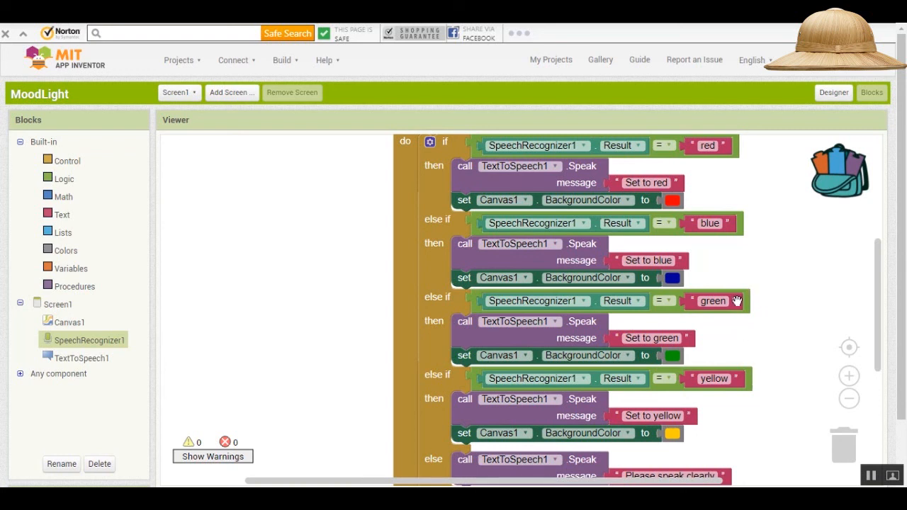
mouse_move(664, 312)
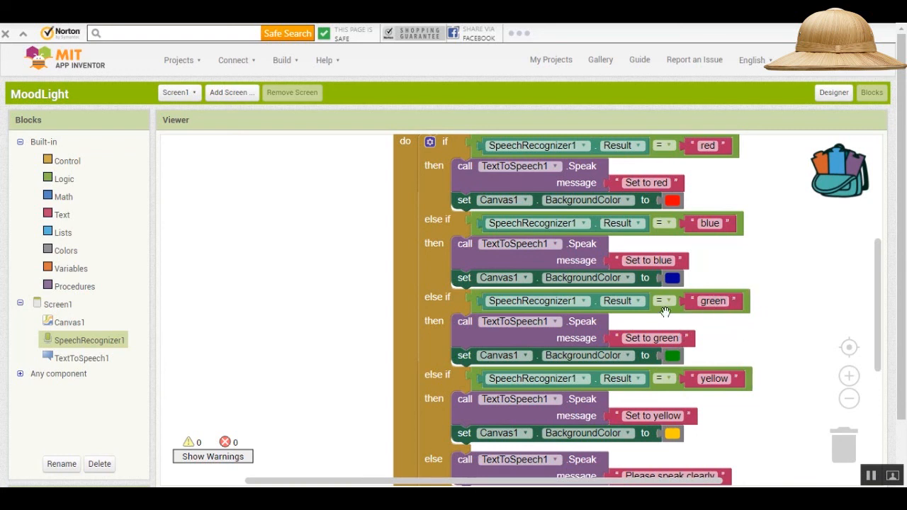
mouse_move(819, 332)
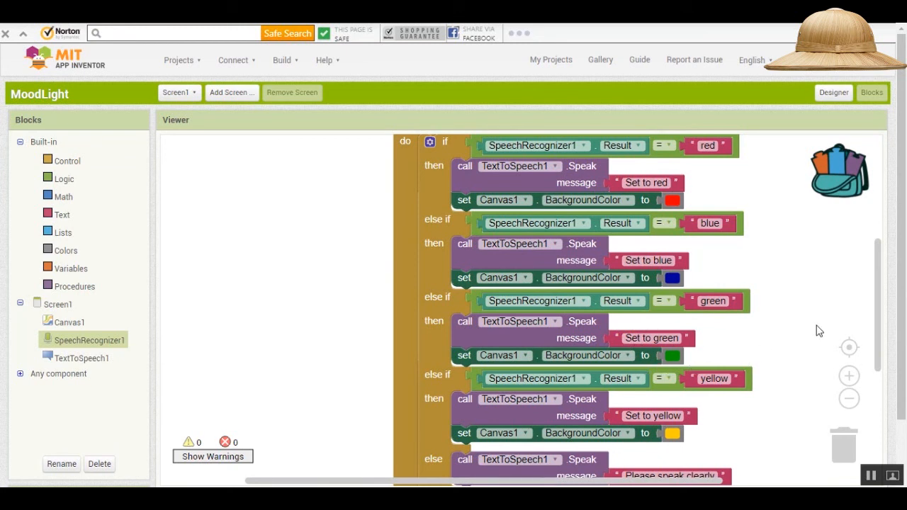
scroll("down", 3)
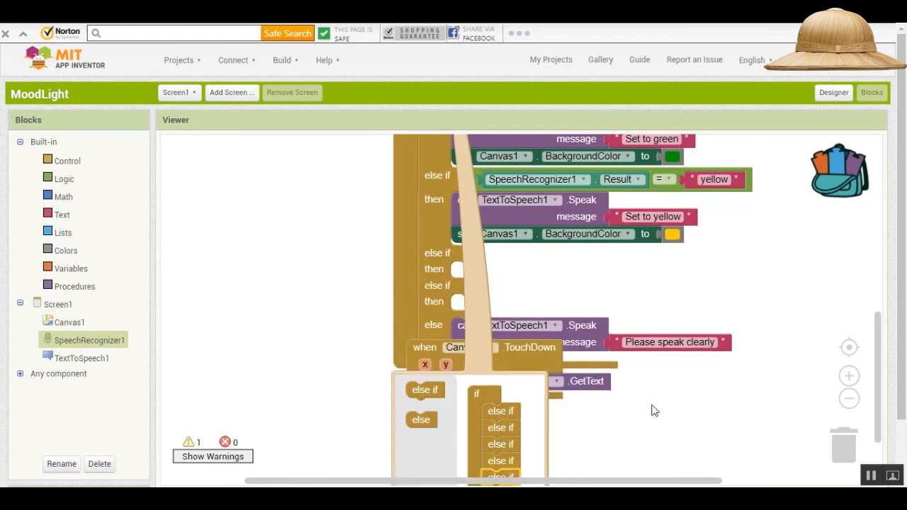
mouse_move(695, 298)
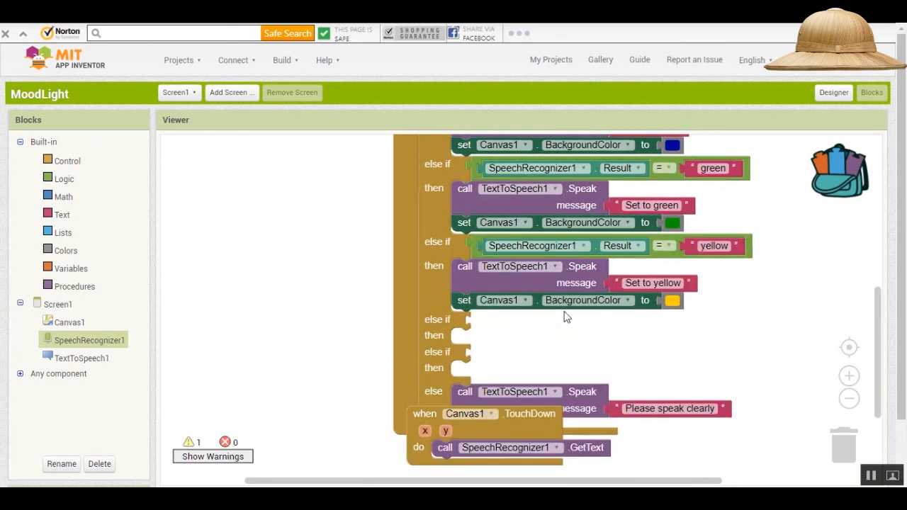
Duplicate the yellow branch's test, Speak and Canvas1 colour blocks into both empty slots.
right_click(518, 267)
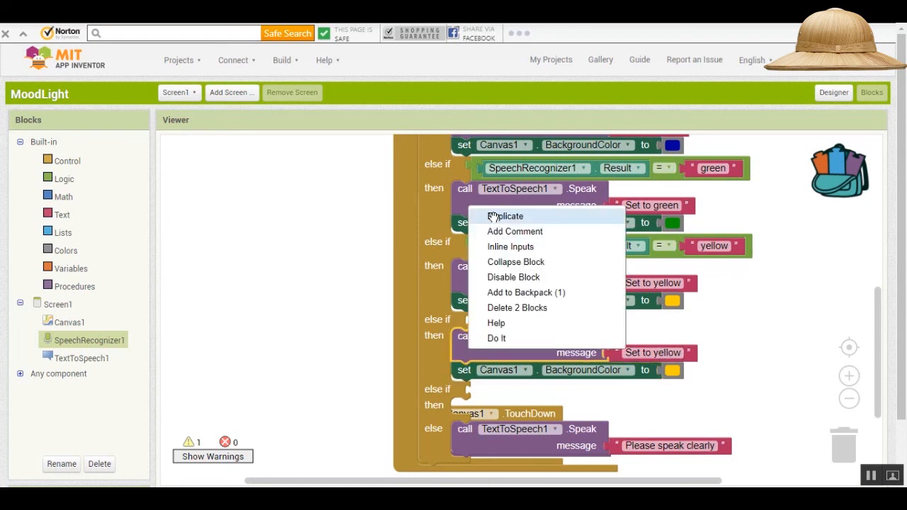
left_click(506, 216)
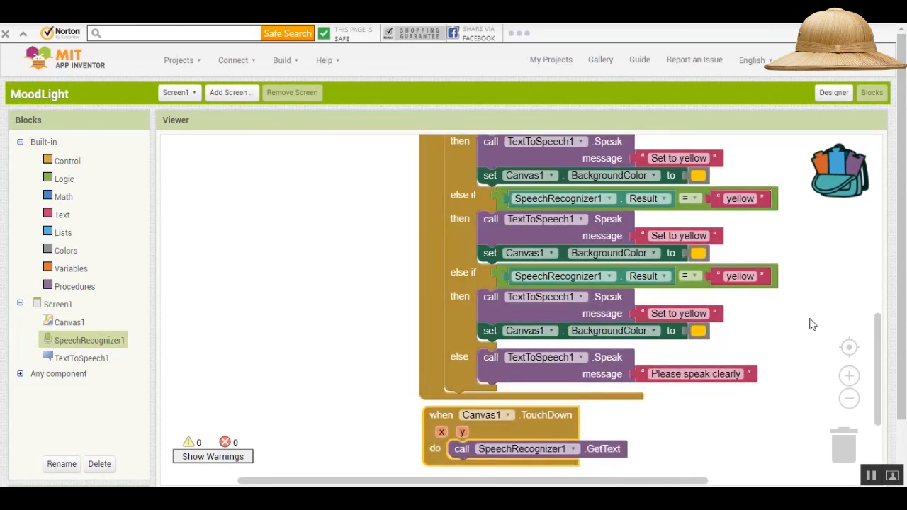
Retarget copies to 'dark' and 'light', speaking 'Turning light off/on', with black and white canvas.
scroll("down", 3)
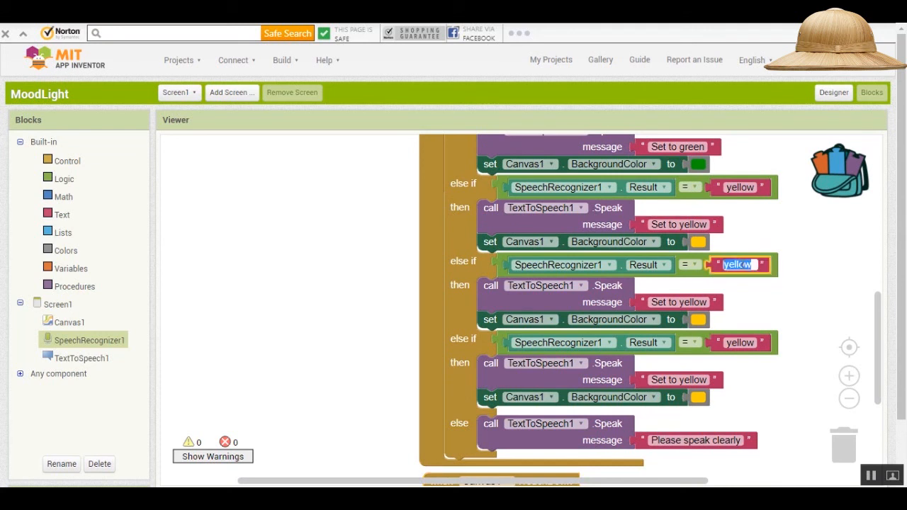
type("dark")
left_click(741, 343)
type("light")
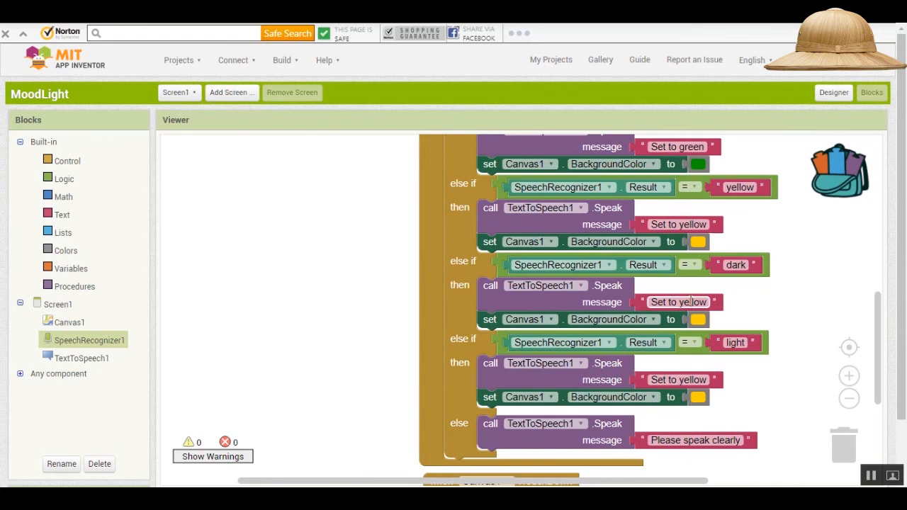
left_click(678, 302)
type("Turning light off")
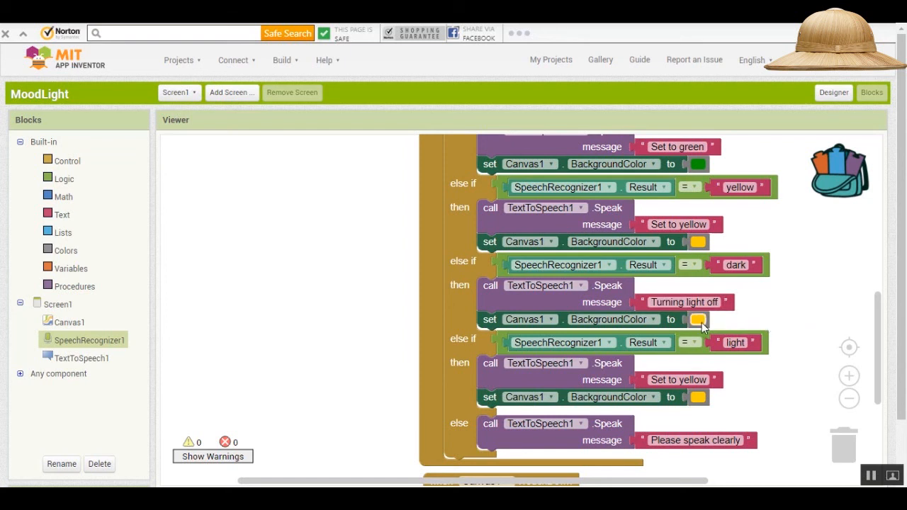
left_click(698, 319)
type("Turning light on")
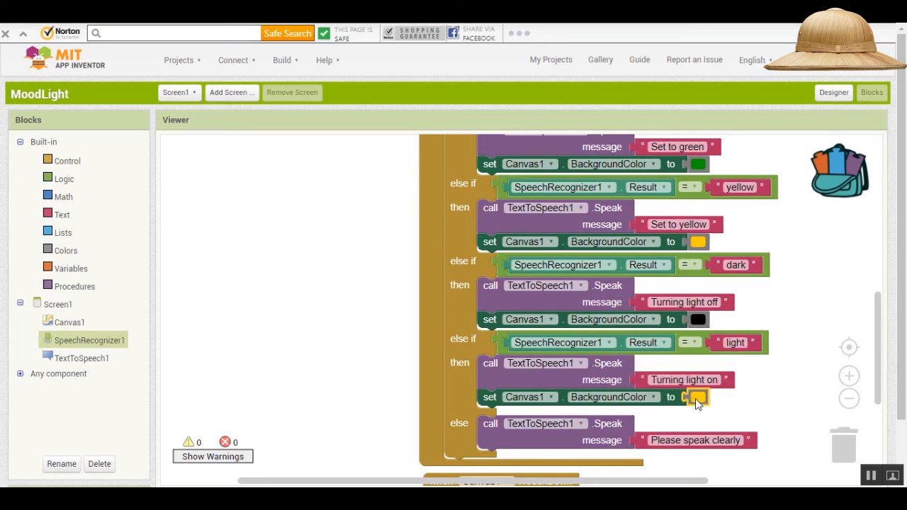
left_click(698, 397)
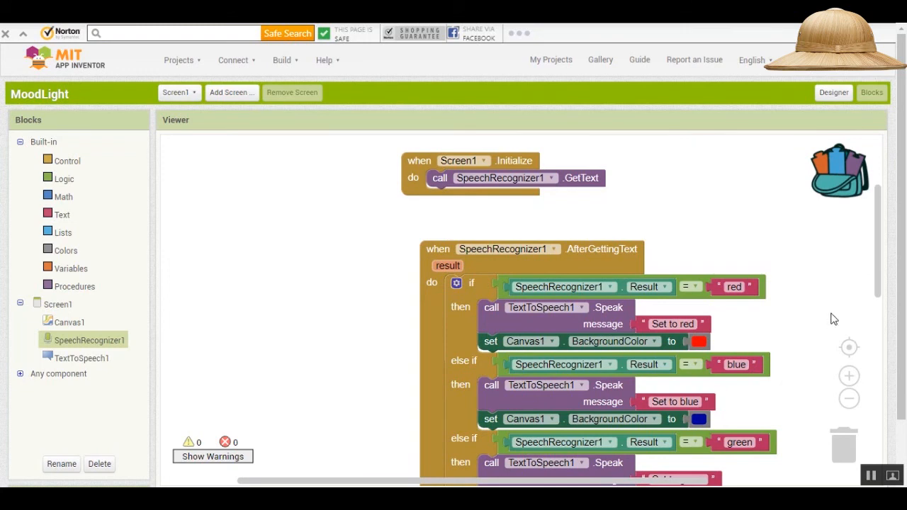
left_click(847, 399)
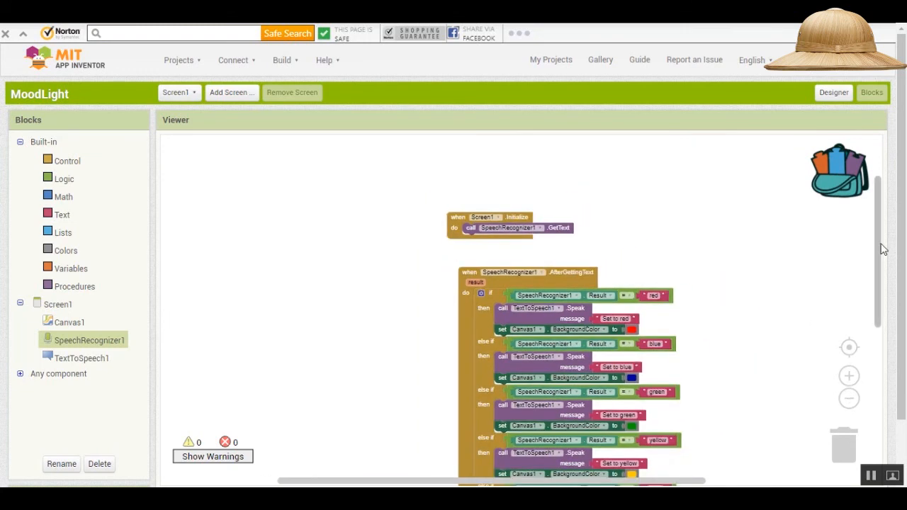
scroll("down", 3)
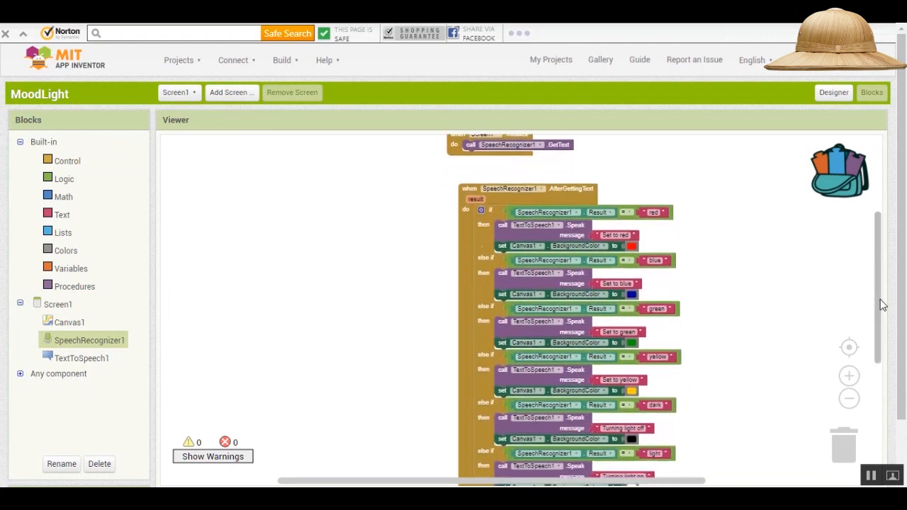
scroll("down", 3)
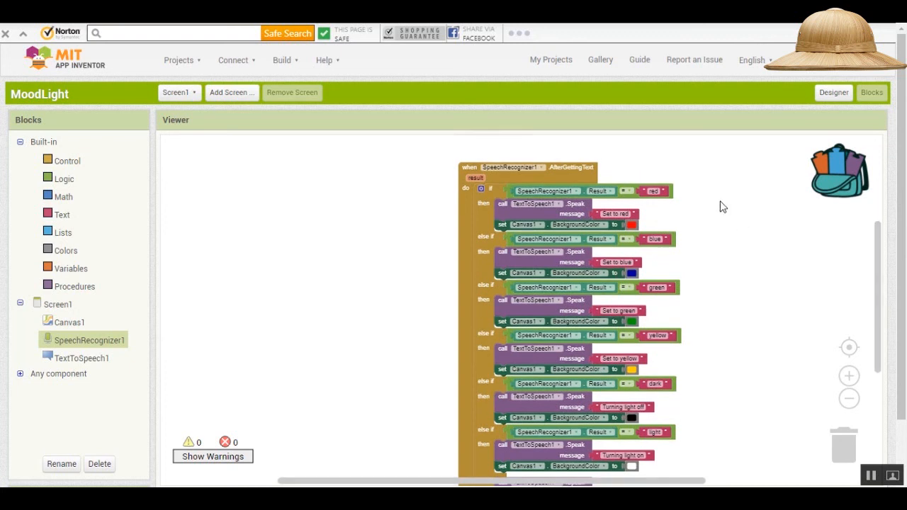
mouse_move(725, 248)
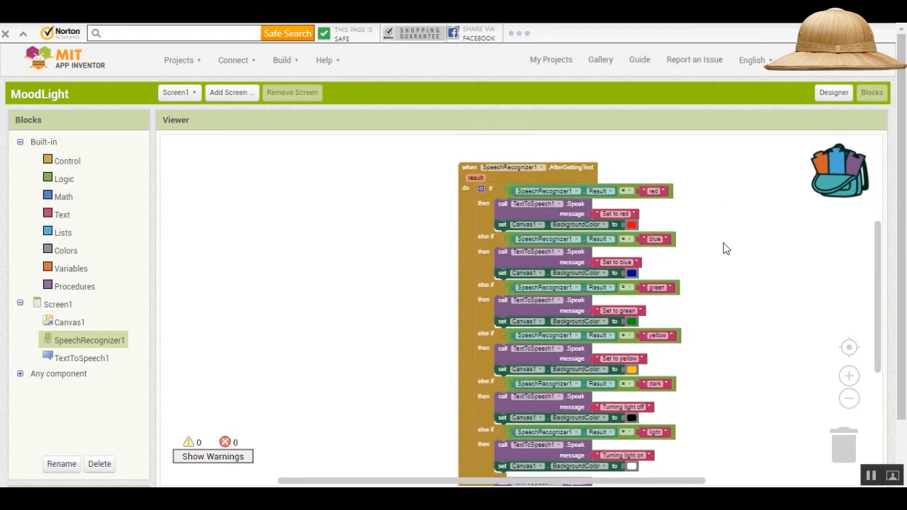
mouse_move(740, 270)
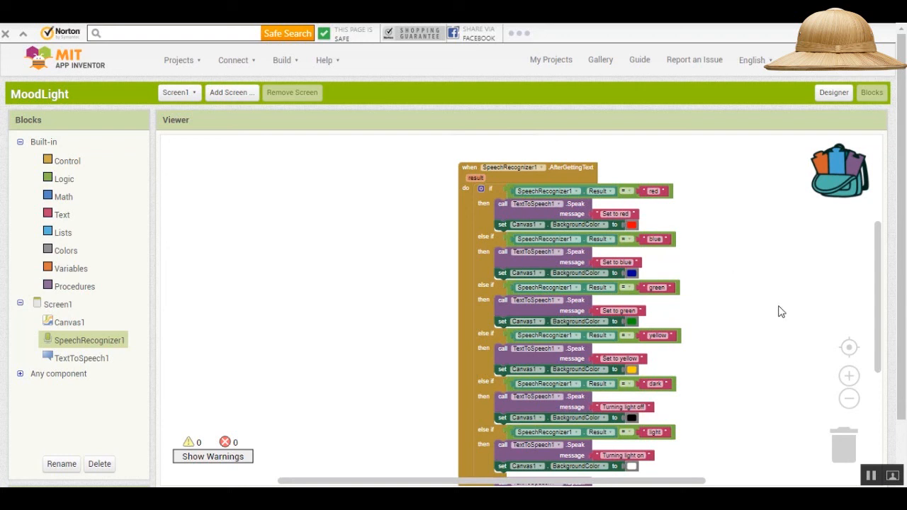
scroll("down", 3)
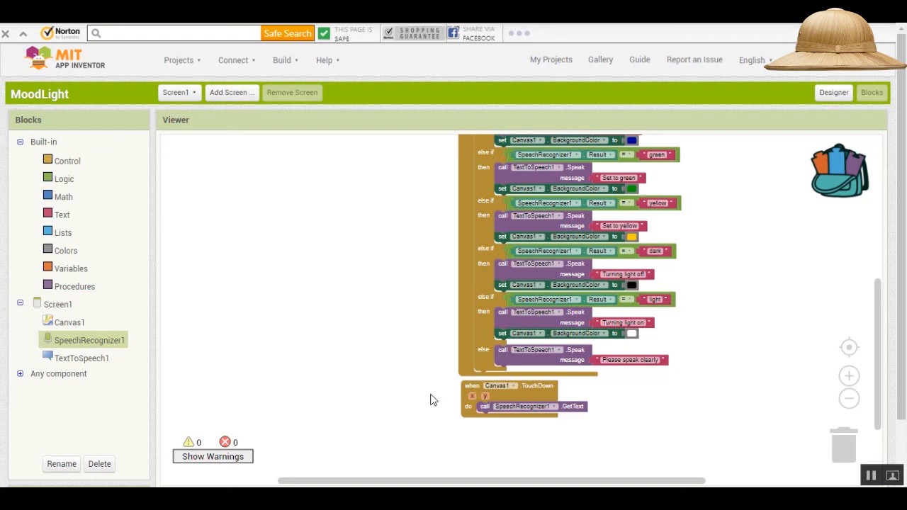
mouse_move(409, 367)
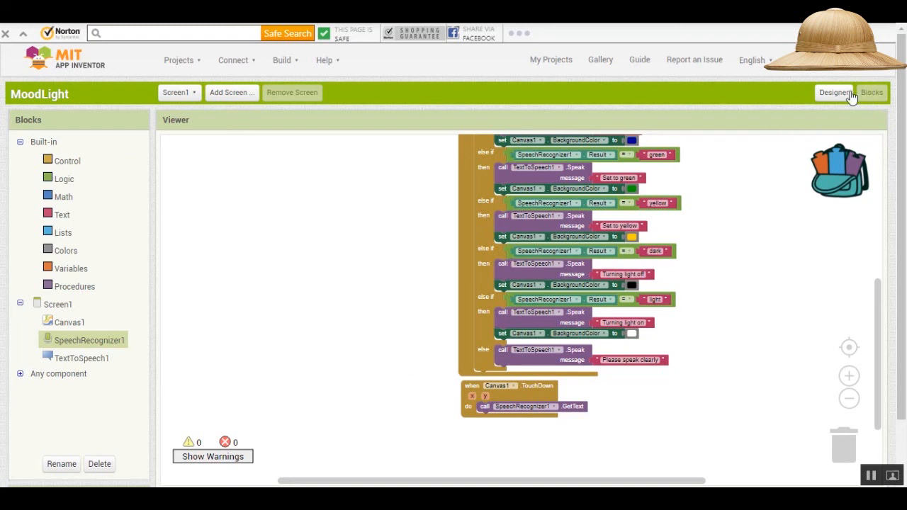
In the Designer, upload DSCN1398.jpg through Canvas1's BackgroundImage property.
left_click(834, 92)
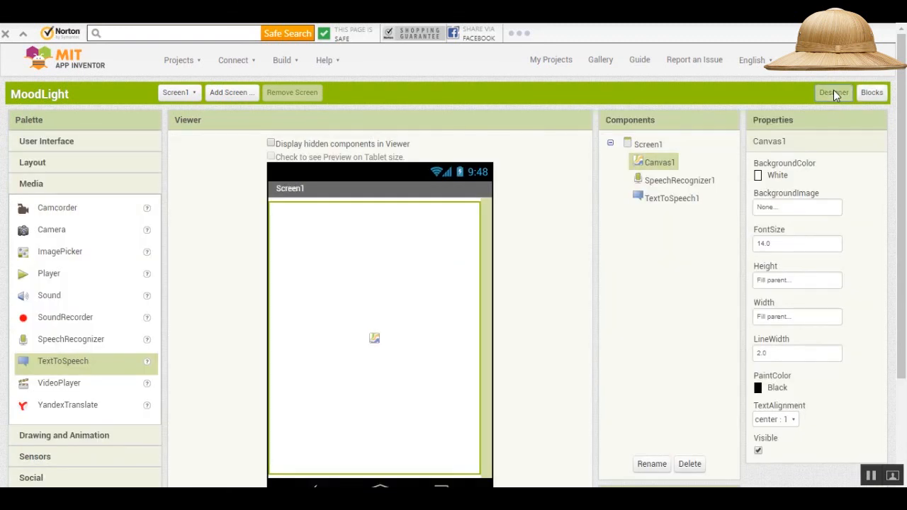
mouse_move(664, 173)
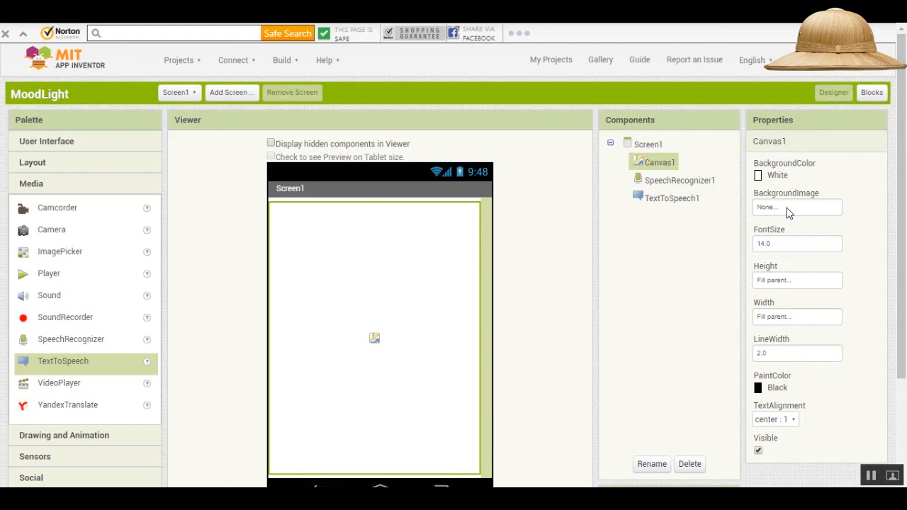
left_click(797, 207)
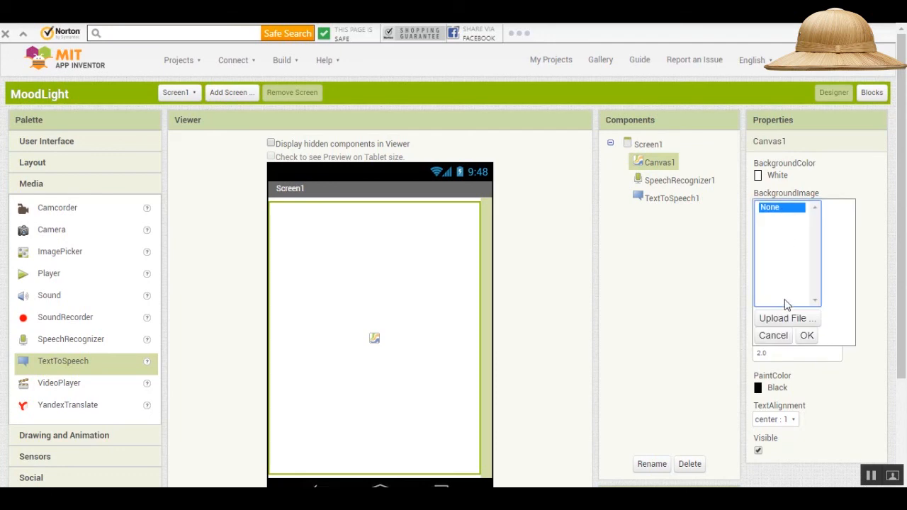
left_click(787, 318)
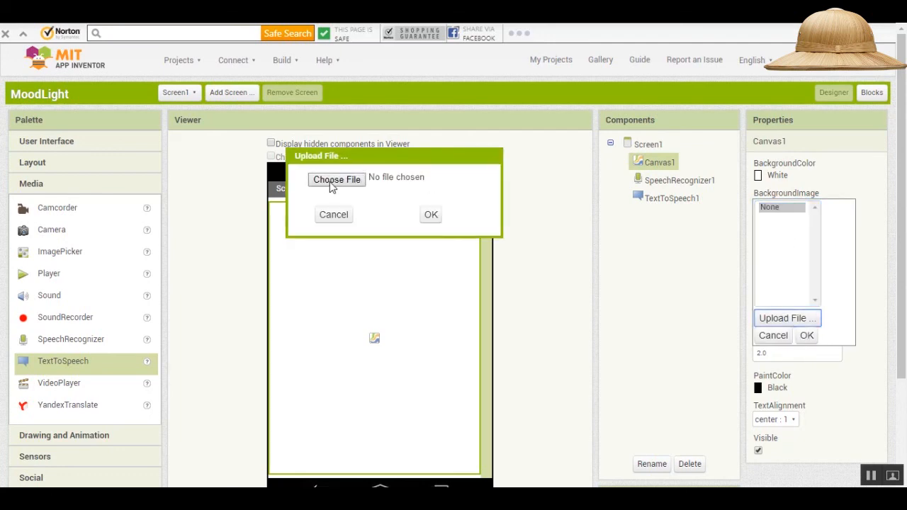
left_click(336, 179)
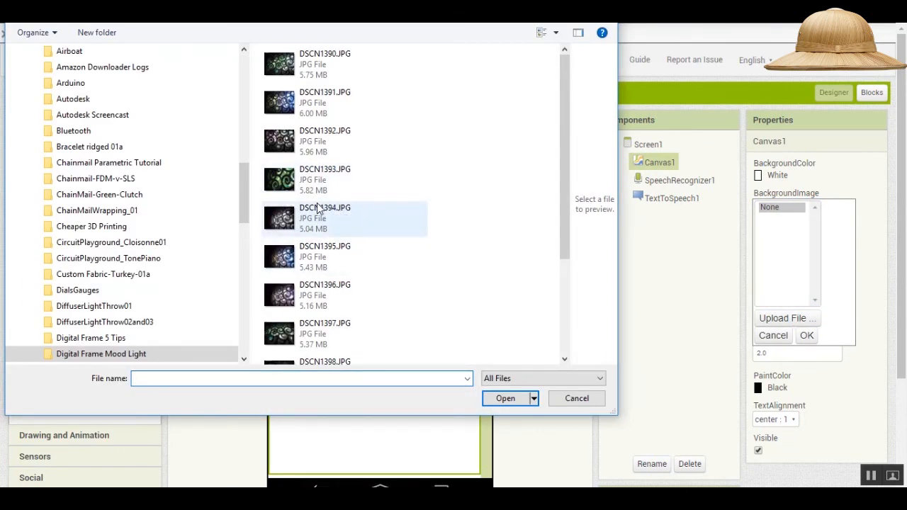
left_click(505, 397)
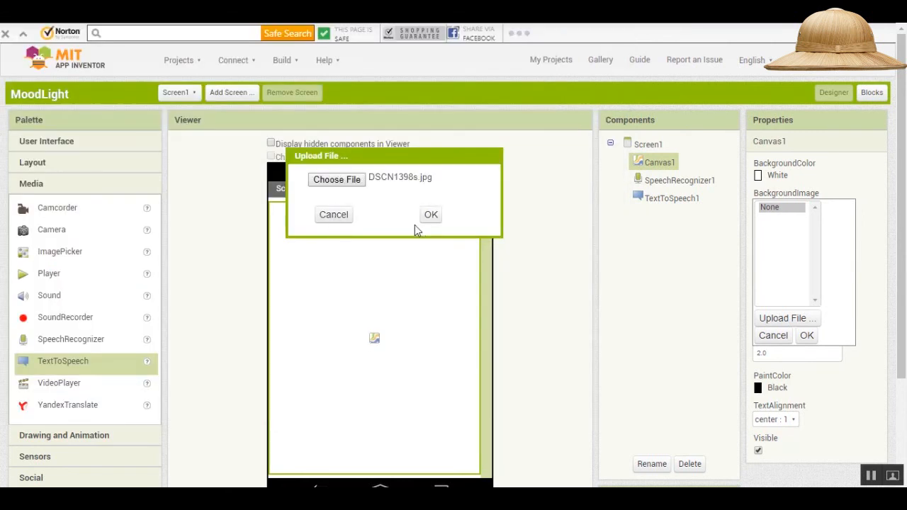
left_click(431, 215)
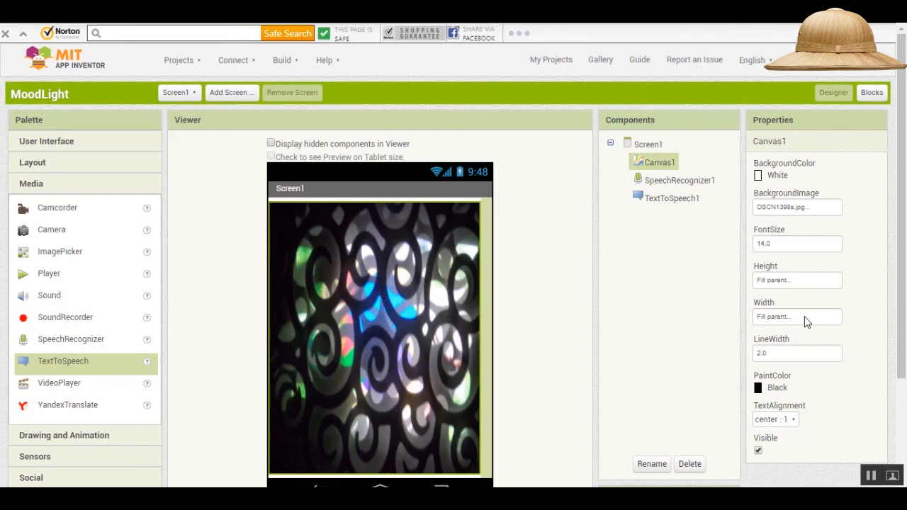
mouse_move(791, 210)
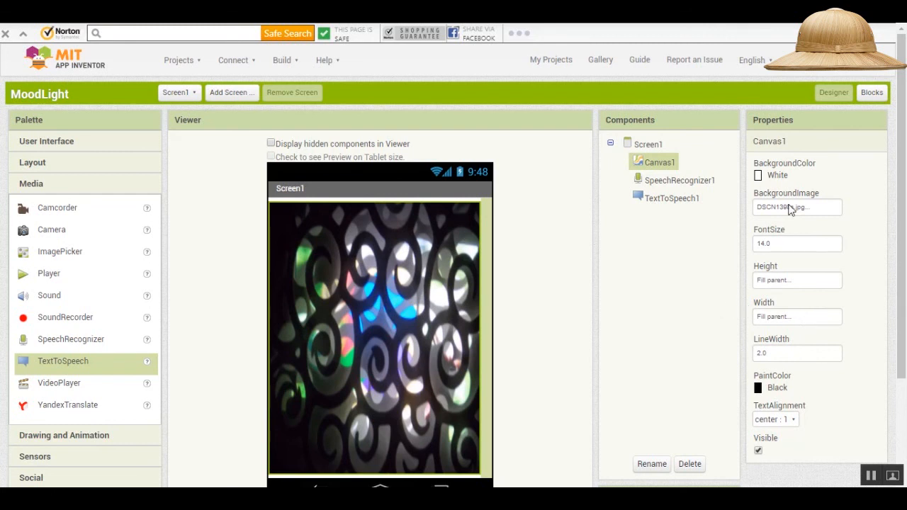
mouse_move(376, 326)
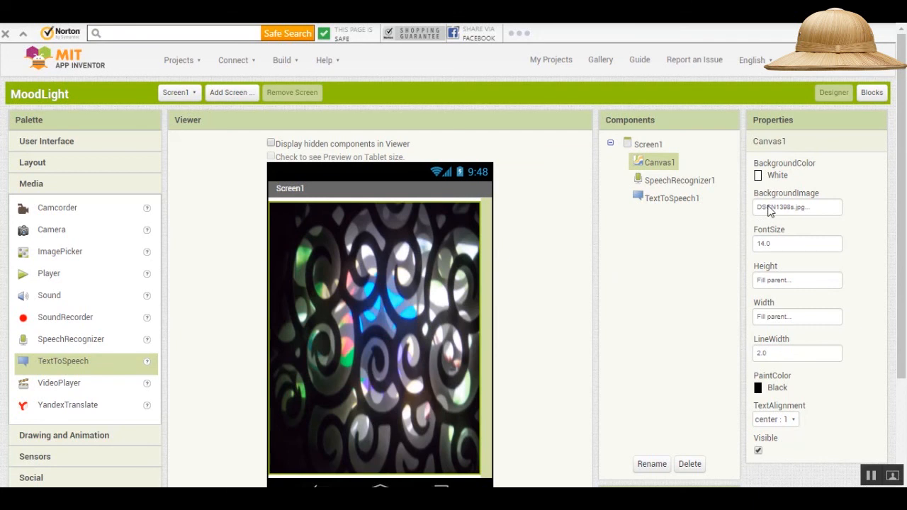
mouse_move(506, 309)
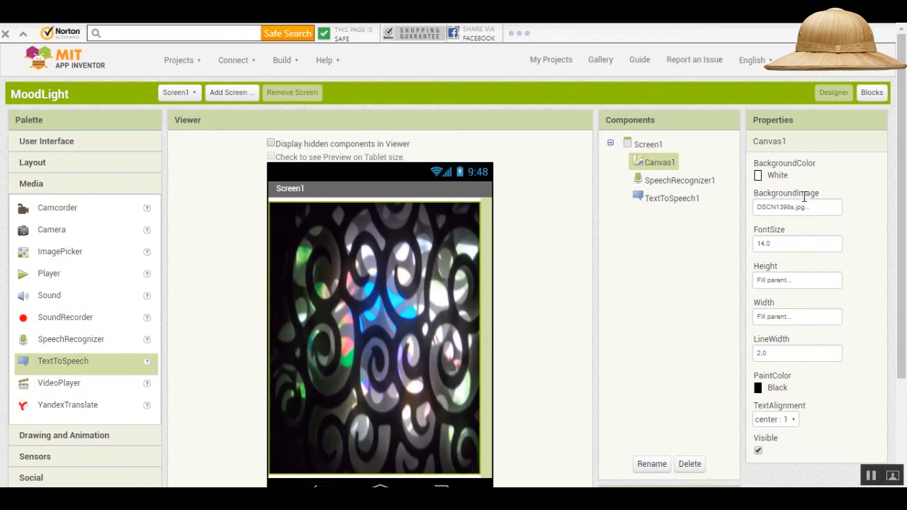
mouse_move(607, 306)
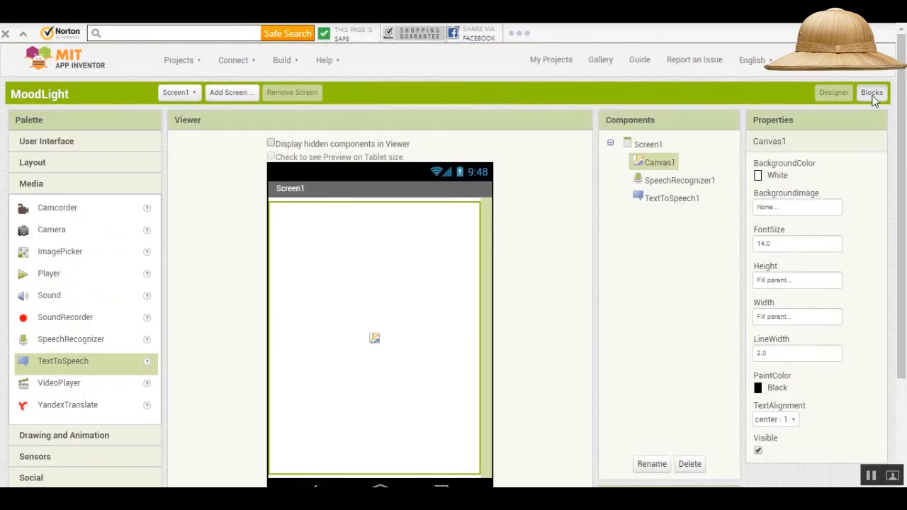
Test for 'pick', duplicate a Speak block saying 'Displaying image', and copy a Canvas1 setter into the branch.
left_click(871, 93)
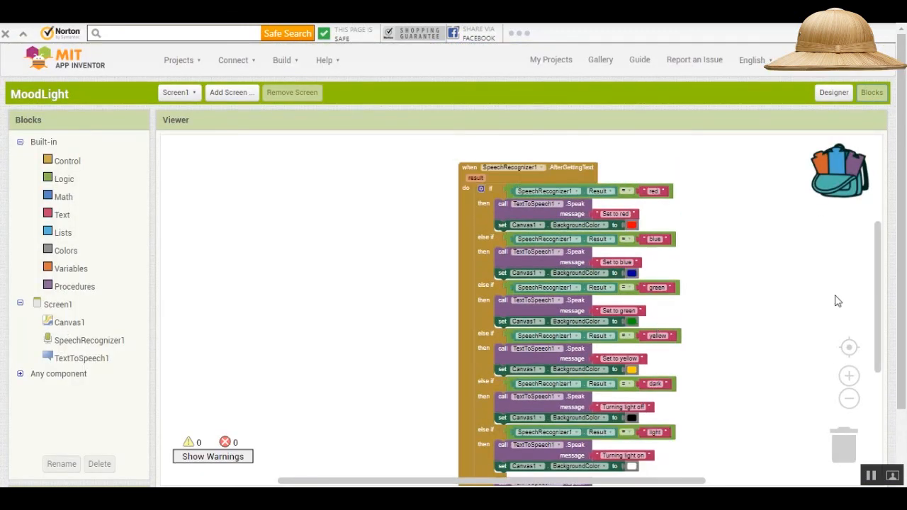
left_click(849, 376)
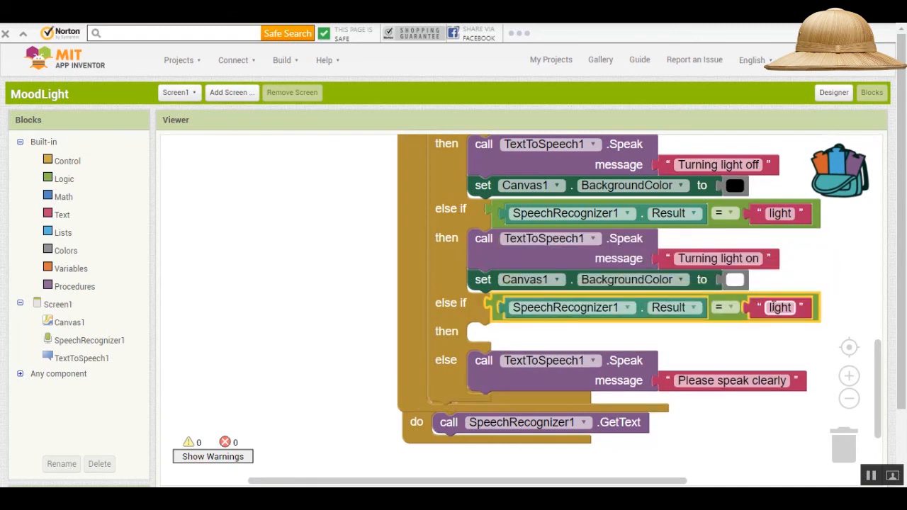
type("p")
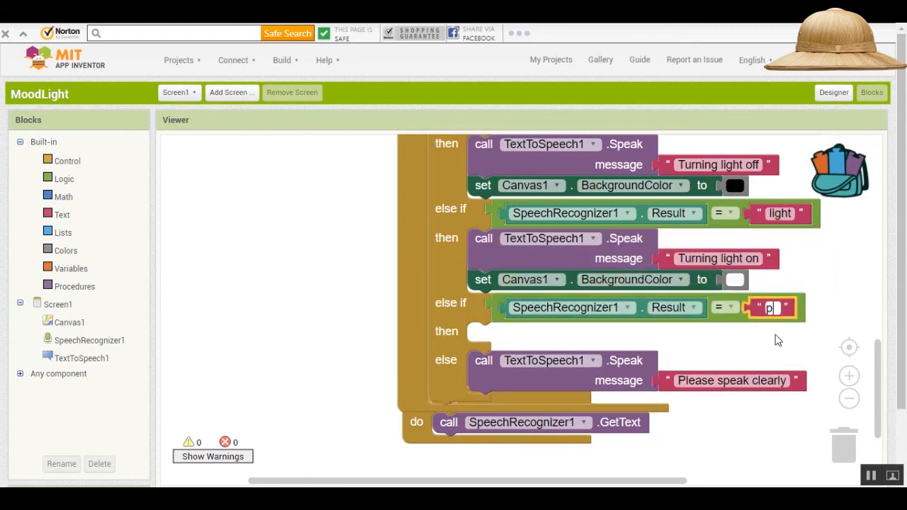
right_click(483, 238)
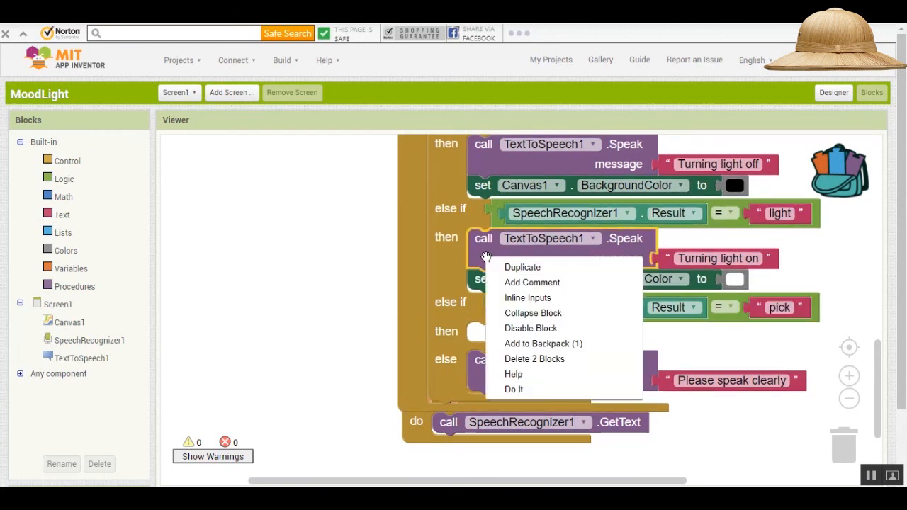
left_click(522, 266)
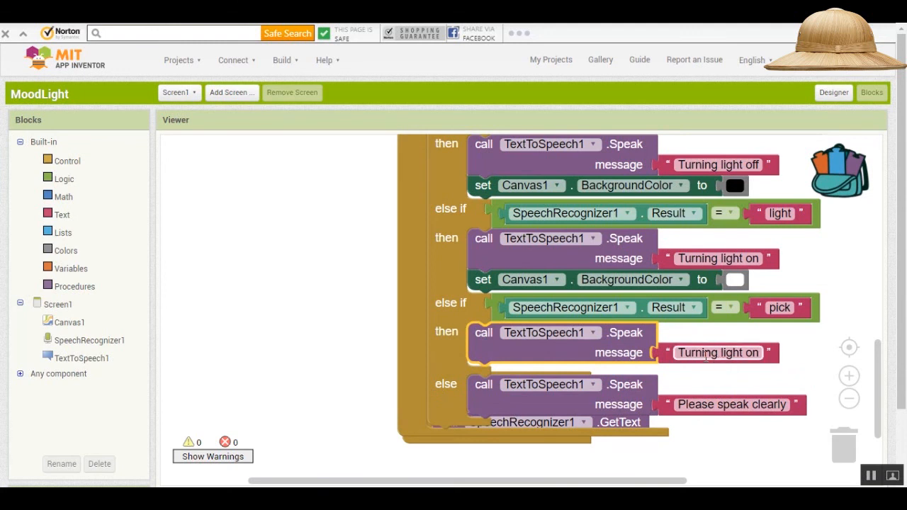
type("D")
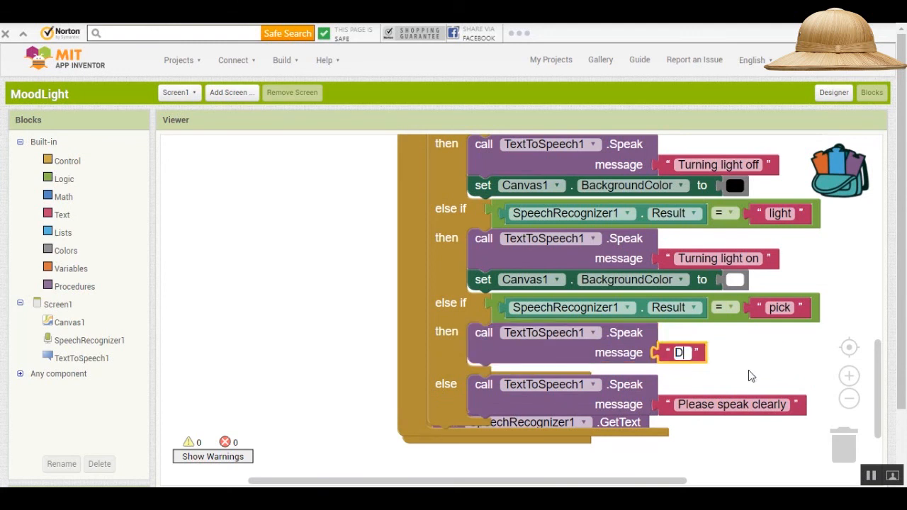
type("Displaying image")
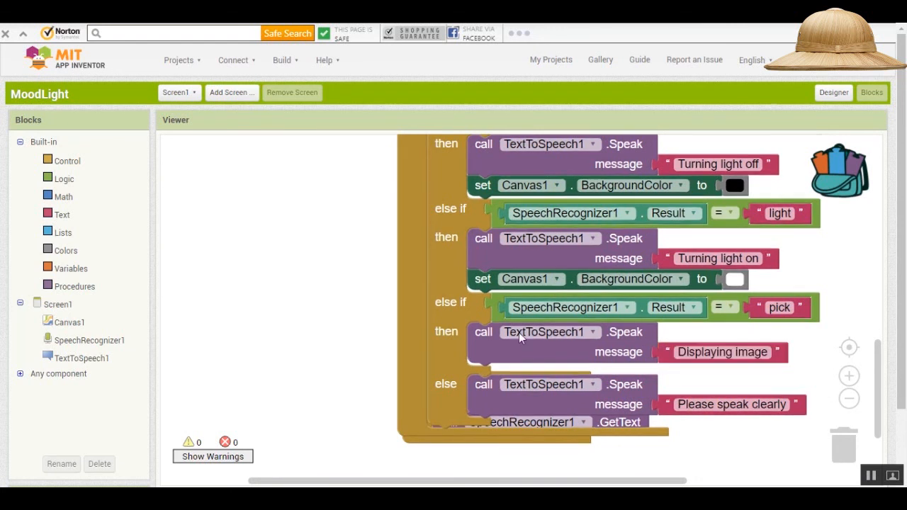
right_click(482, 278)
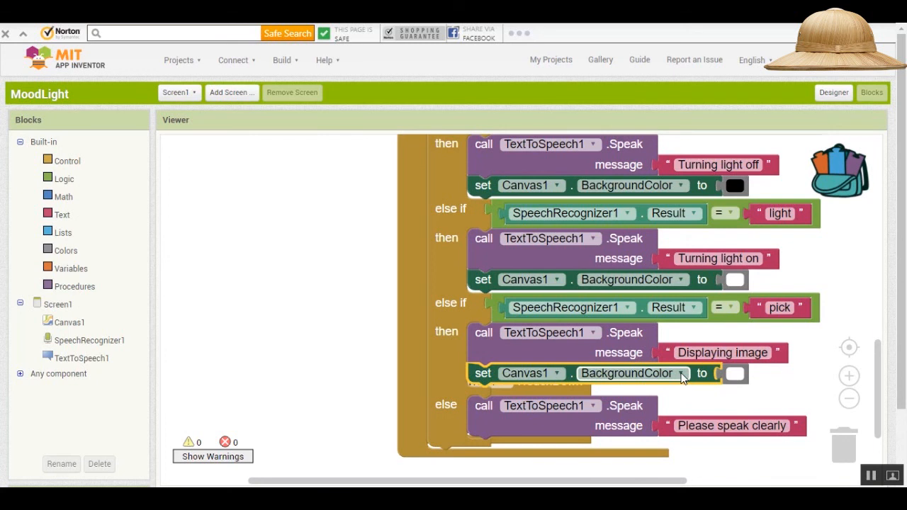
Switch the copied setter to Canvas1.BackgroundImage and discard its colour block.
left_click(670, 372)
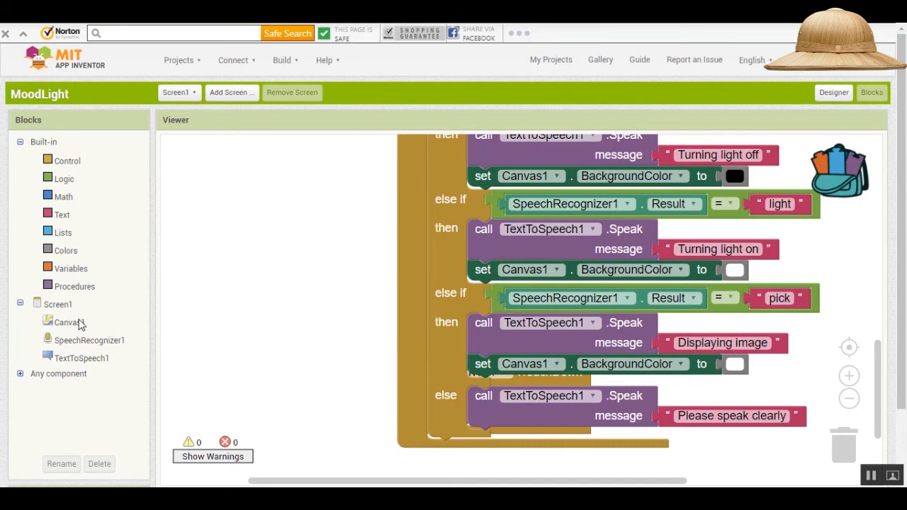
left_click(68, 322)
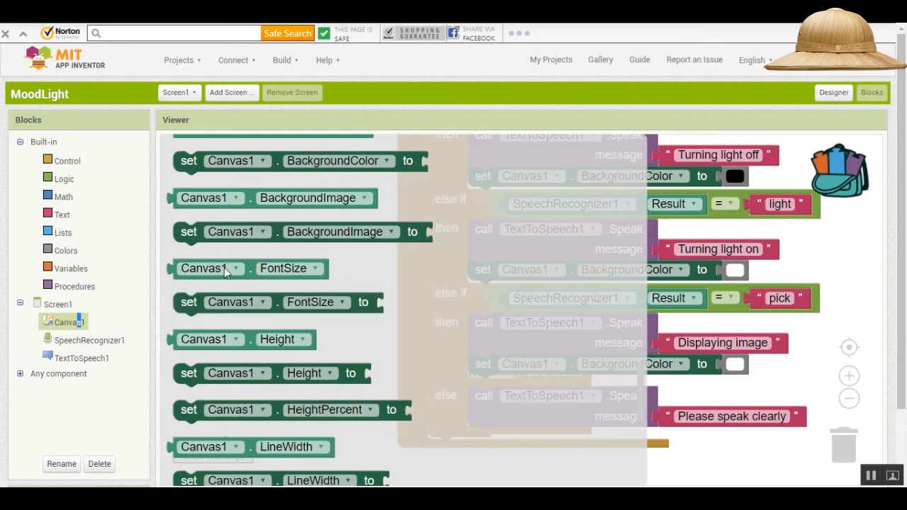
mouse_move(802, 377)
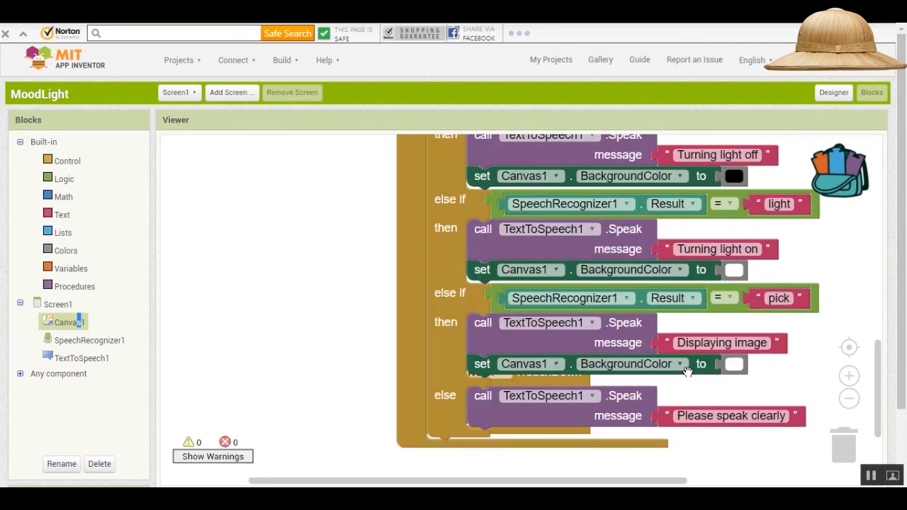
left_click(677, 363)
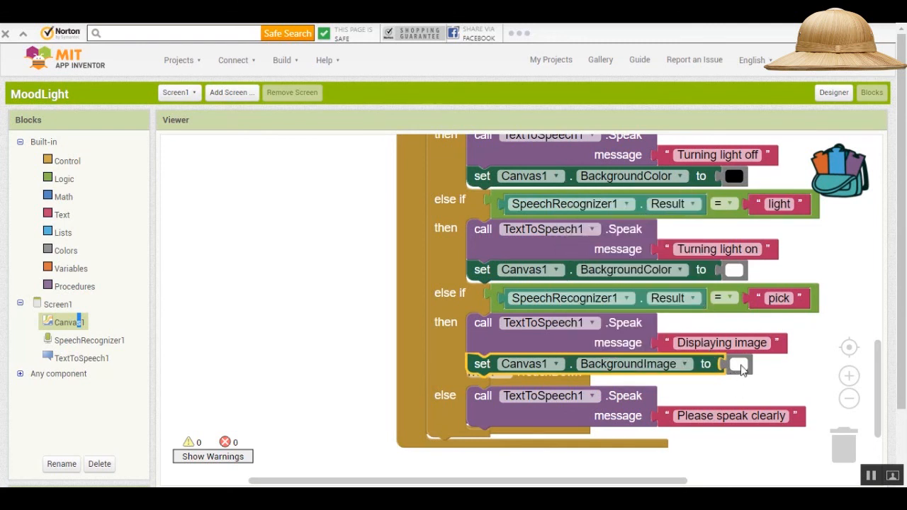
left_click(740, 363)
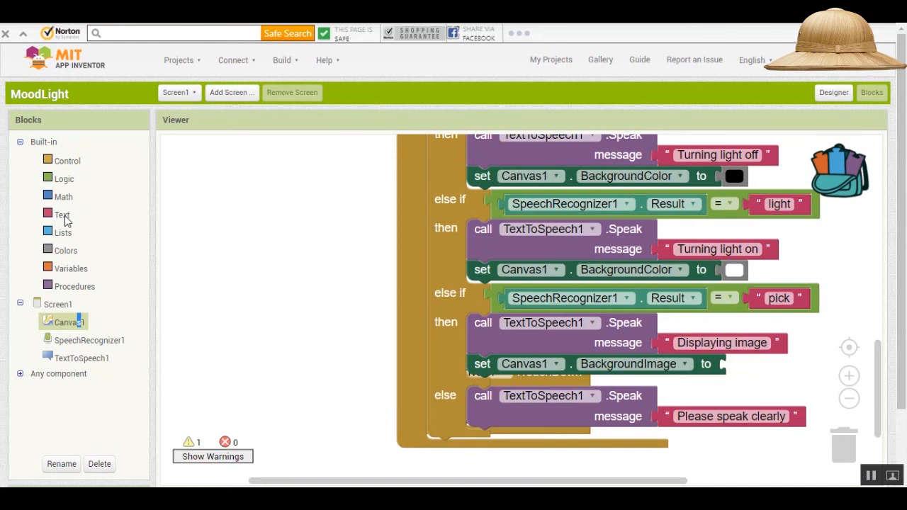
Attach a Text block reading 'DSCN1398s.jpg' as the background image value.
type("DSCN")
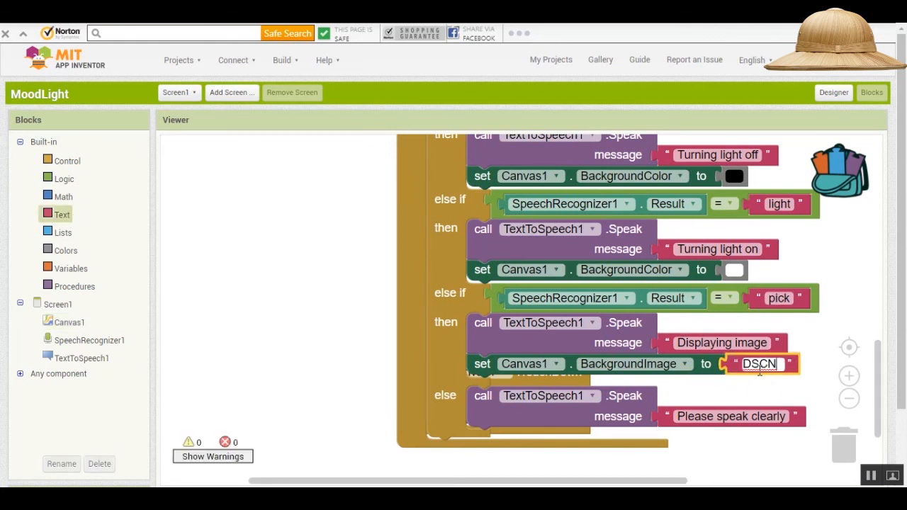
type("1398")
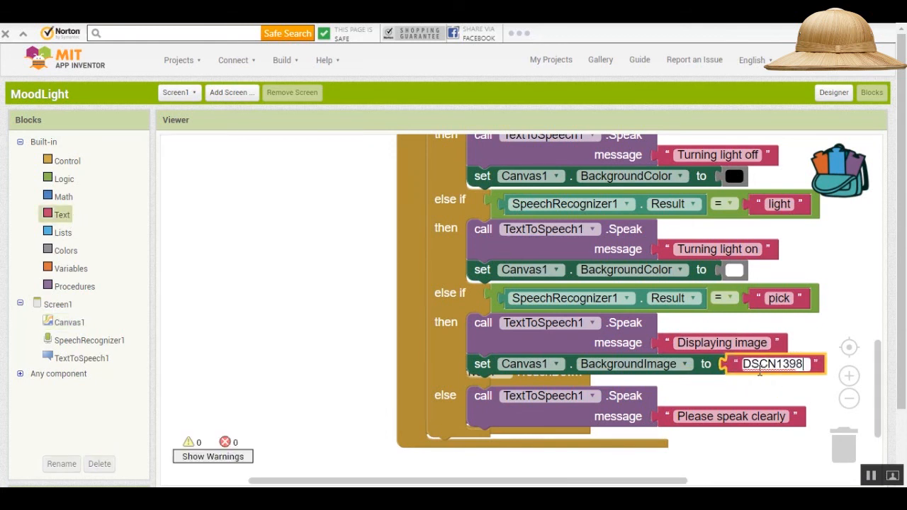
type("s.")
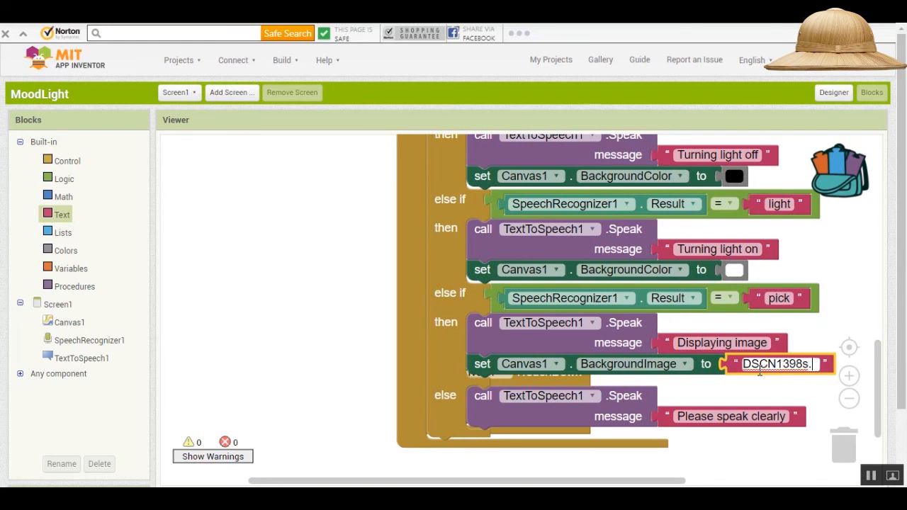
type("jpg")
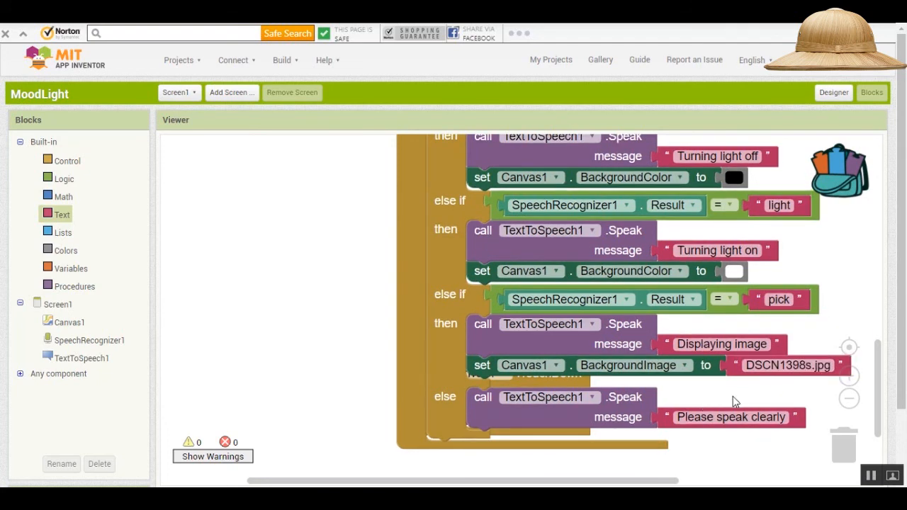
Add a set Canvas1.BackgroundImage block with text 'none' inside the Canvas1.TouchDown event.
scroll("down", 3)
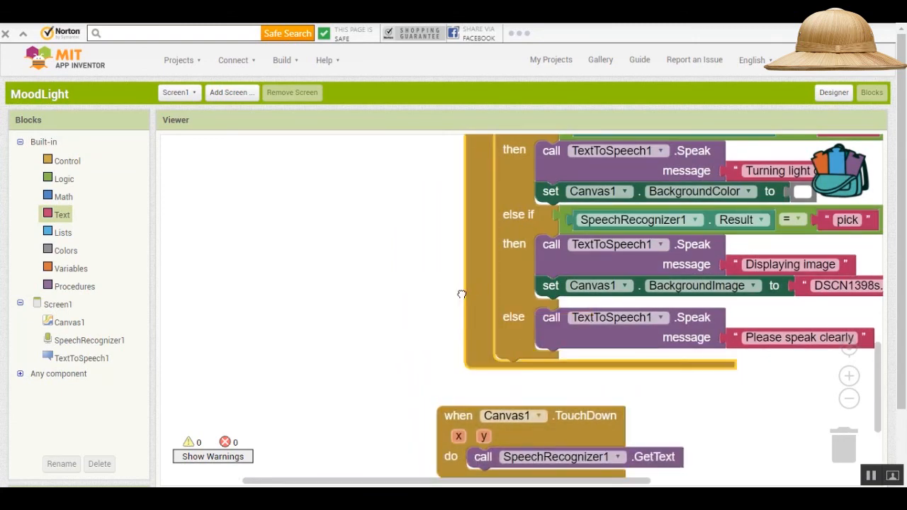
scroll("down", 3)
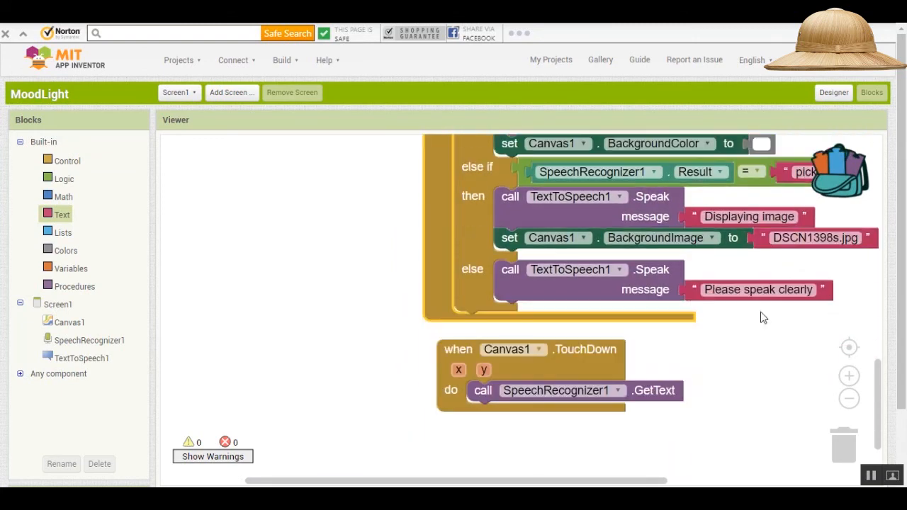
mouse_move(752, 354)
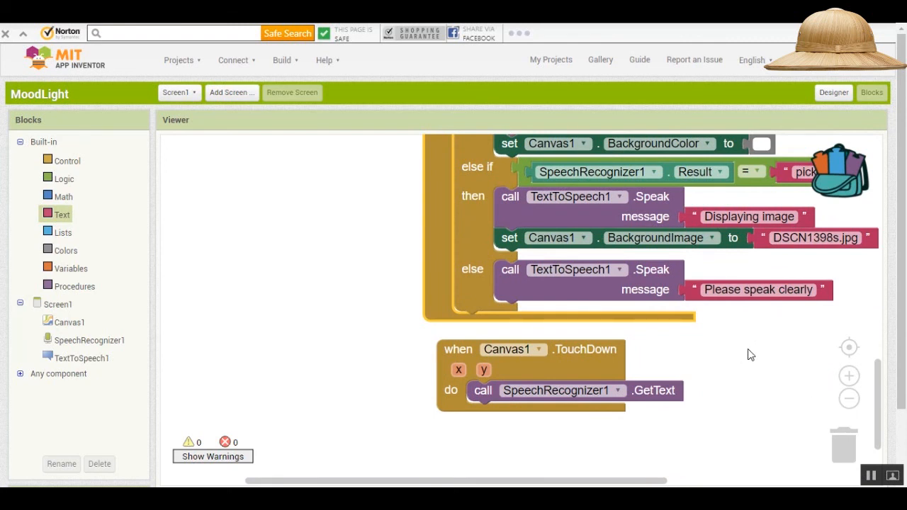
mouse_move(771, 360)
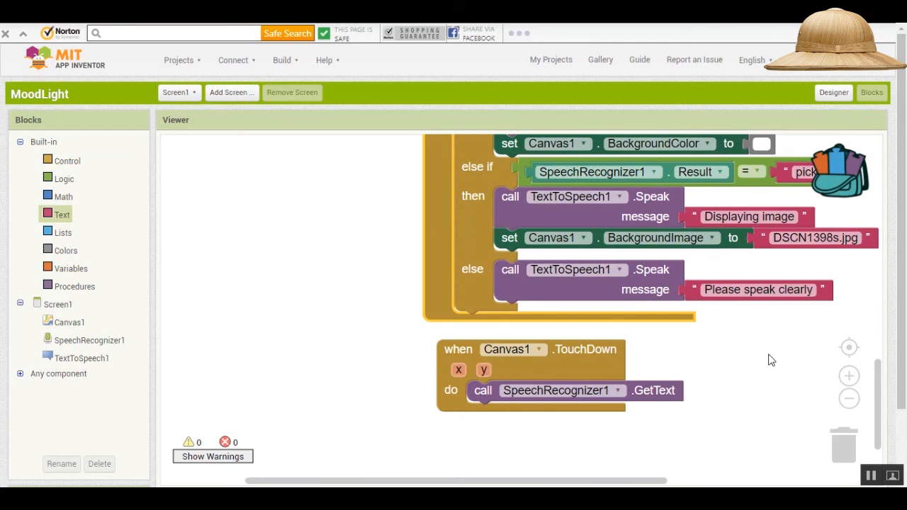
mouse_move(792, 334)
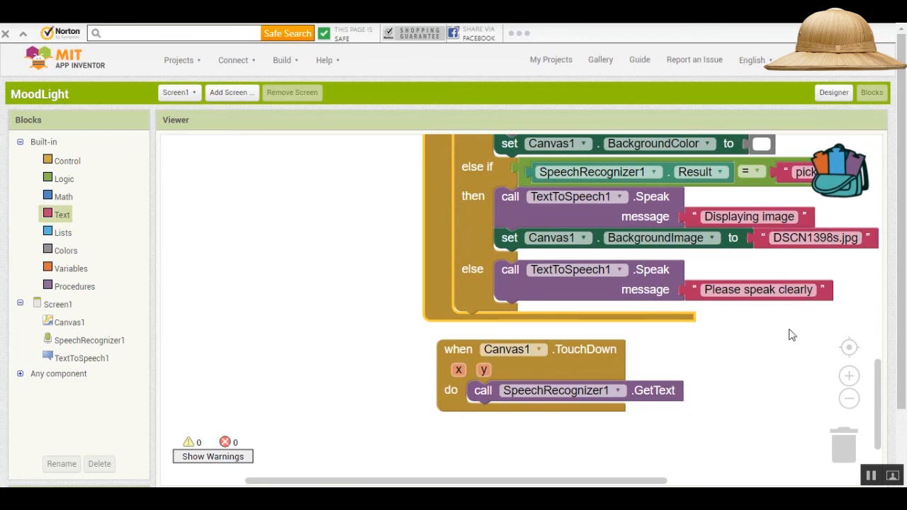
mouse_move(805, 385)
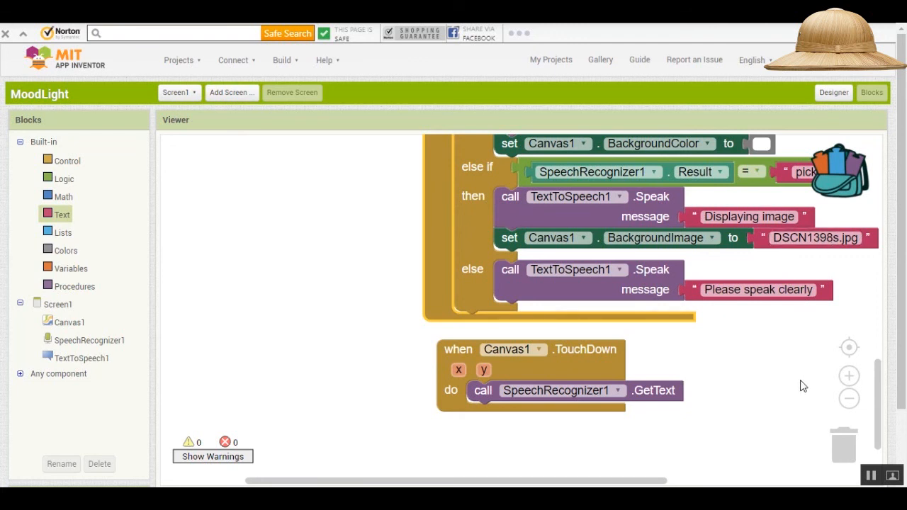
mouse_move(509, 241)
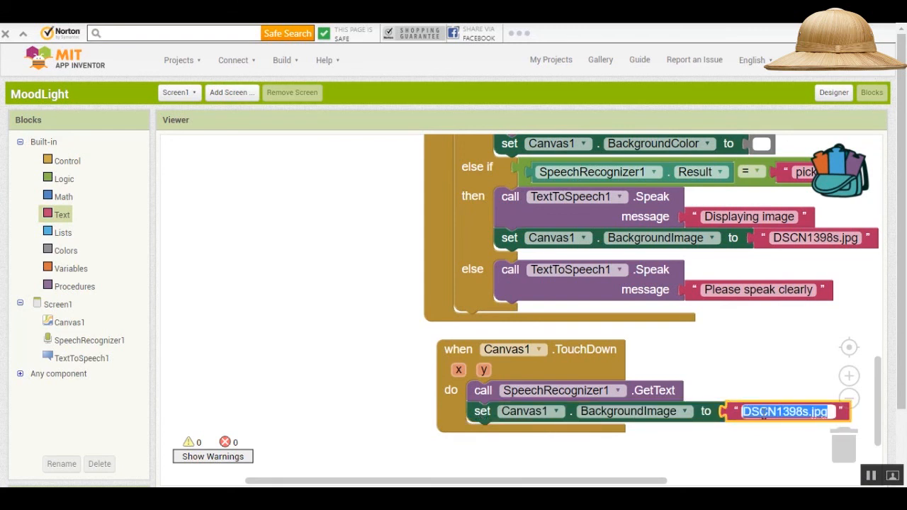
type("none")
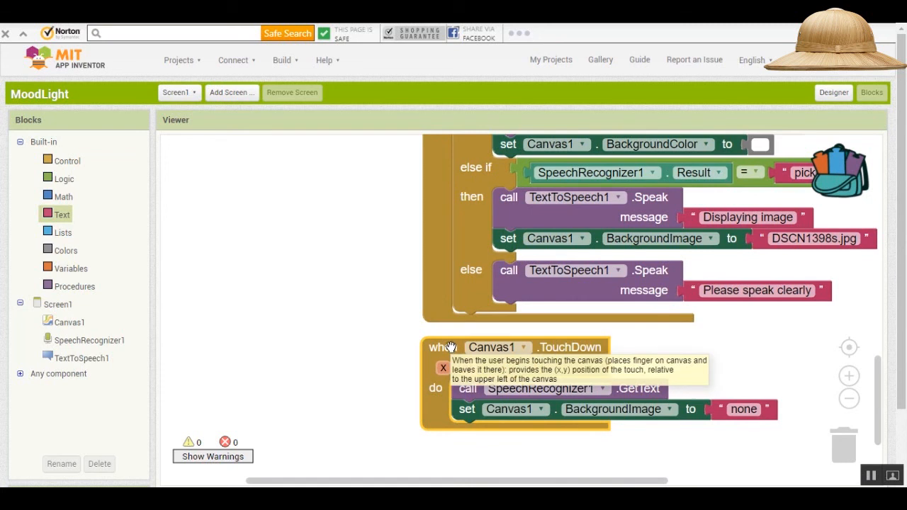
mouse_move(320, 323)
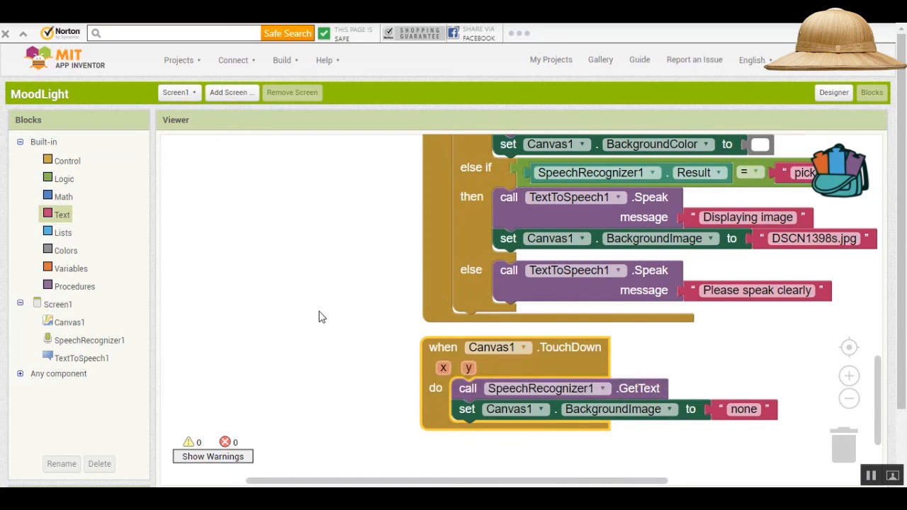
mouse_move(292, 280)
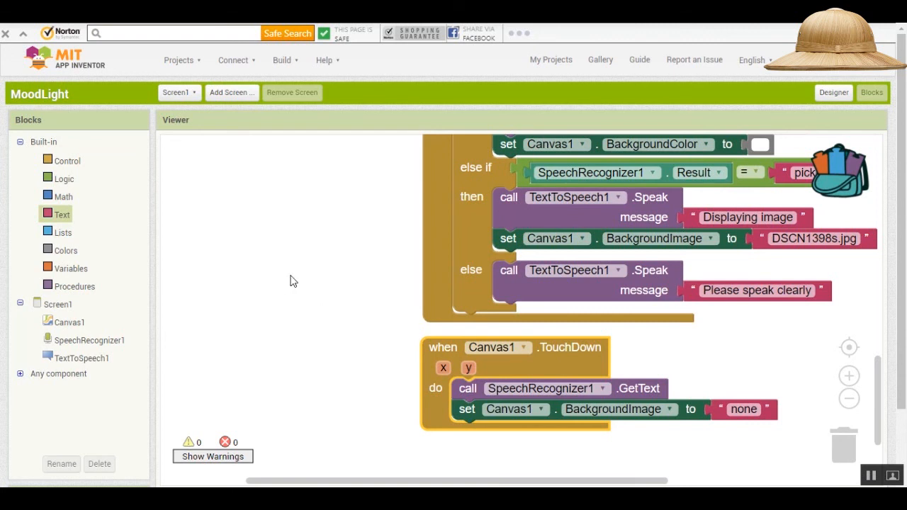